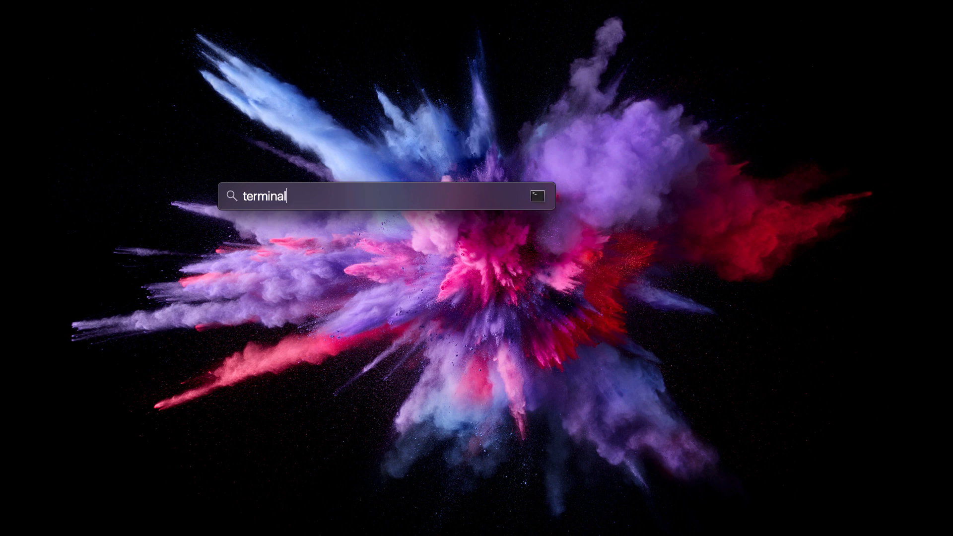
Launch Terminal, make an azdopipelines folder and move into it.
key(Return)
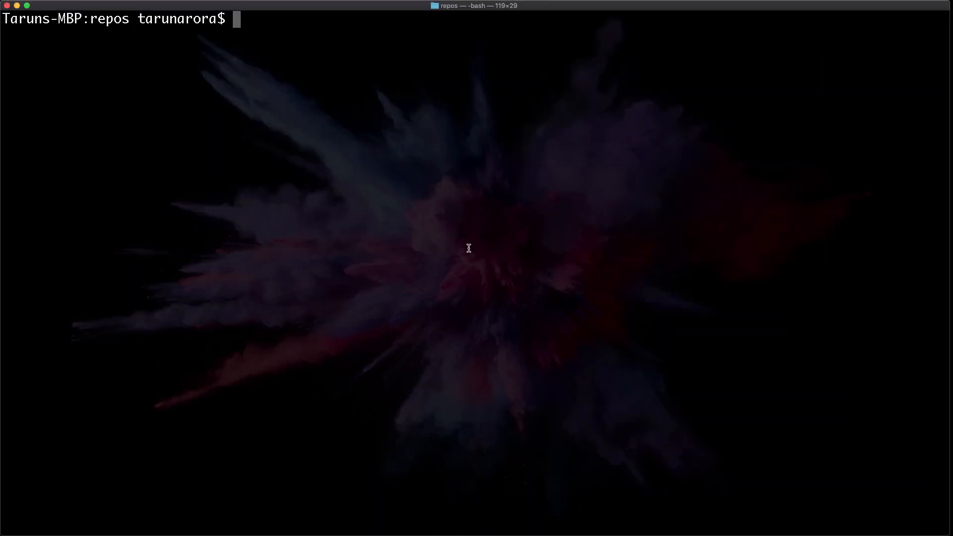
text(mkdir a)
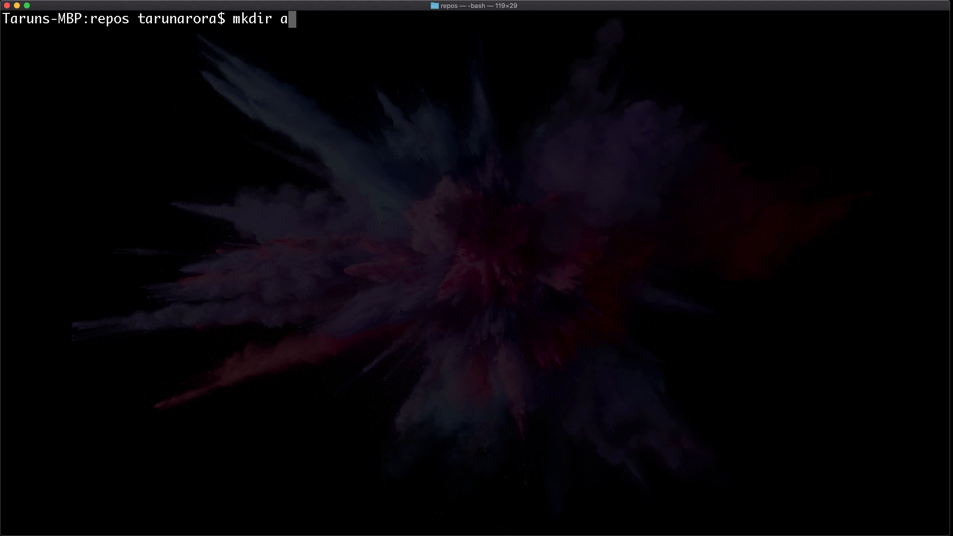
text(zdopipelines)
text(cd azdo)
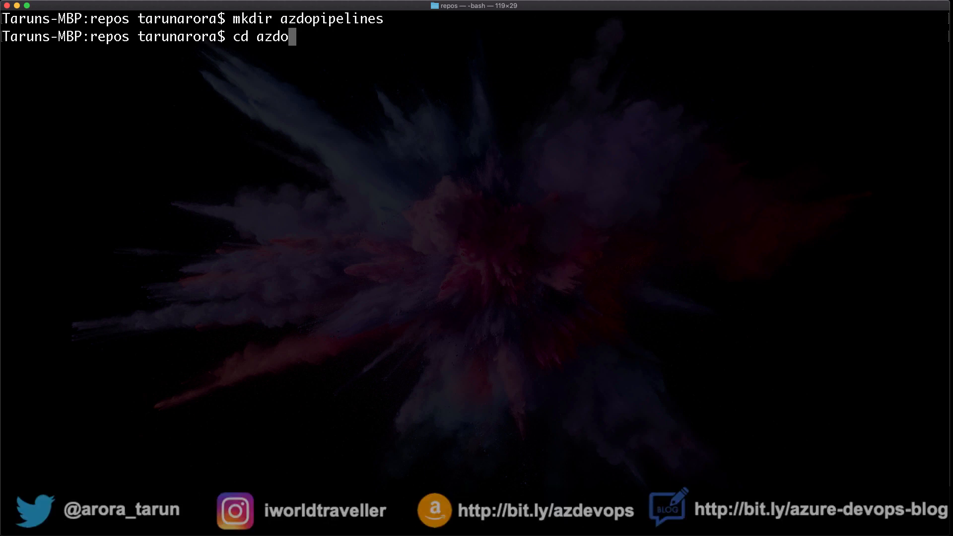
key(Return)
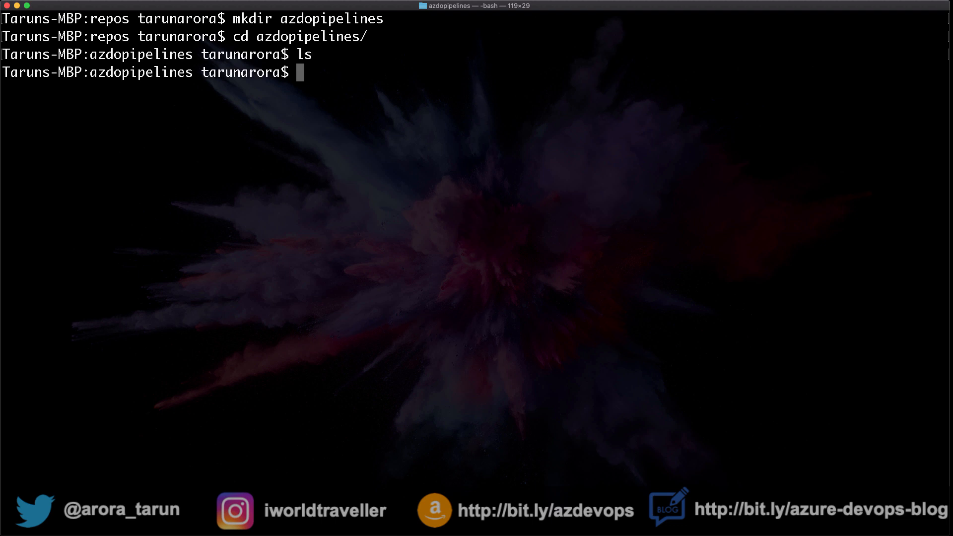
Run dotnet new mvc --help and read through the MVC template's options.
text(dotnet)
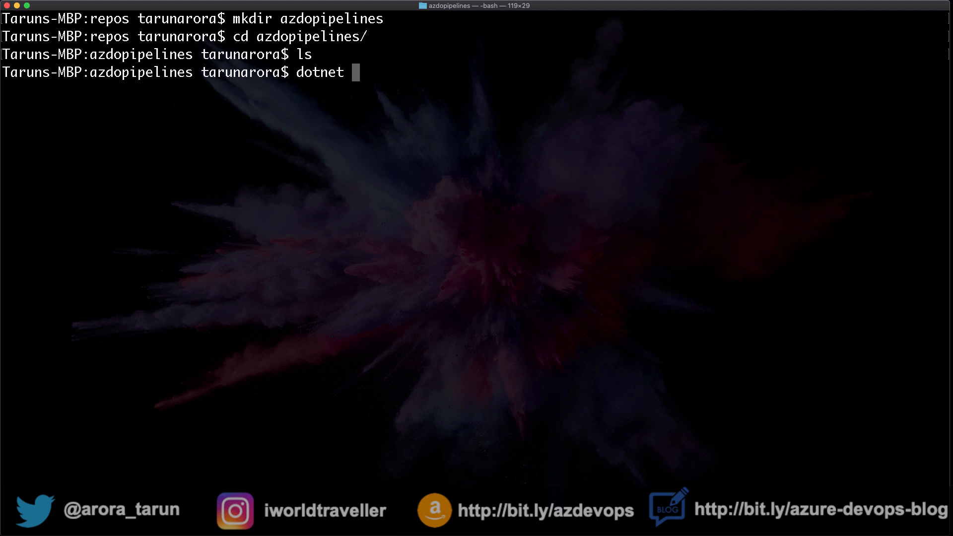
text(new mvc)
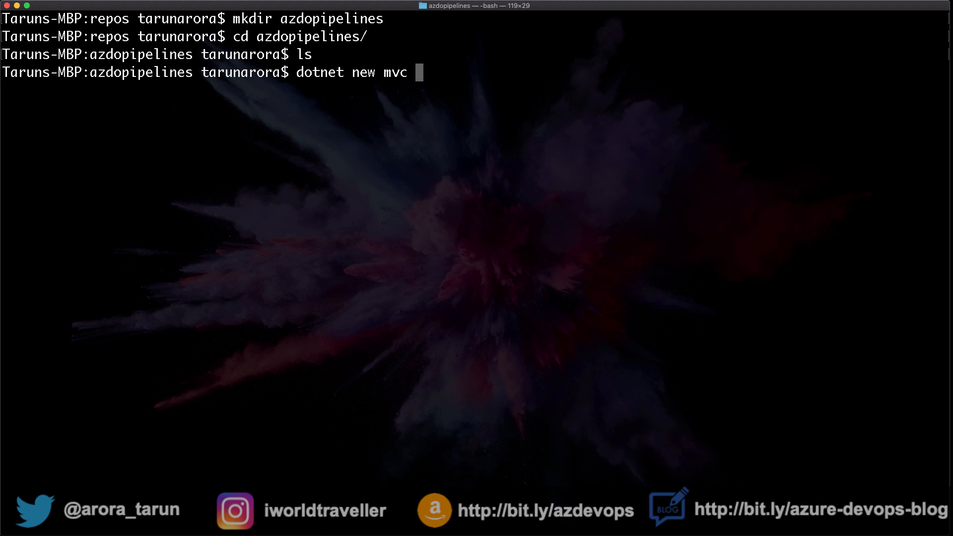
text(--help)
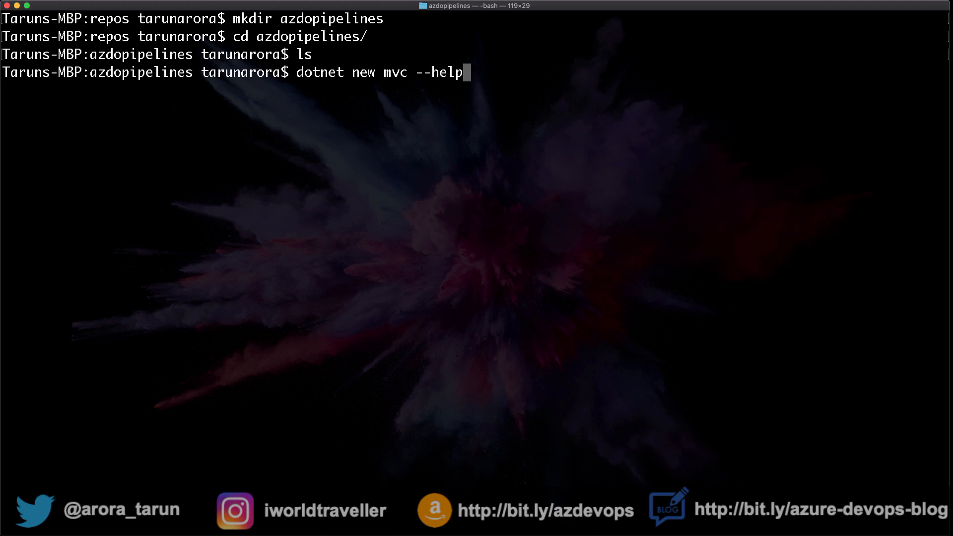
key(Return)
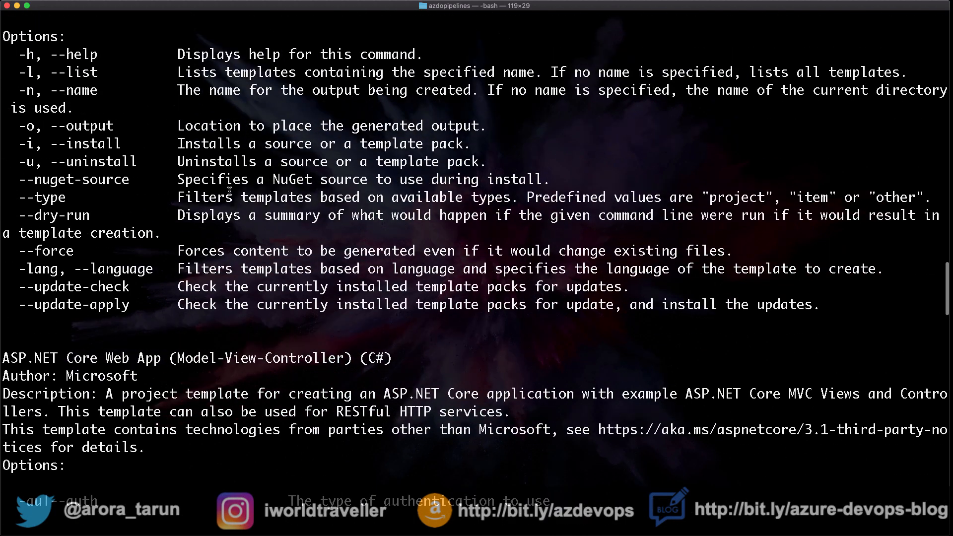
scroll(up, 3)
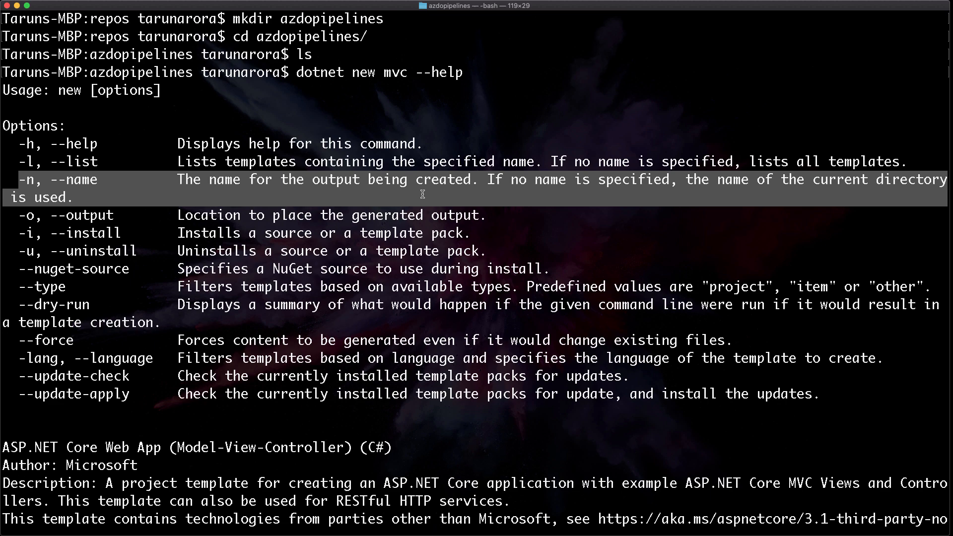
scroll(down, 3)
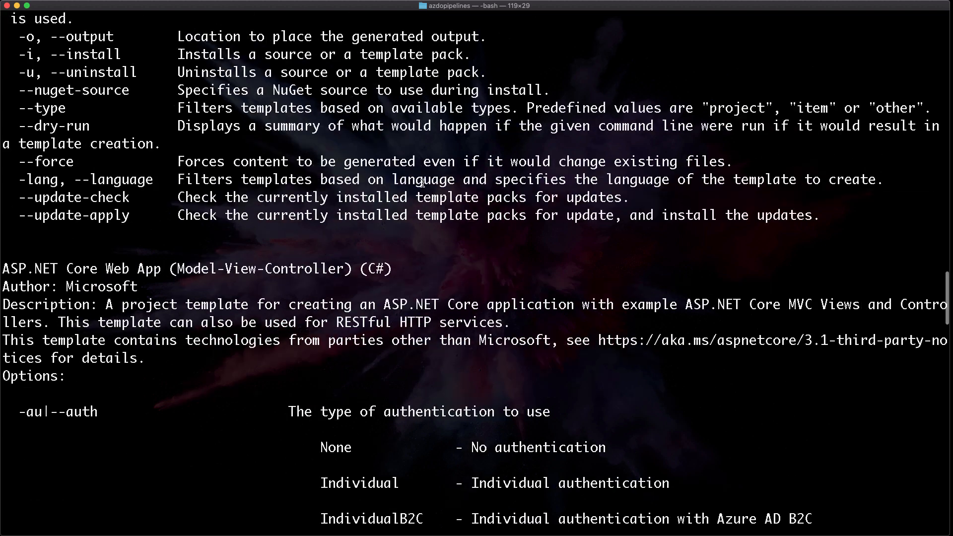
scroll(down, 3)
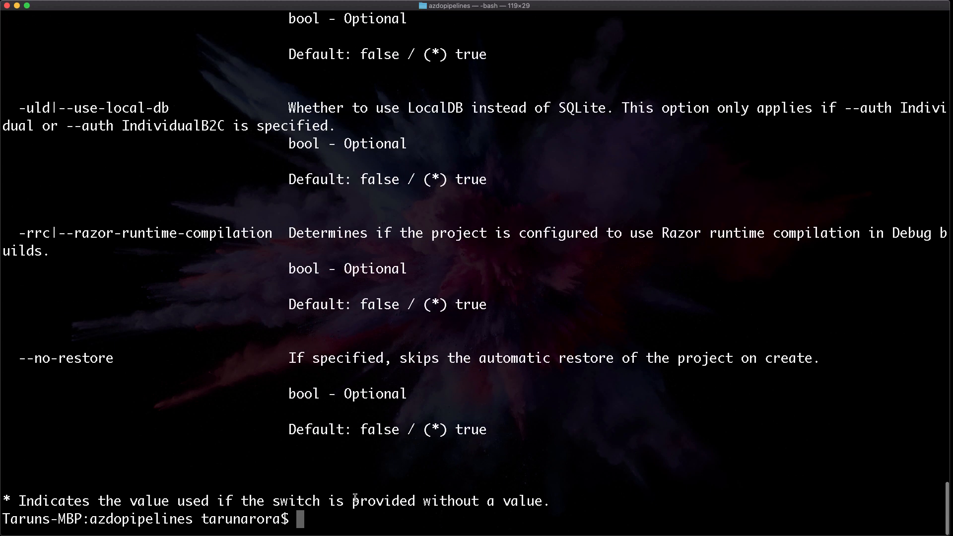
text(do)
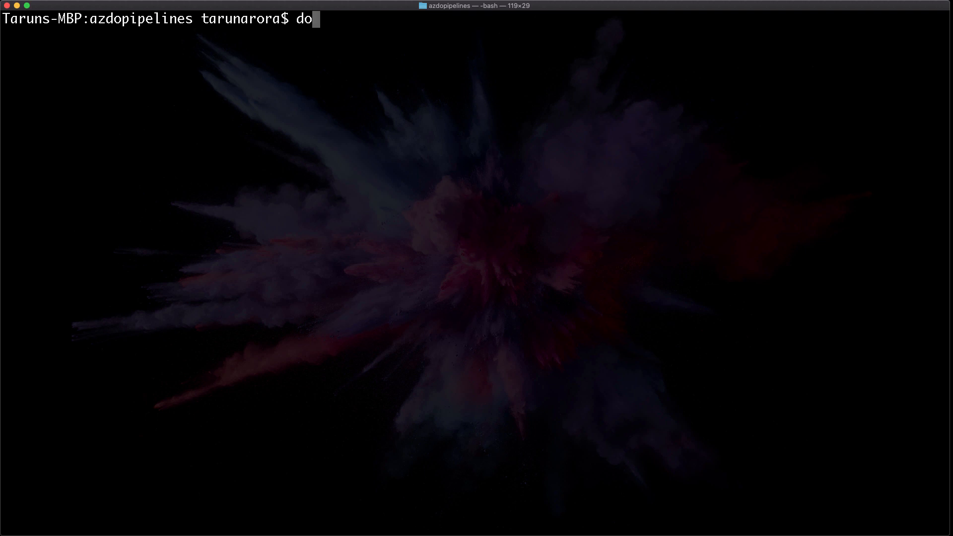
Create the myweb MVC web app with dotnet new mvc -n myweb and list the folder.
text(tnet new mvc -)
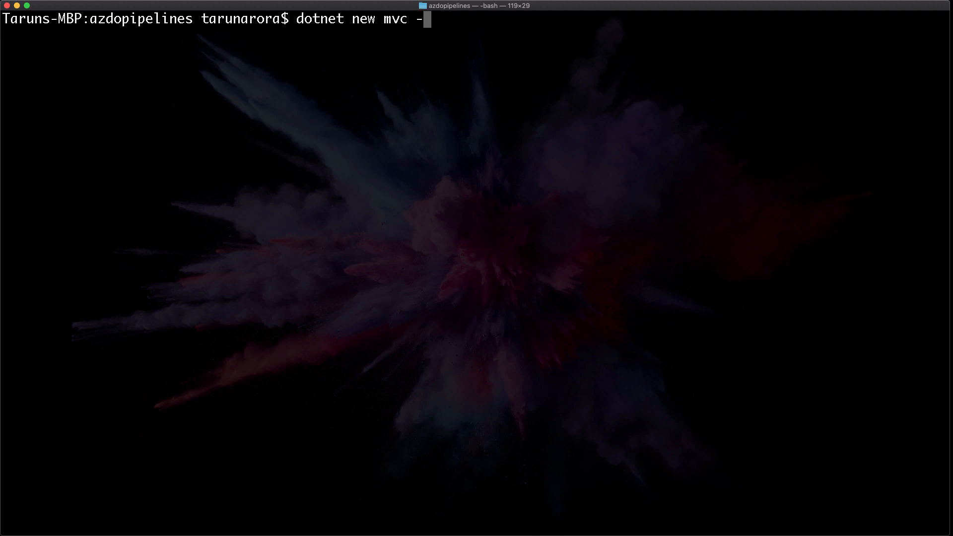
text(n myweb)
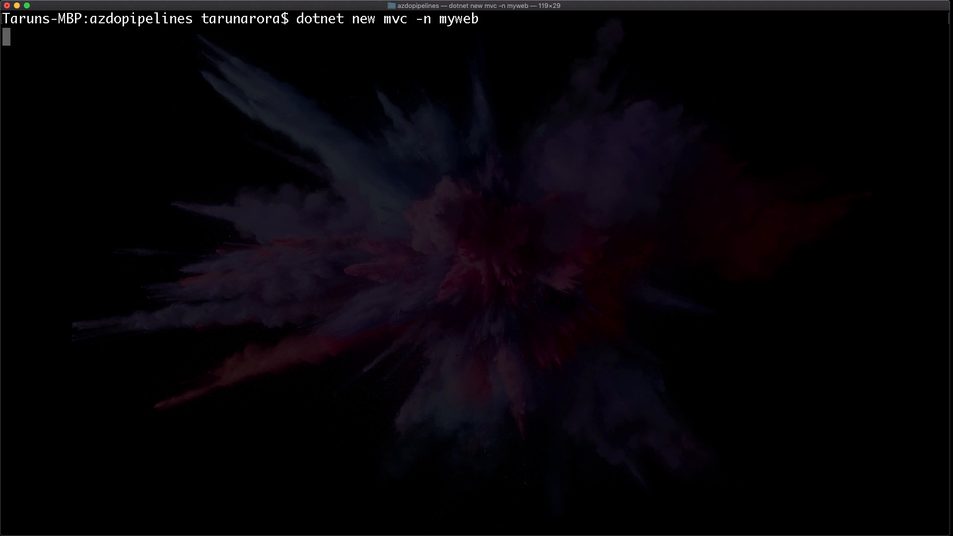
key(Return)
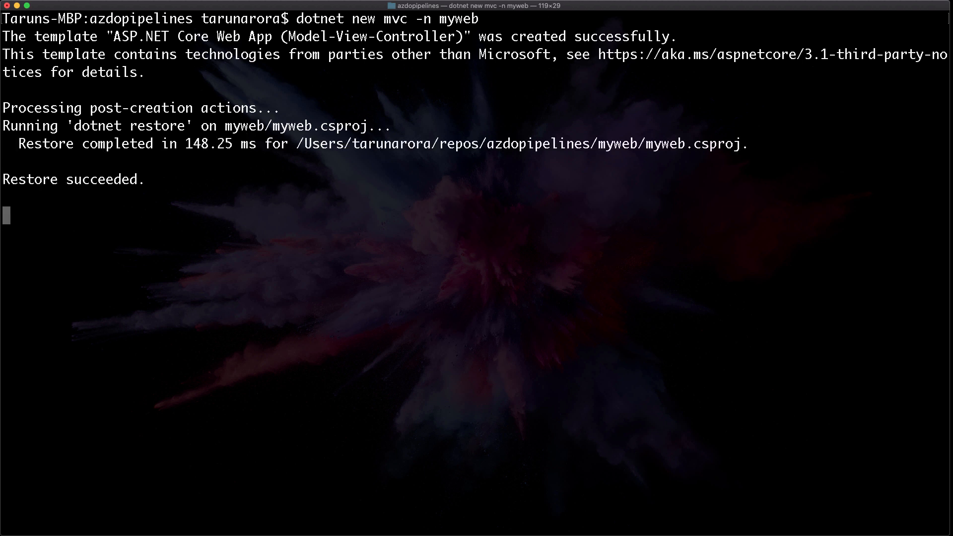
text(ls)
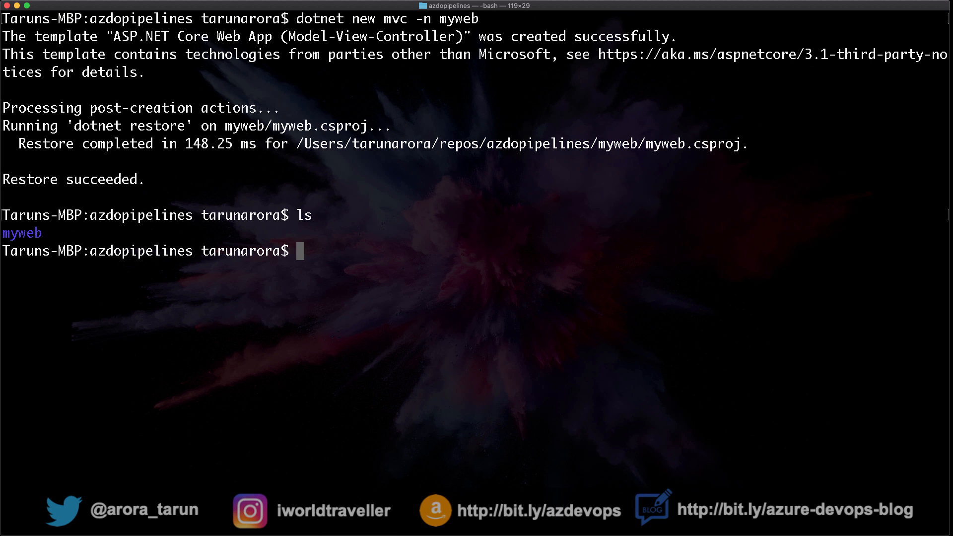
Initialize a Git repository here and open the folder in VS Code with code.
text(git)
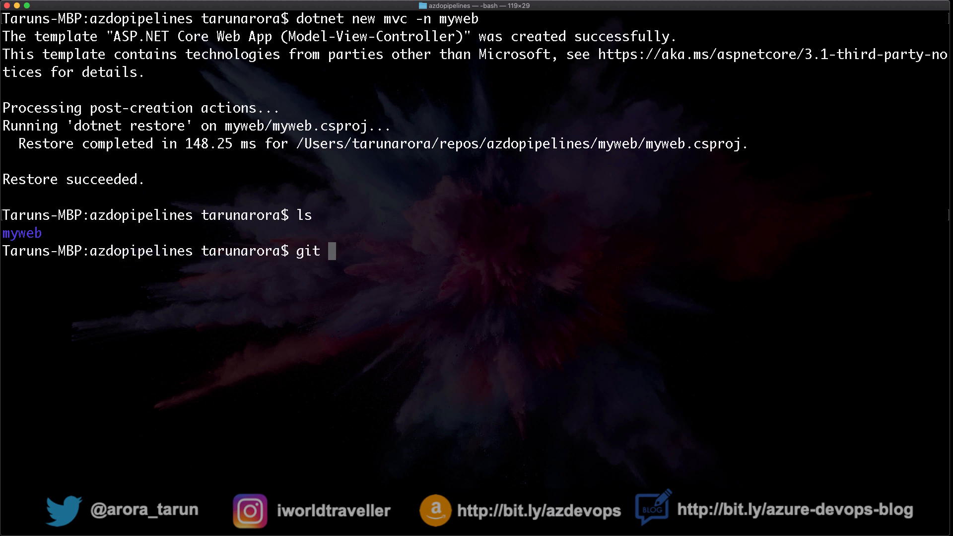
text(init)
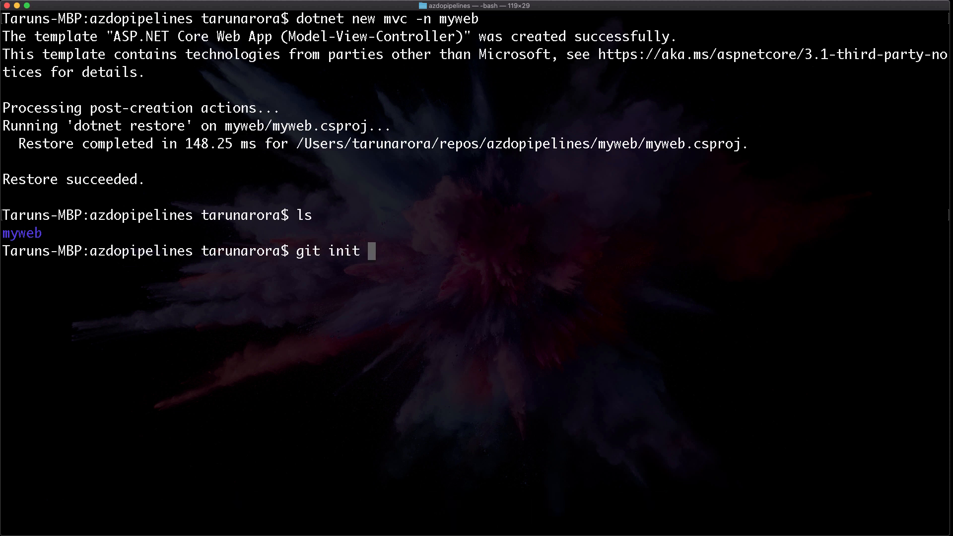
key(Return)
text(ls)
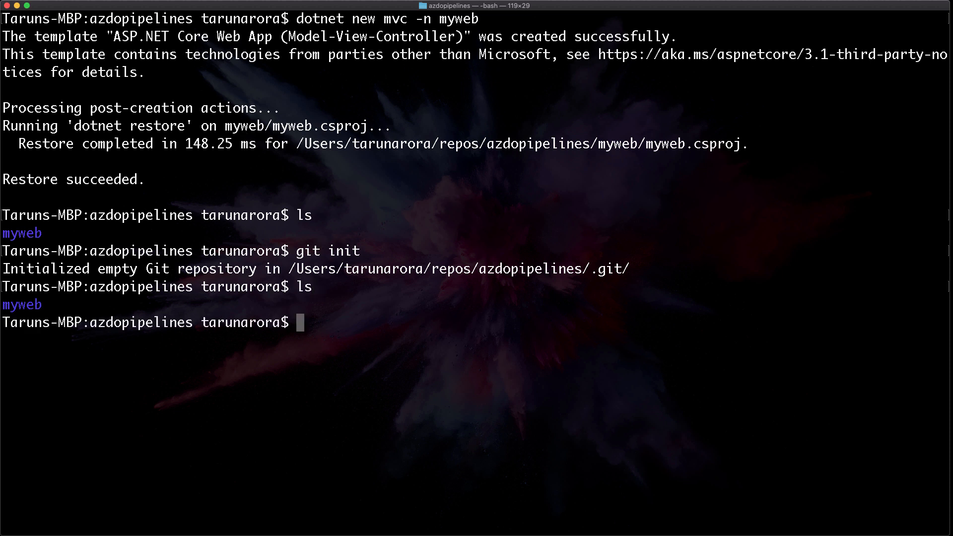
text(code)
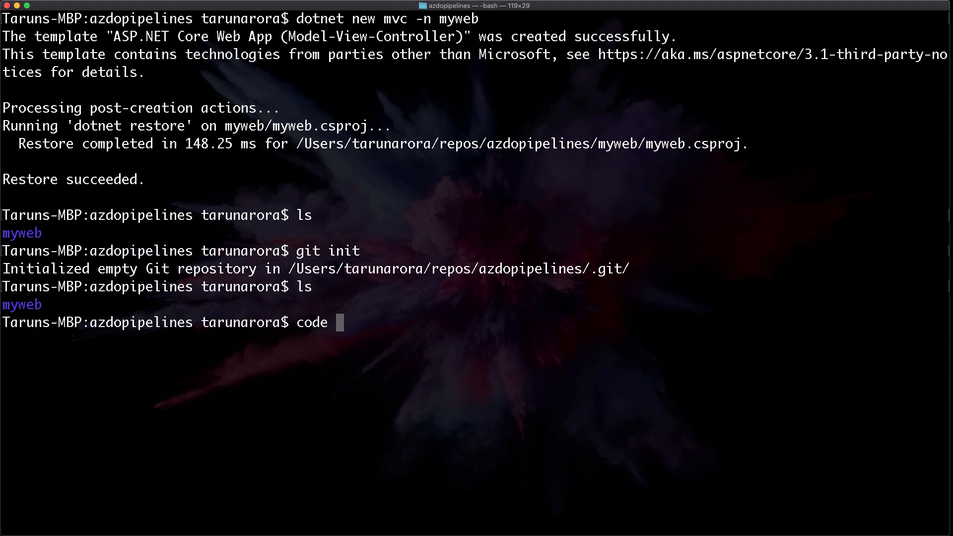
key(Return)
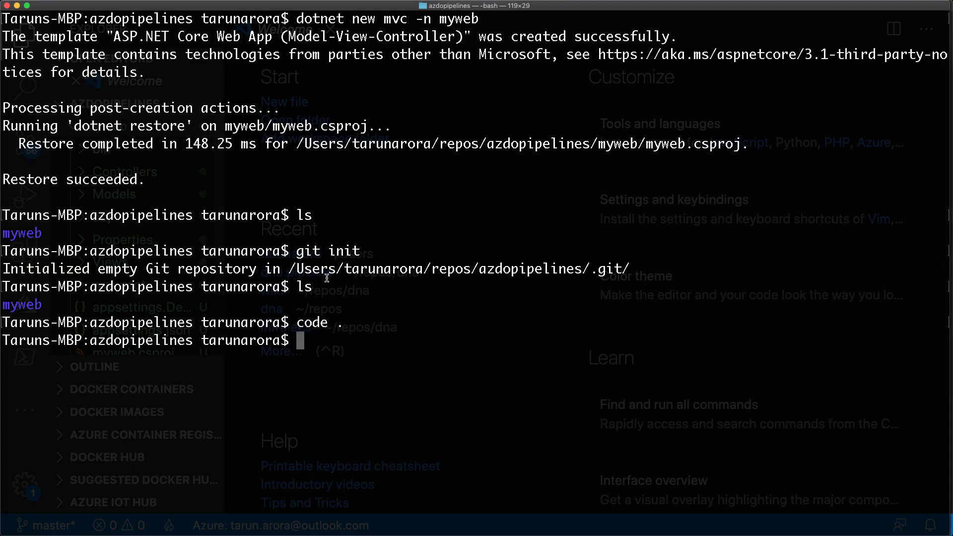
Build the myweb project with dotnet build, then begin a dotnet clean of it.
text(dotnet)
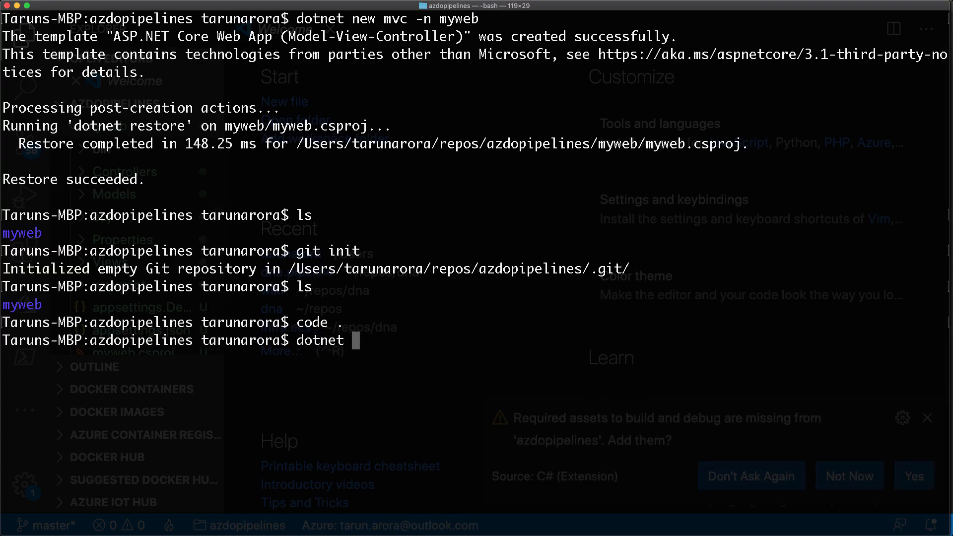
text(build myweb/)
text(dot)
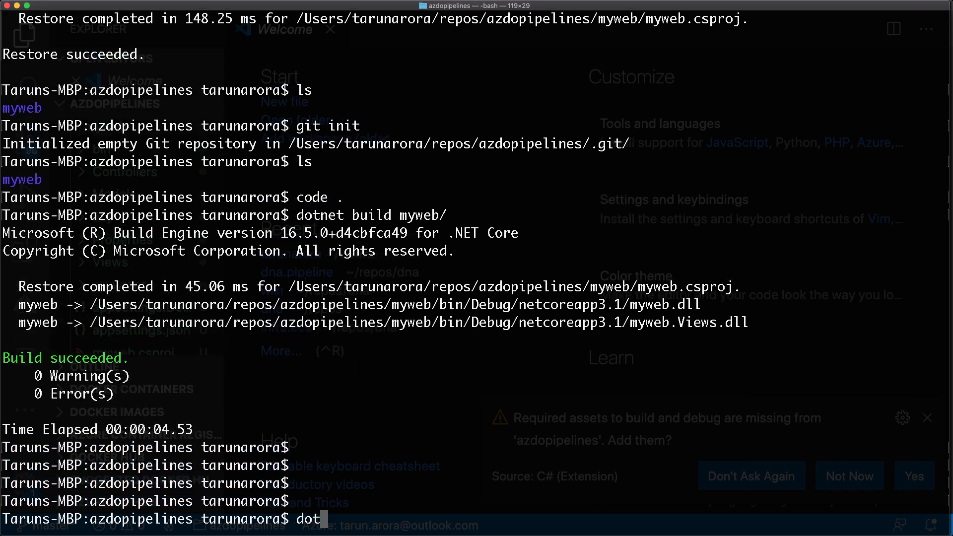
text(net clean m)
text(>add)
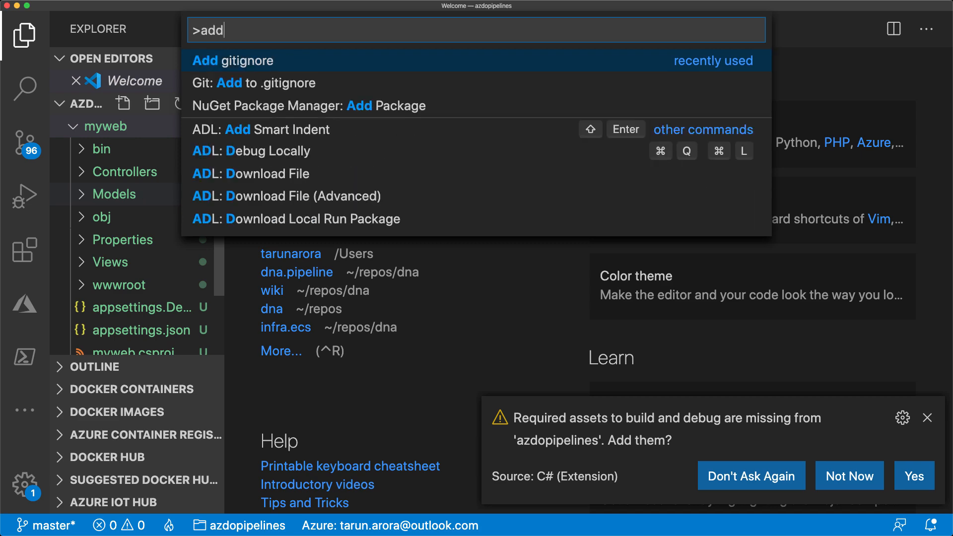
Add a VisualStudio-template .gitignore to the project root and review its contents.
click(228, 61)
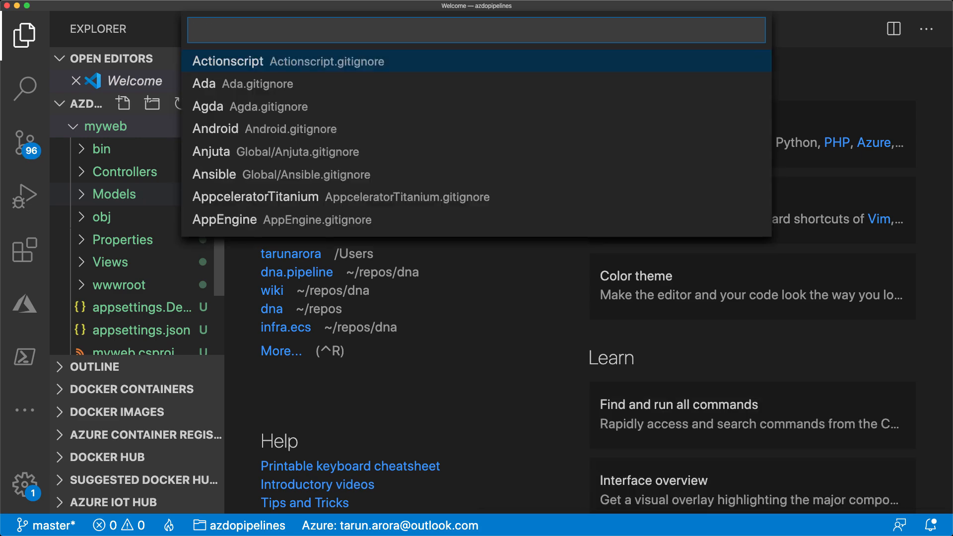
text(visual)
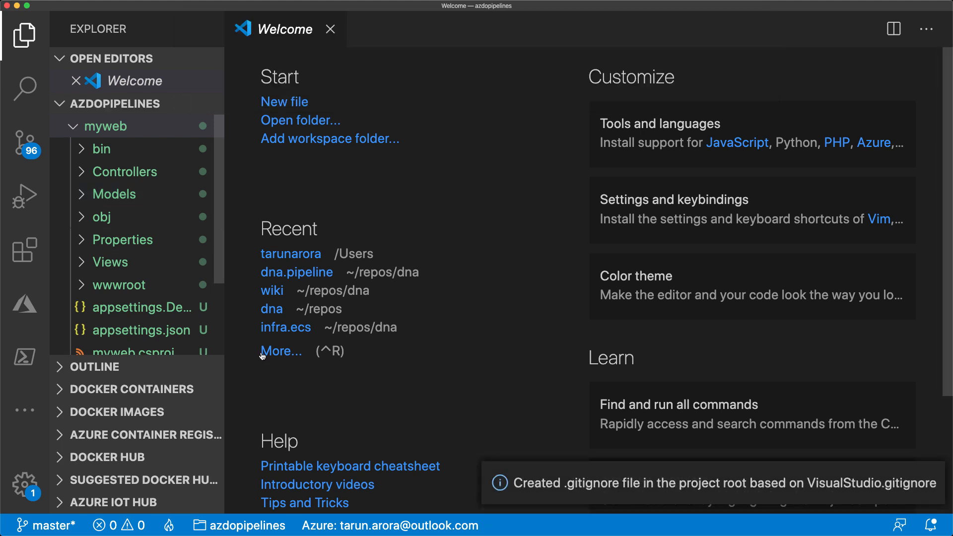
click(113, 321)
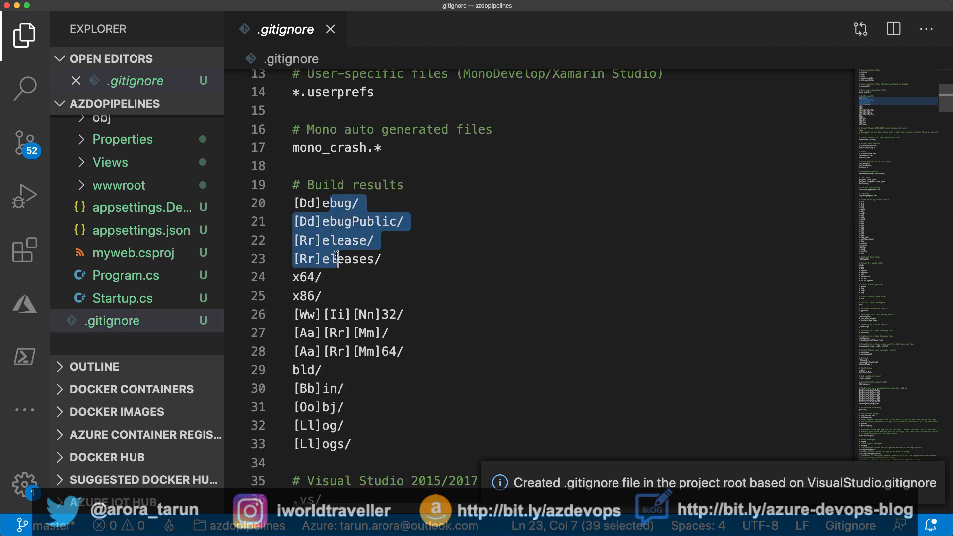
scroll(up, 3)
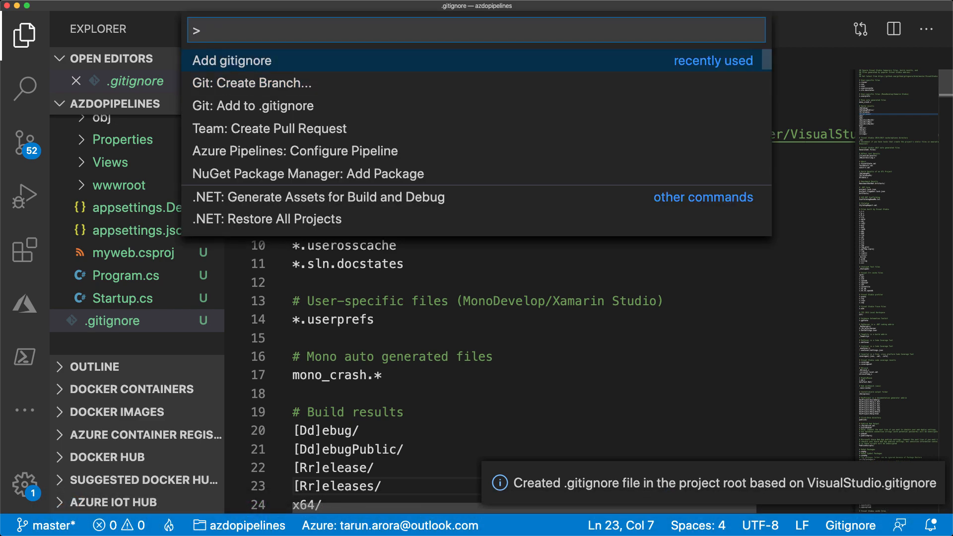
text(vis)
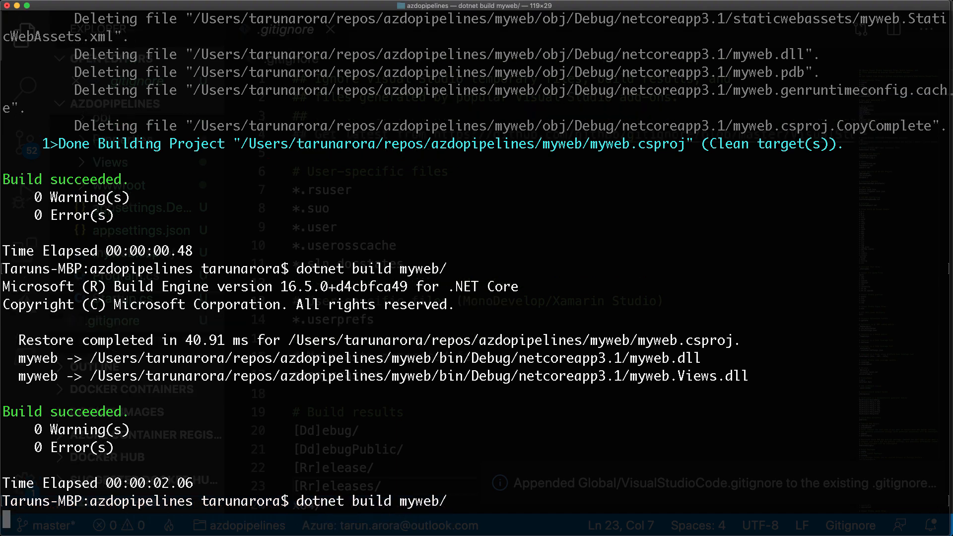
Rebuild myweb and start it with dotnet run --project myweb/ serving on localhost.
key(Return)
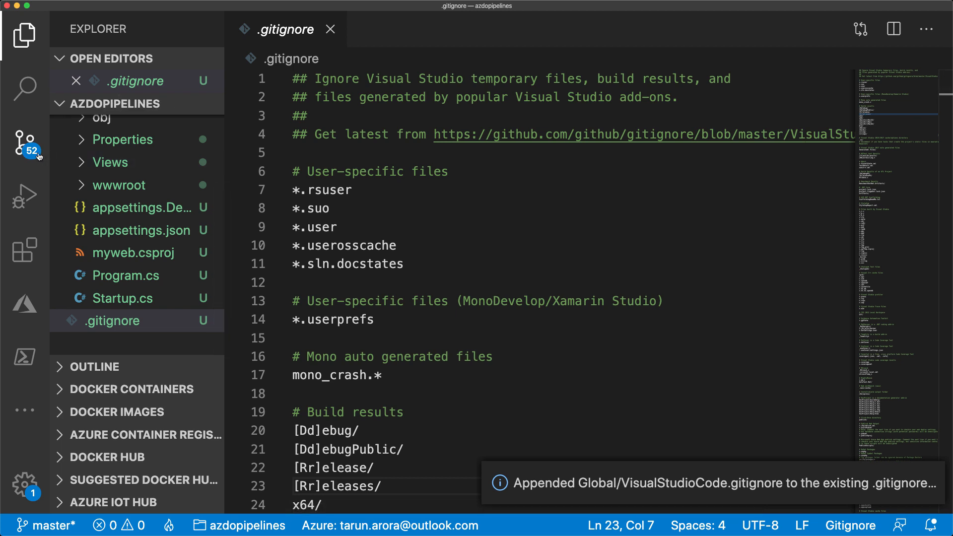
mouse_move(24, 144)
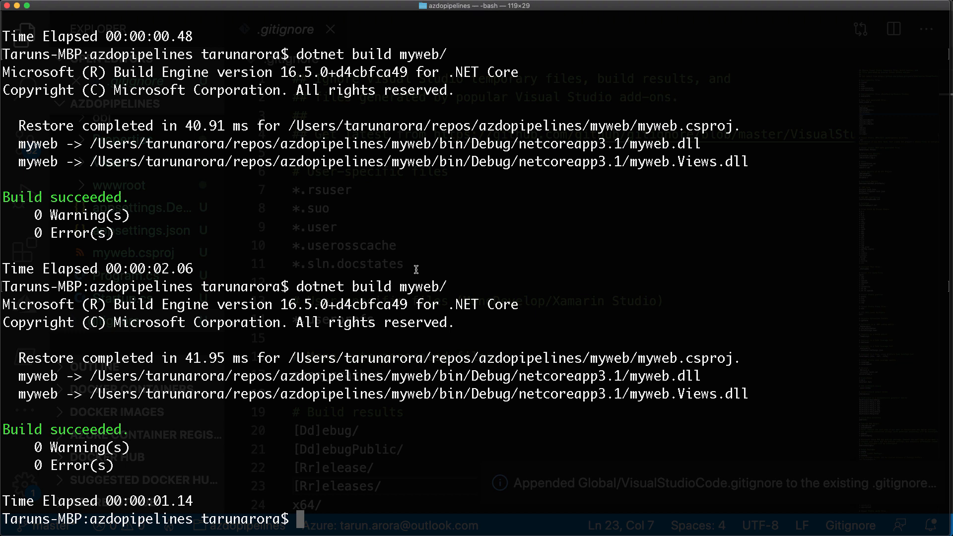
text(dotnet run)
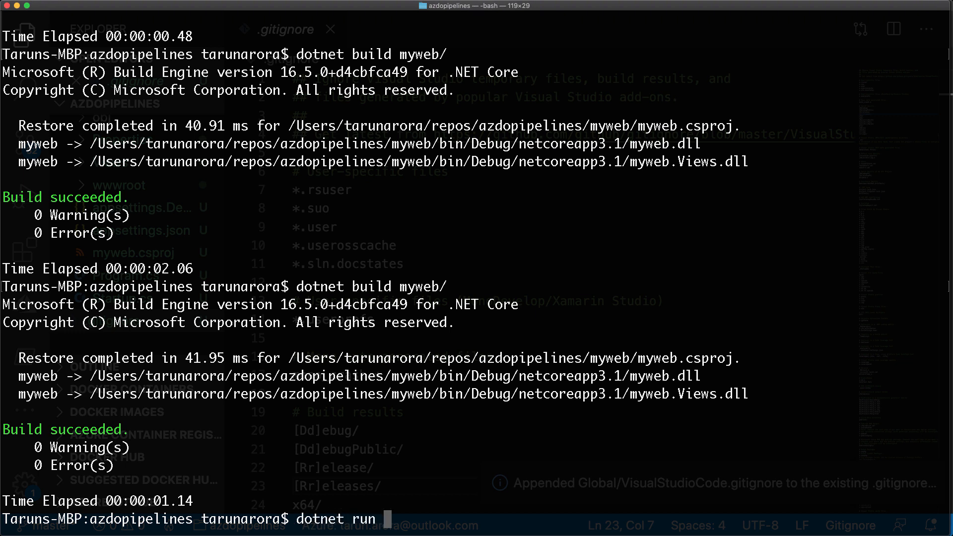
text(myweb/)
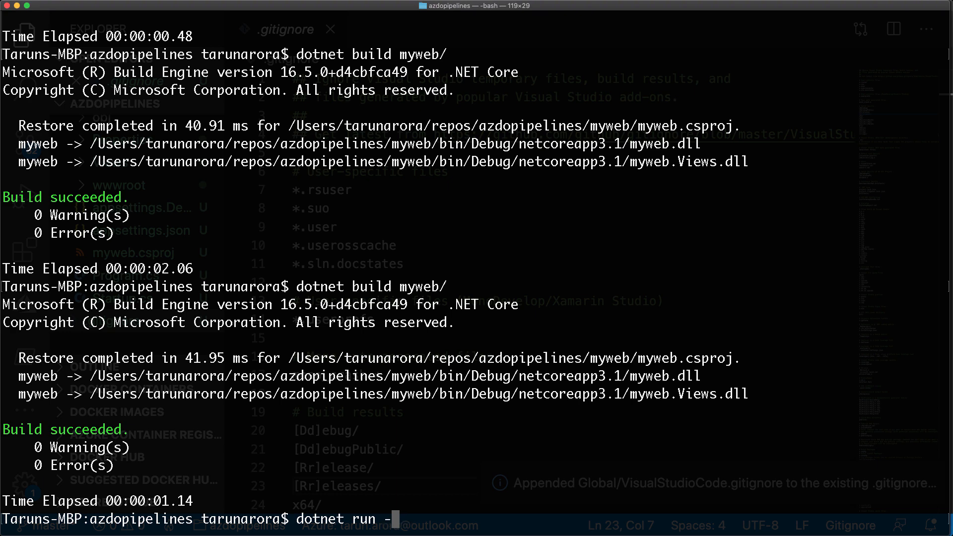
text(-project myweb/)
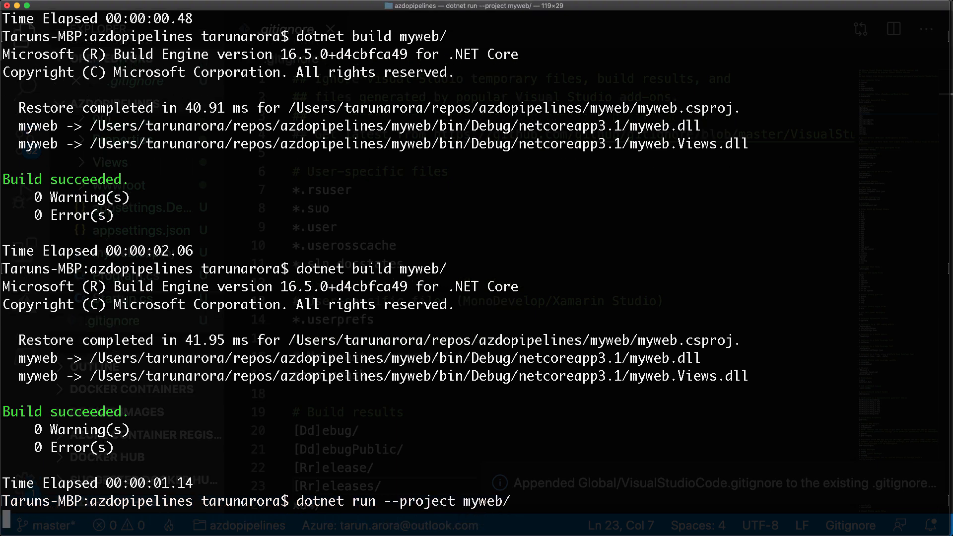
scroll(down, 3)
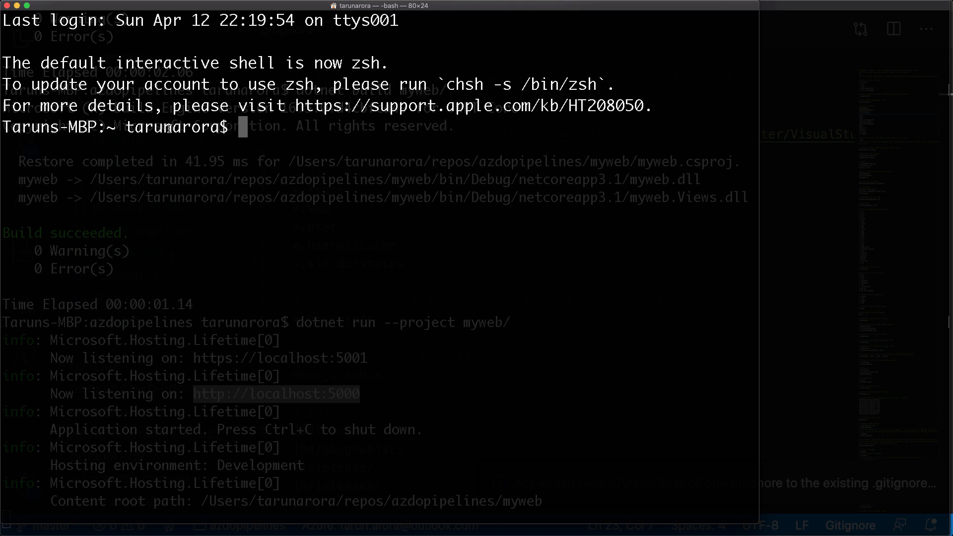
text(open http://localhost:5000)
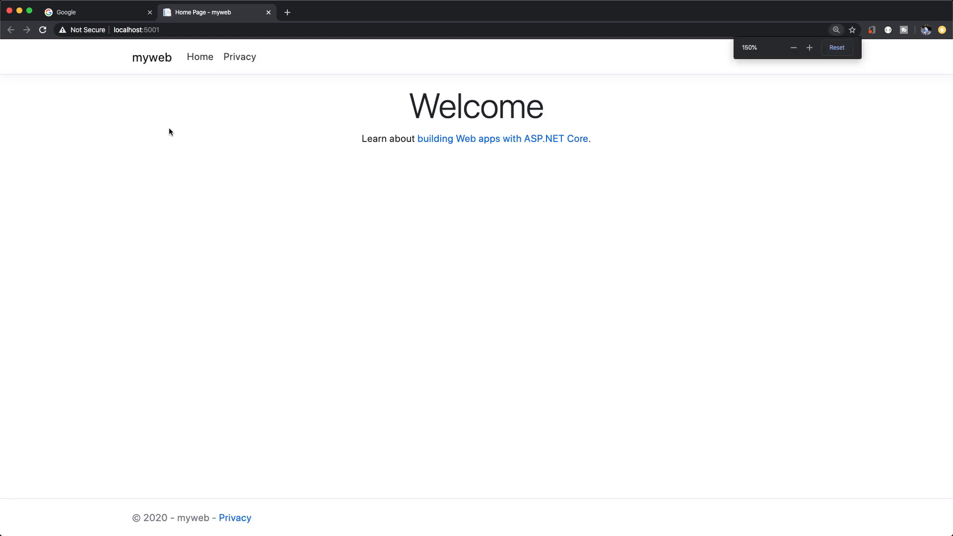
click(809, 48)
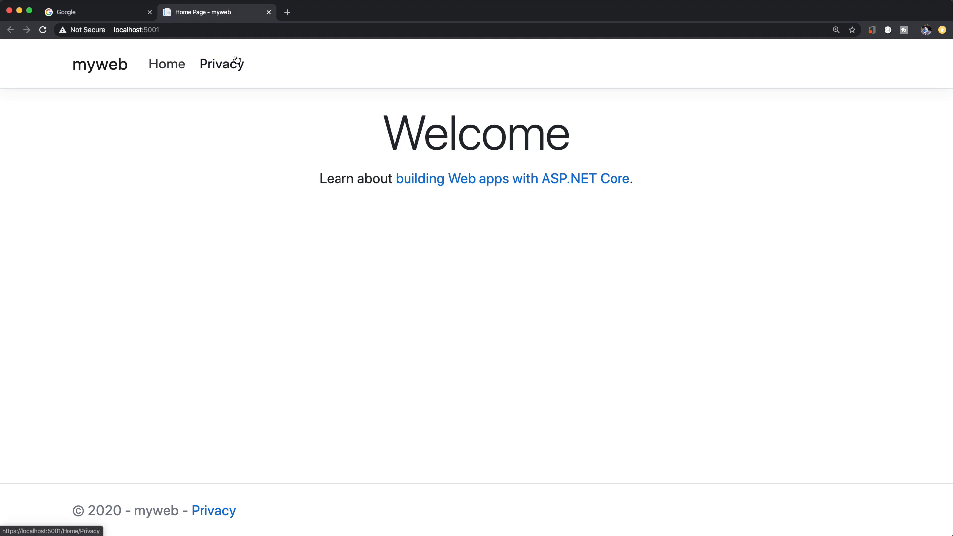
click(221, 64)
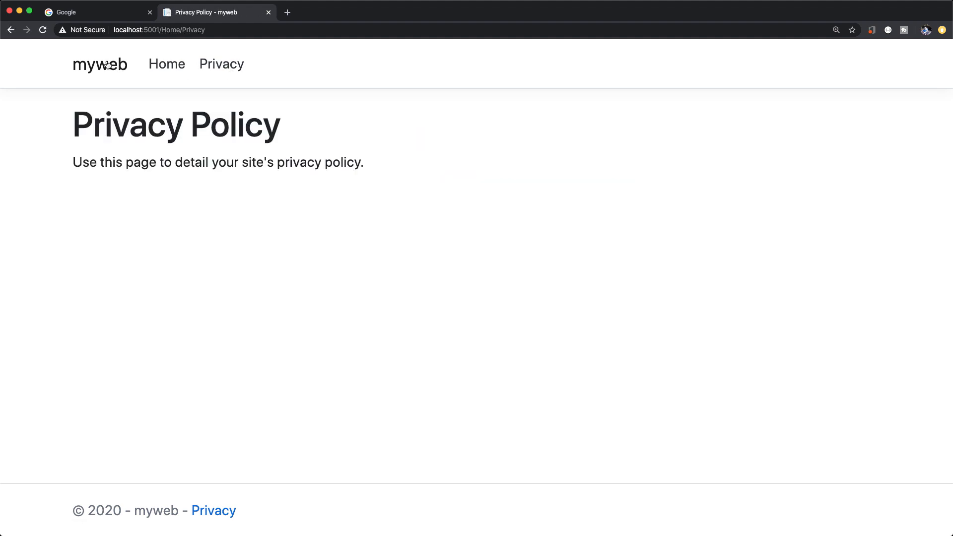
click(166, 64)
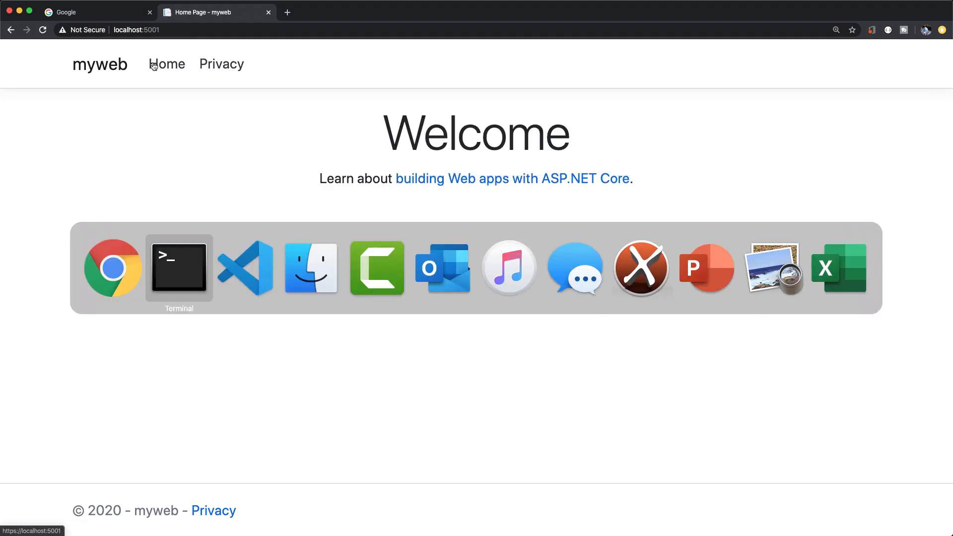
click(179, 268)
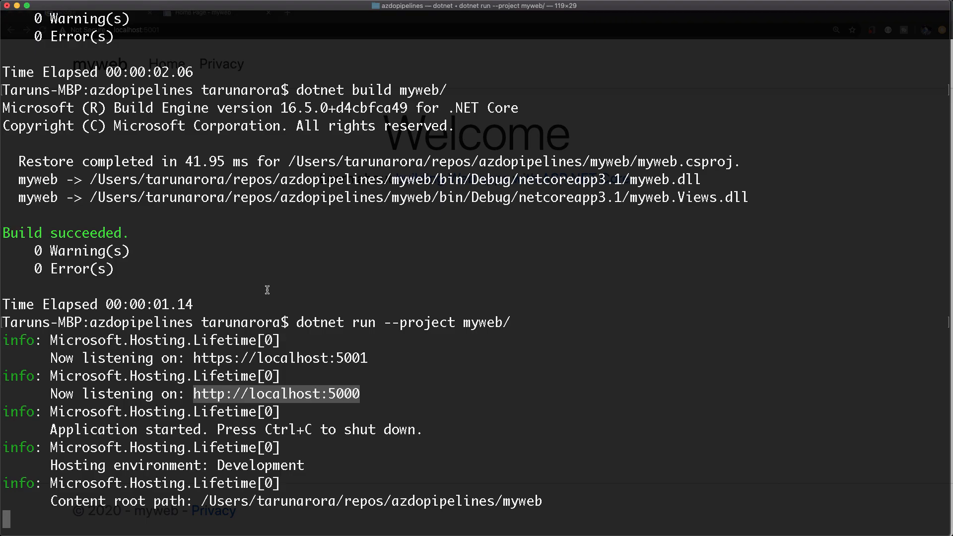
Stop the running web app and check git status for the uncommitted myweb files.
key(ctrl+c)
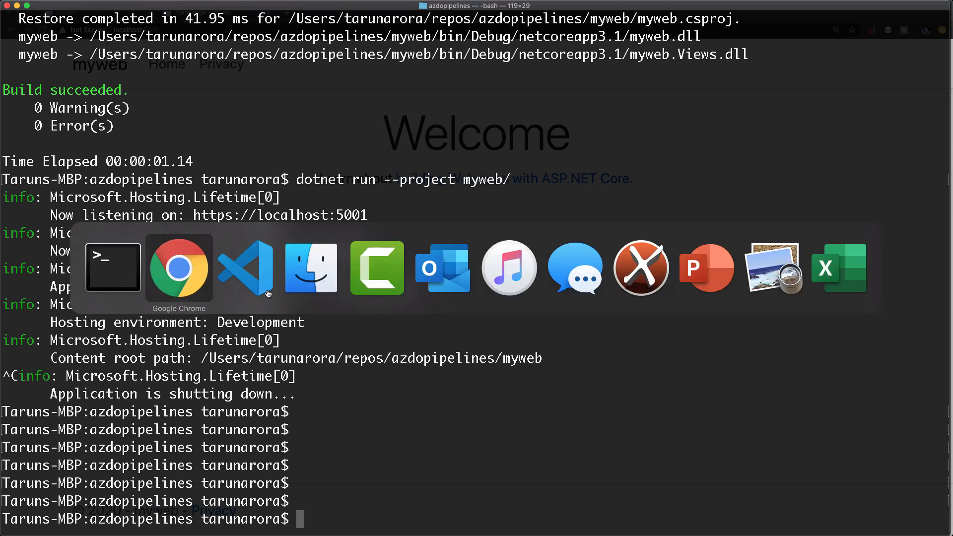
click(246, 267)
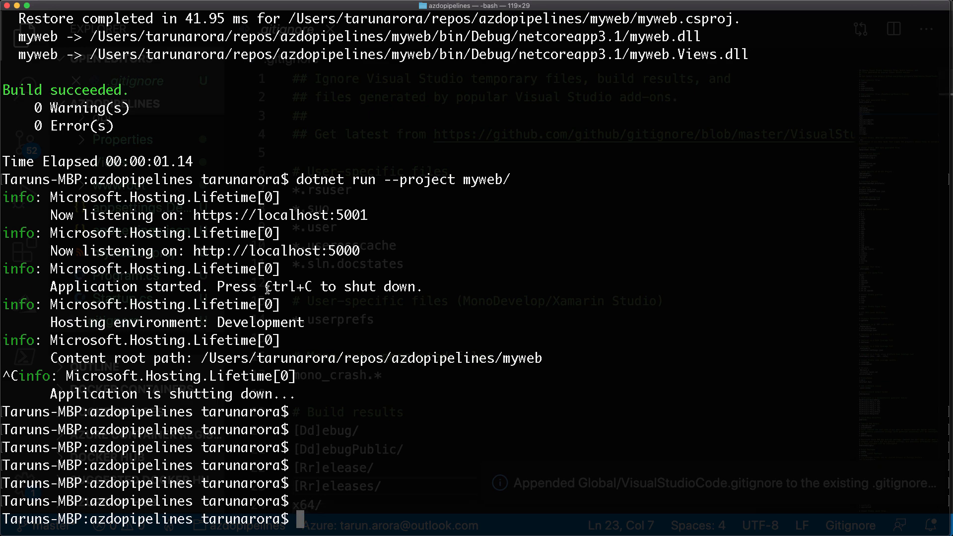
text(git stat)
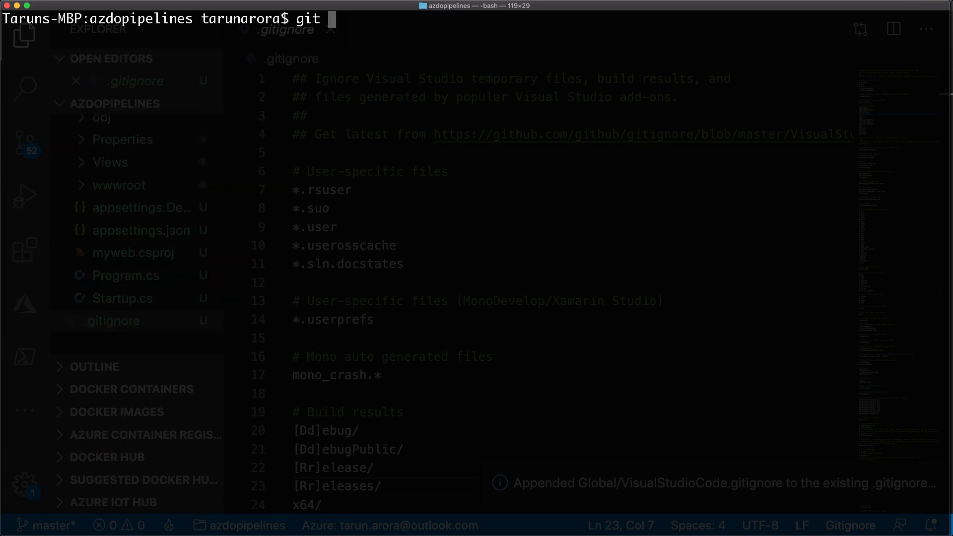
key(Return)
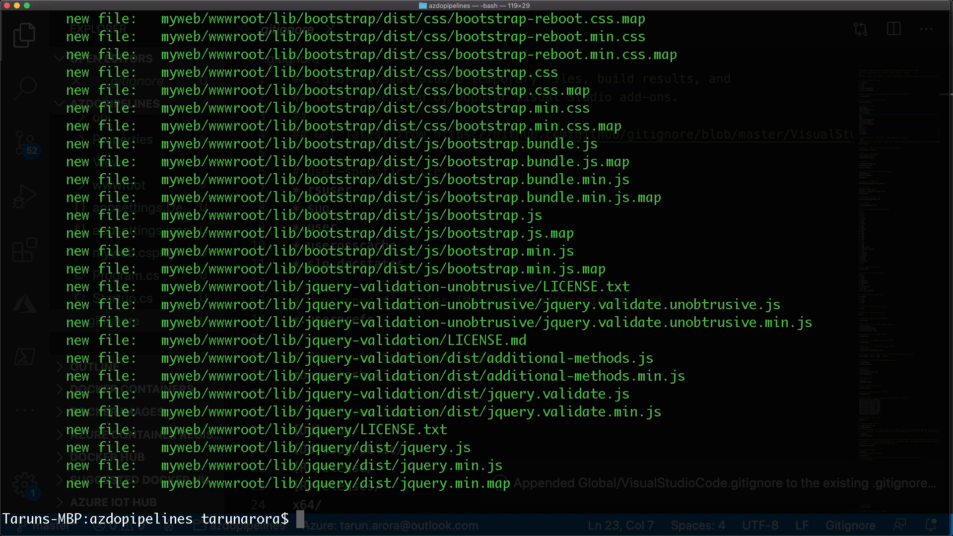
Commit all myweb files with a "MyWeb" message and confirm the working tree is clean.
text(git comm)
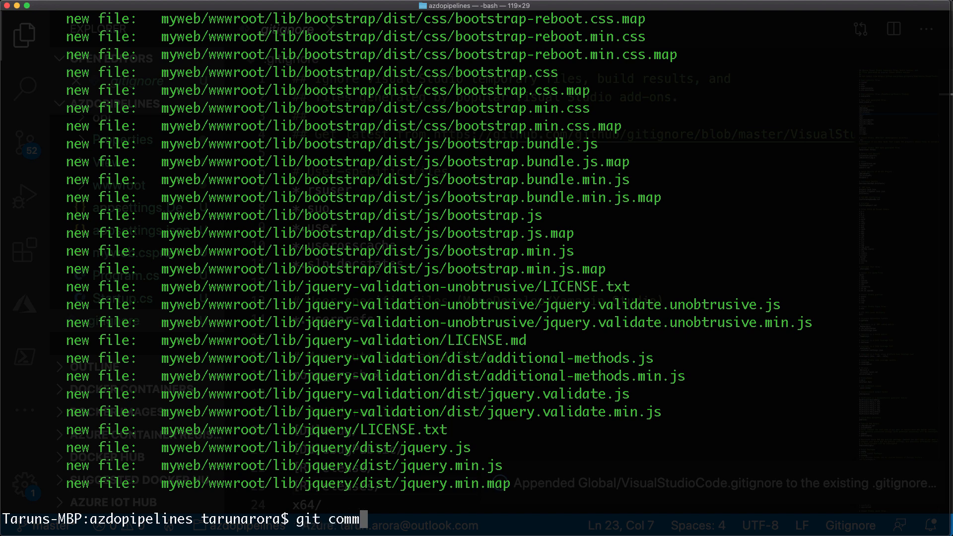
text(it -m)
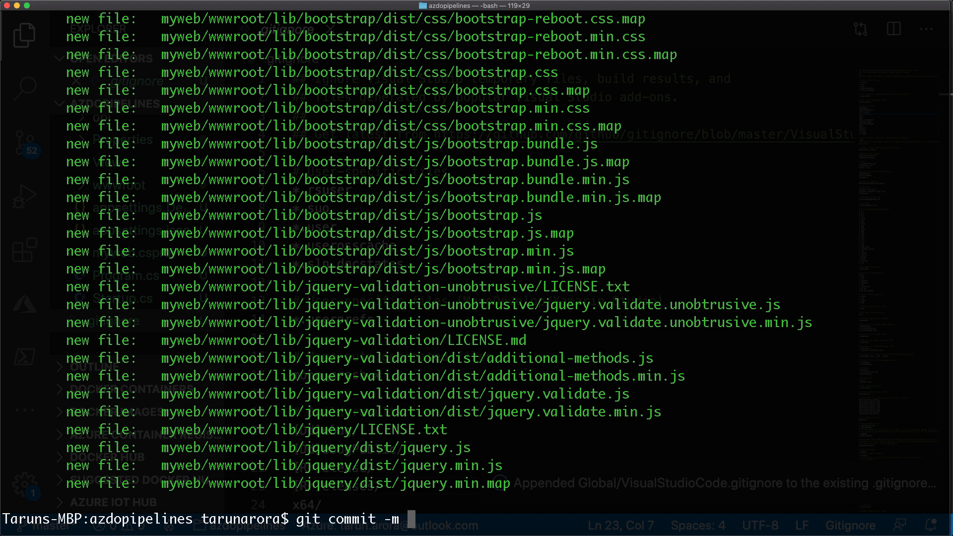
text("MyWeb)
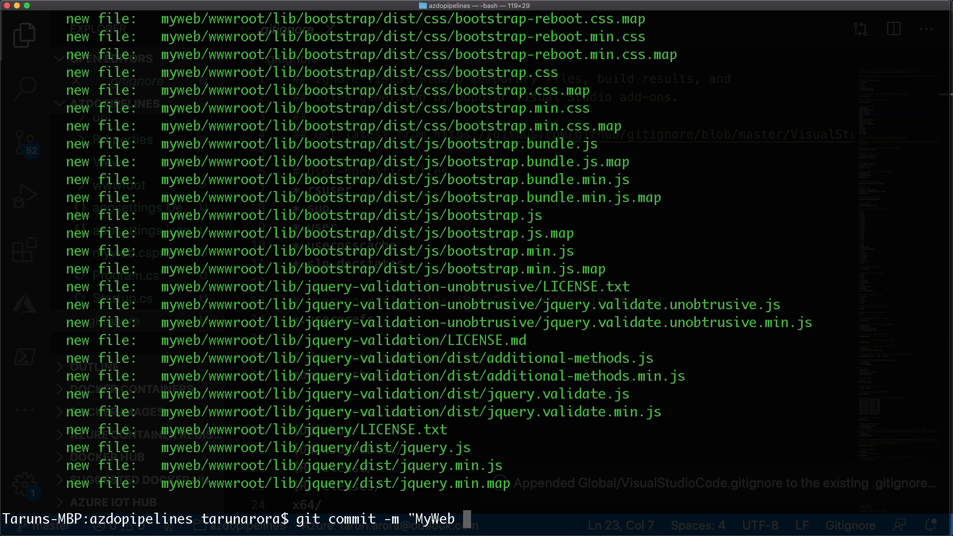
key(Return)
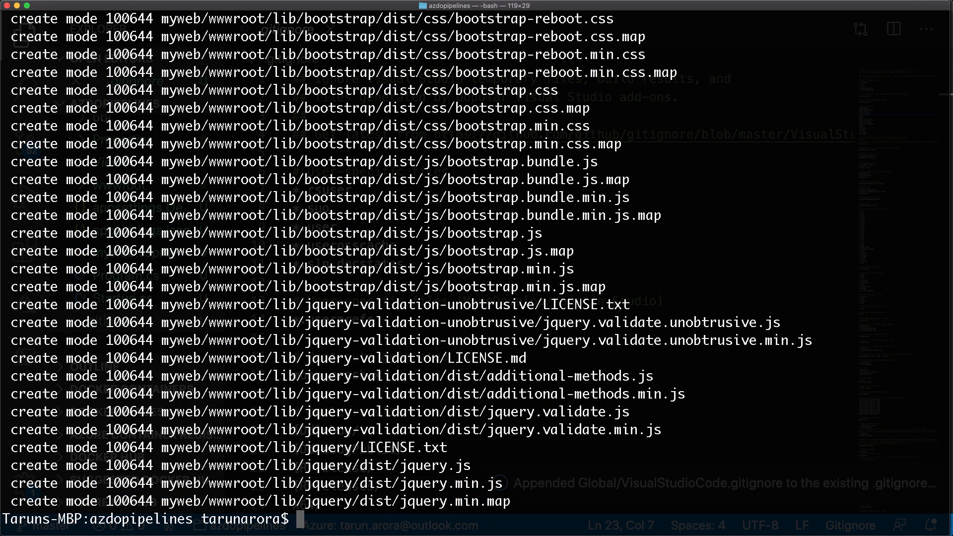
text(git sta)
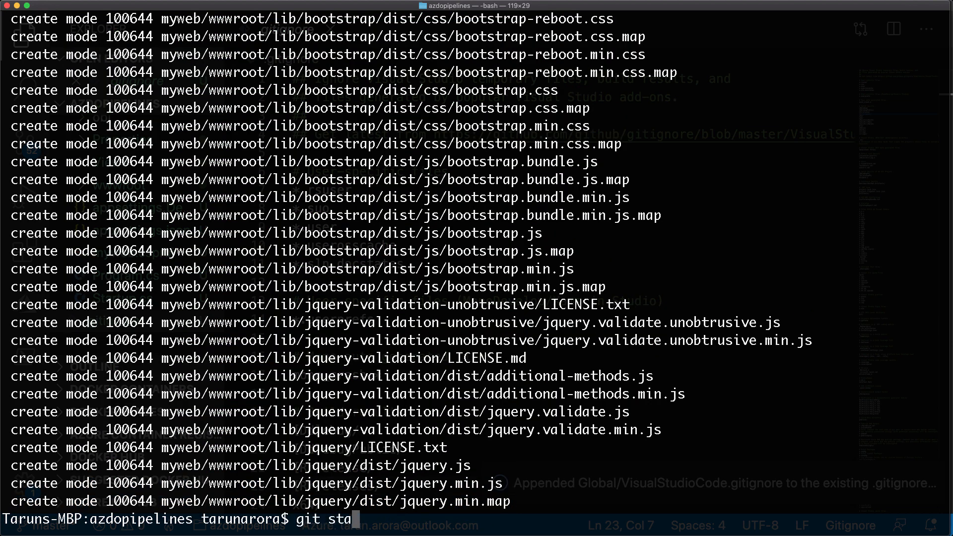
key(Return)
text(open)
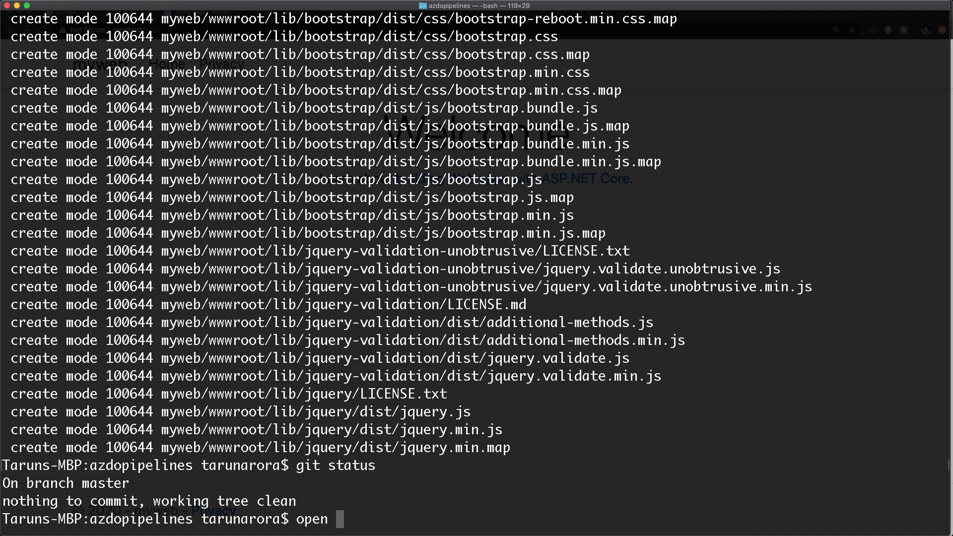
text(https:/)
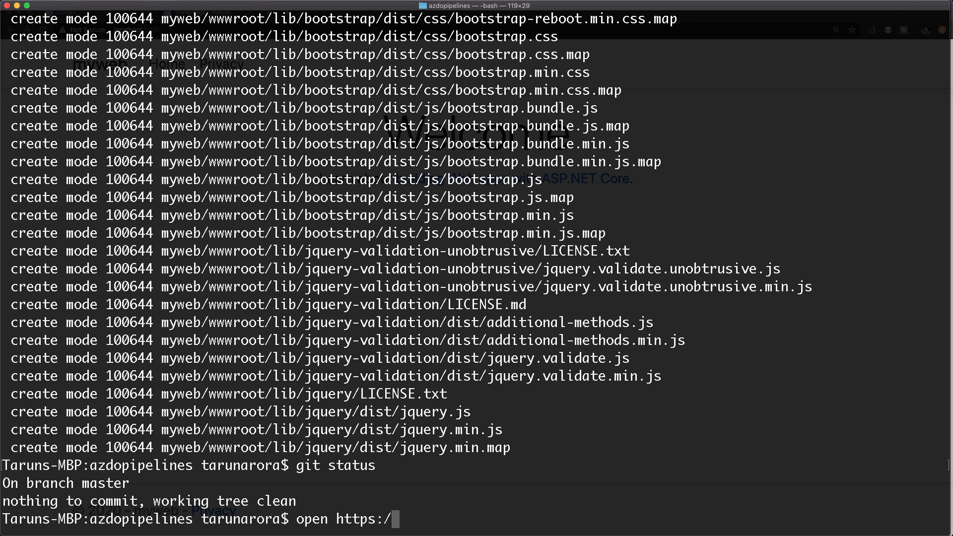
text(d)
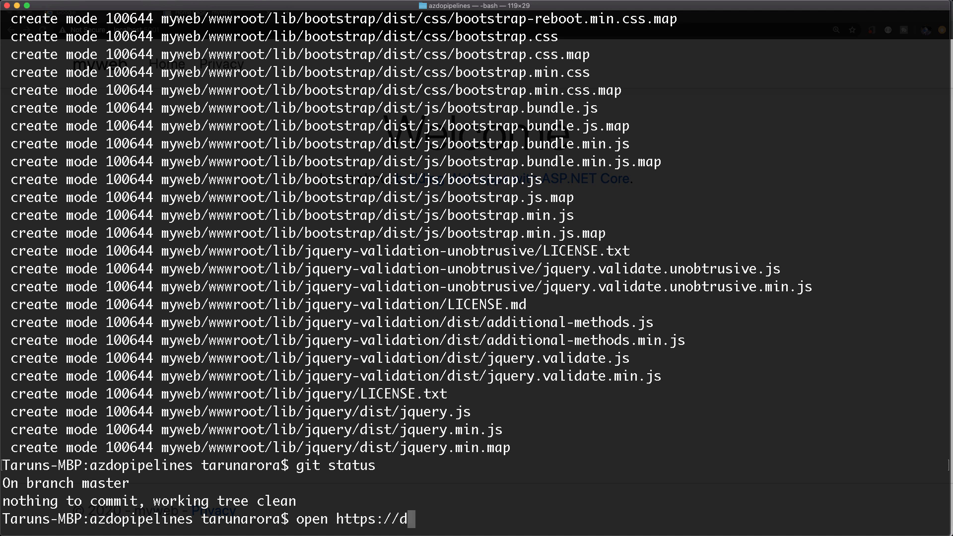
text(ev.azure.com)
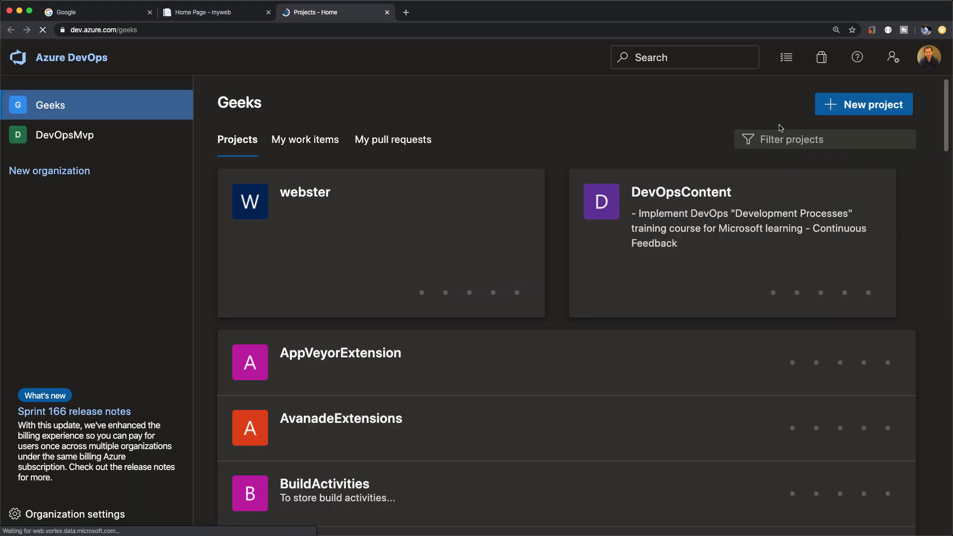
In the webster project's Repos, create a new empty Git repository named myweb without a README.
click(863, 104)
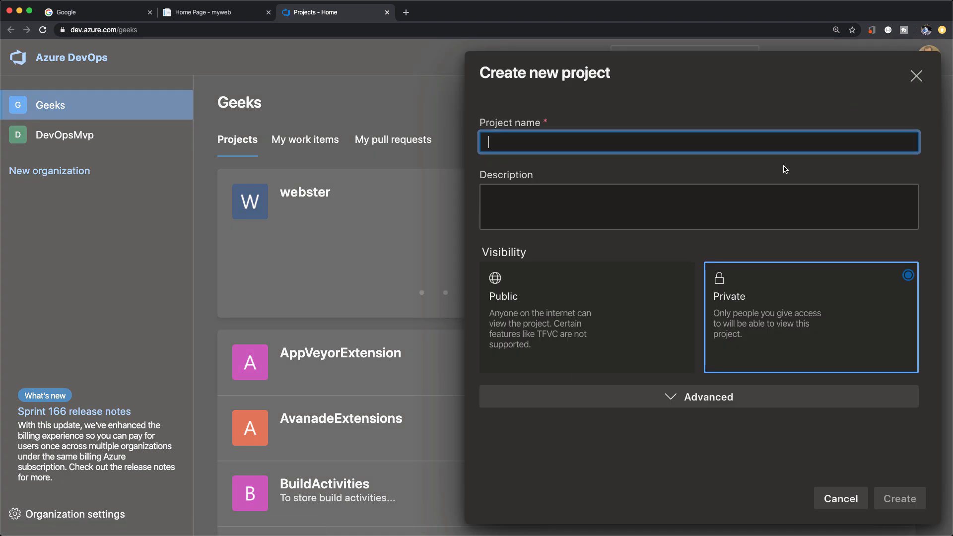
mouse_move(840, 172)
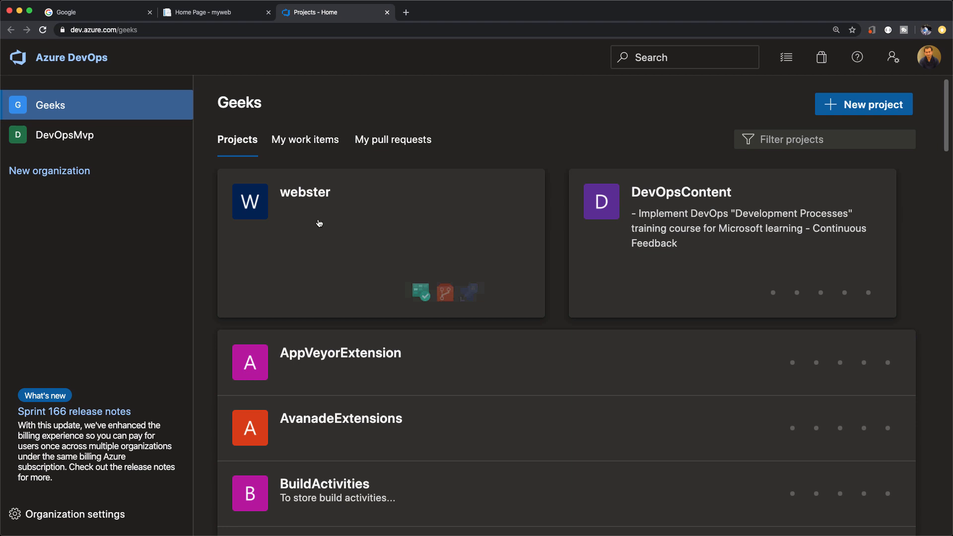
click(305, 192)
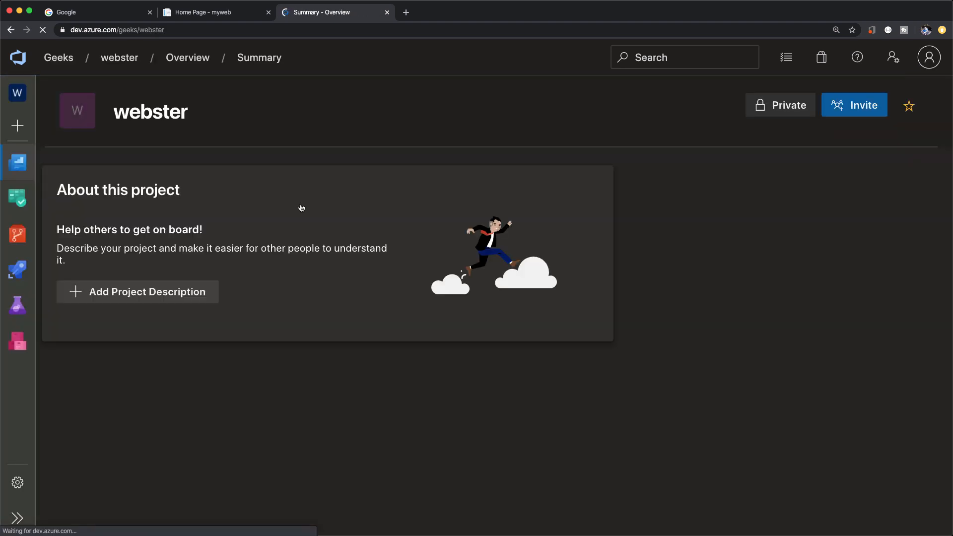
click(18, 234)
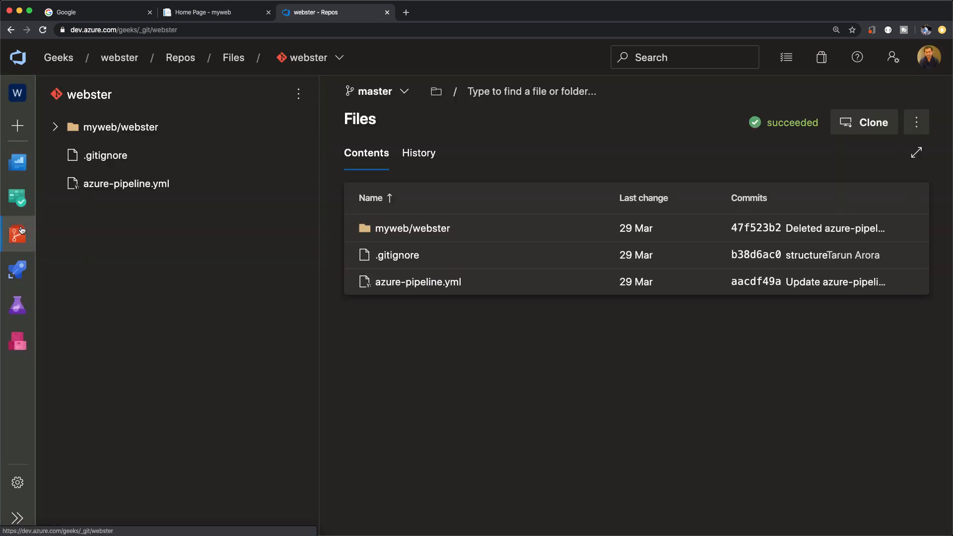
click(310, 57)
text(M)
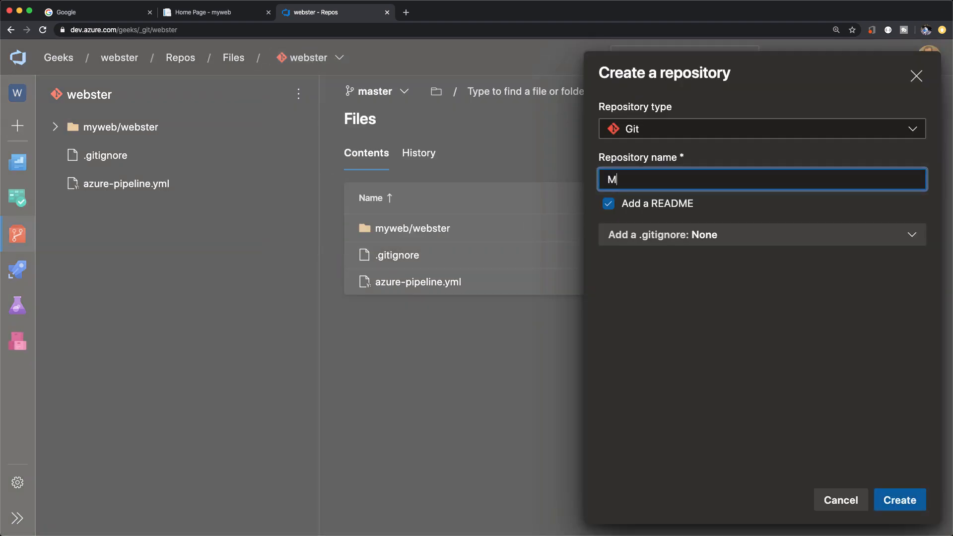
text(myweb)
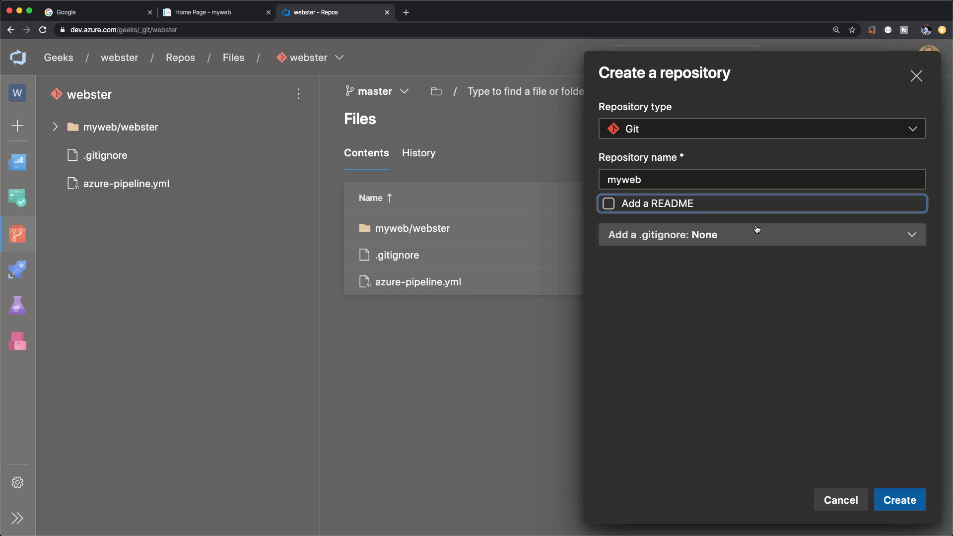
click(899, 500)
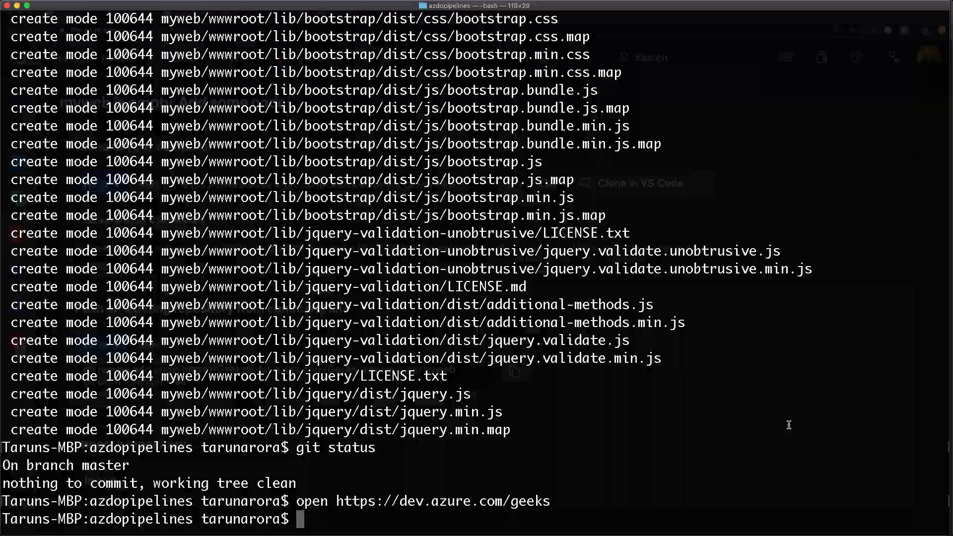
Add the myweb SSH clone URL as remote origin and verify it with git remote -v.
text(g)
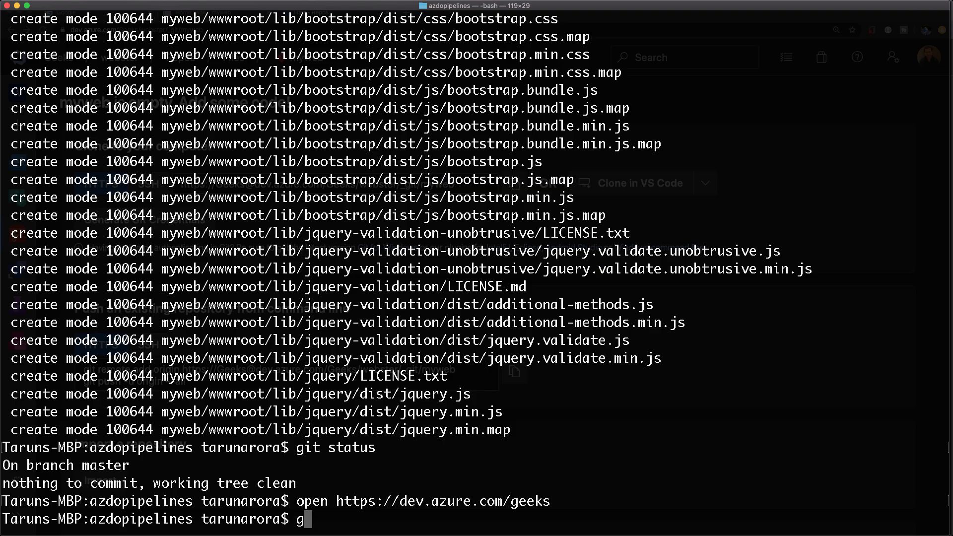
text(it remote -v)
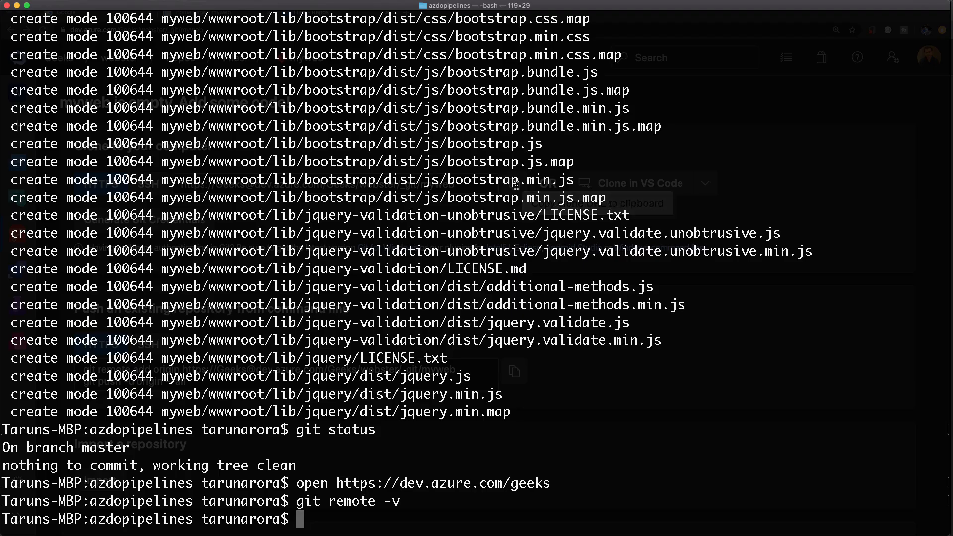
text(git)
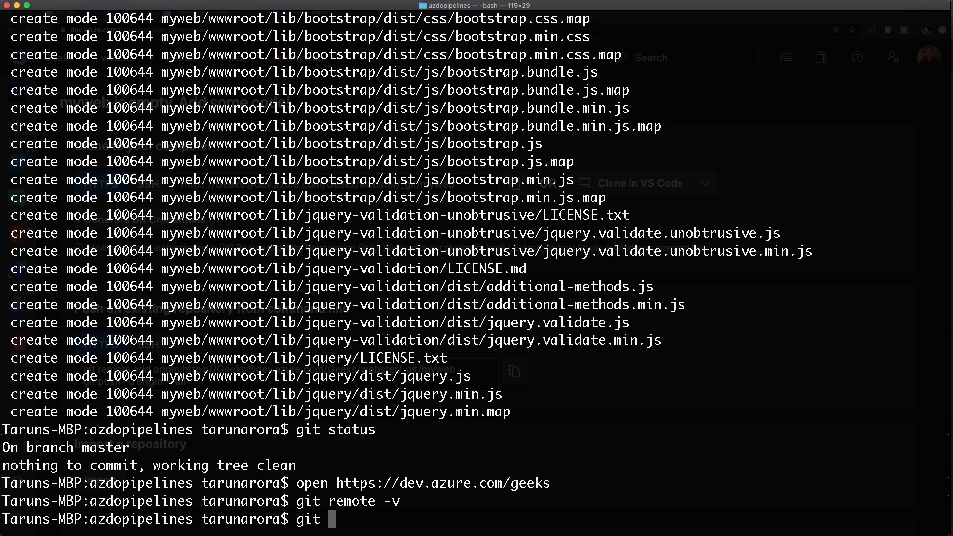
text(a)
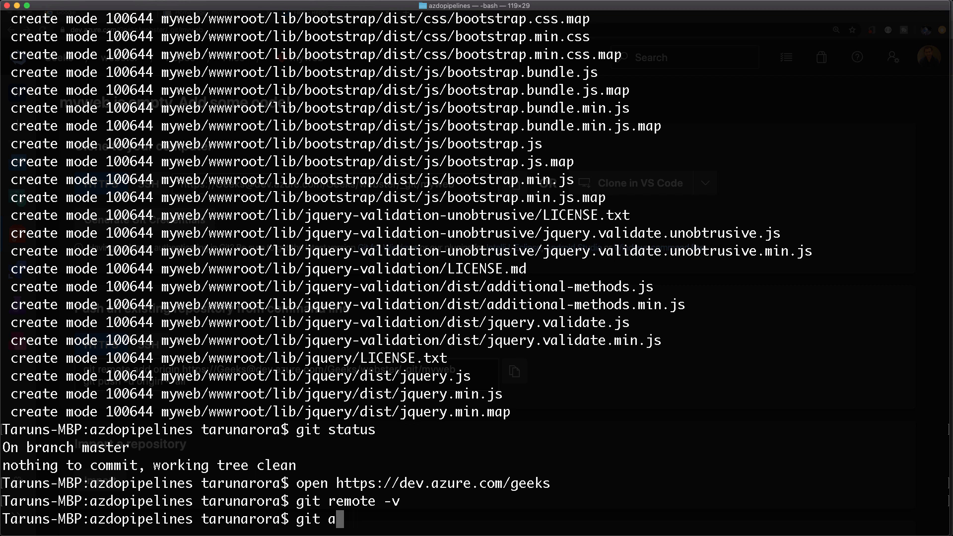
key(Backspace)
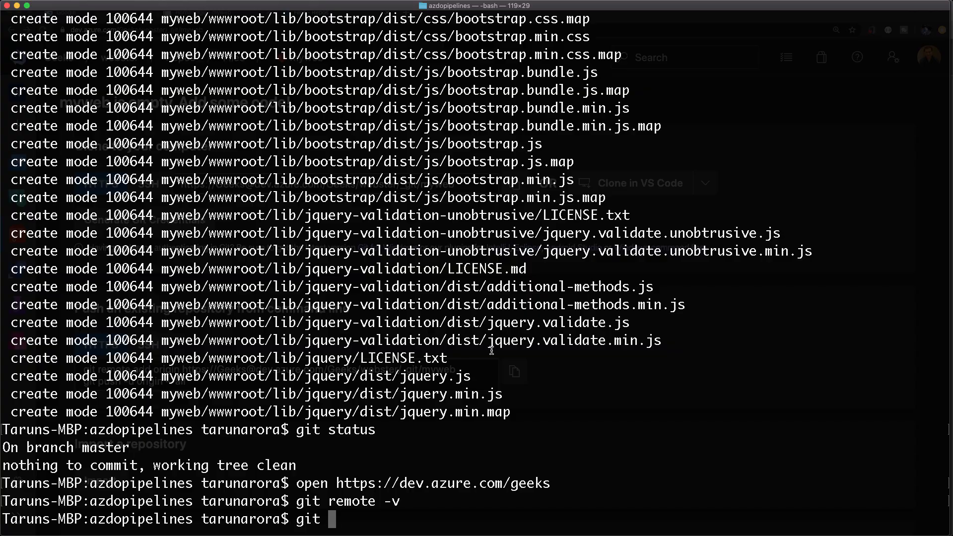
text(remote add)
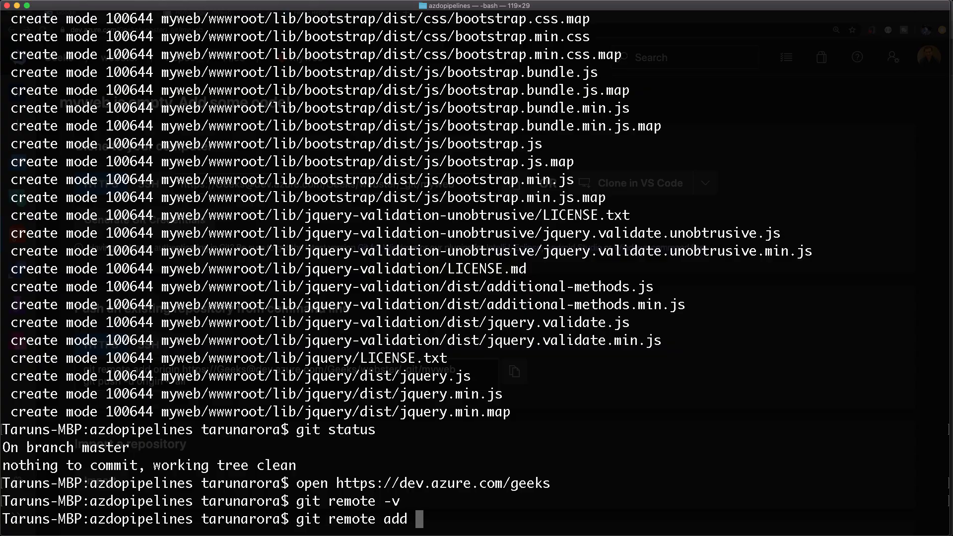
text(origin)
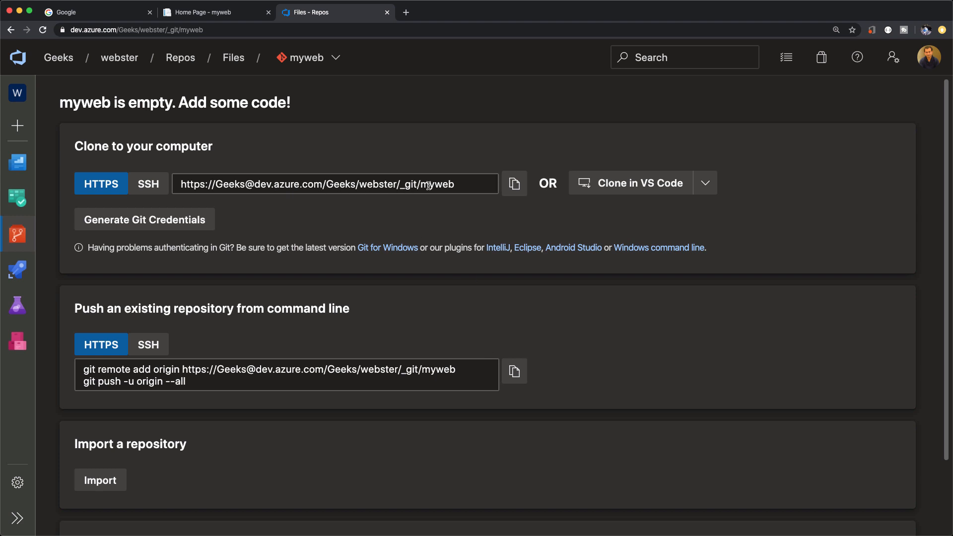
click(148, 184)
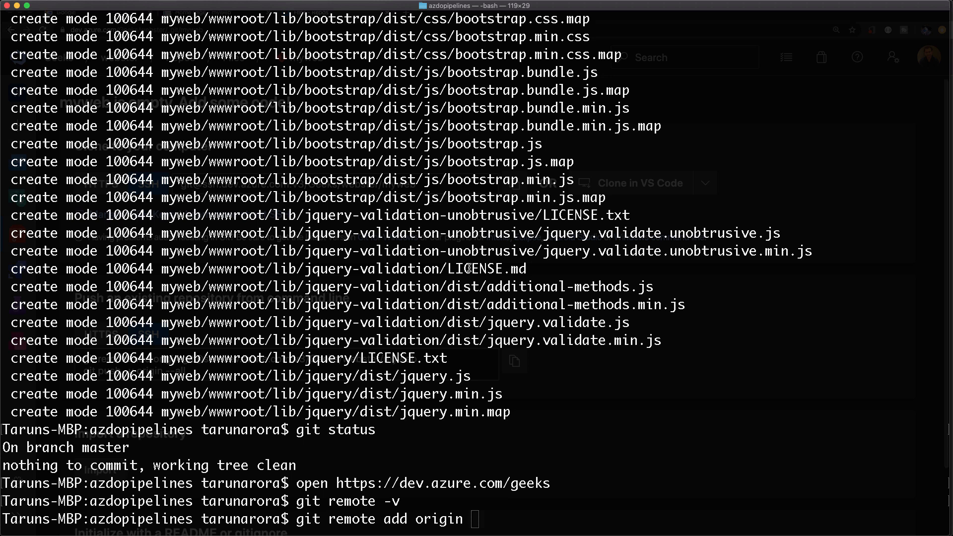
key(Return)
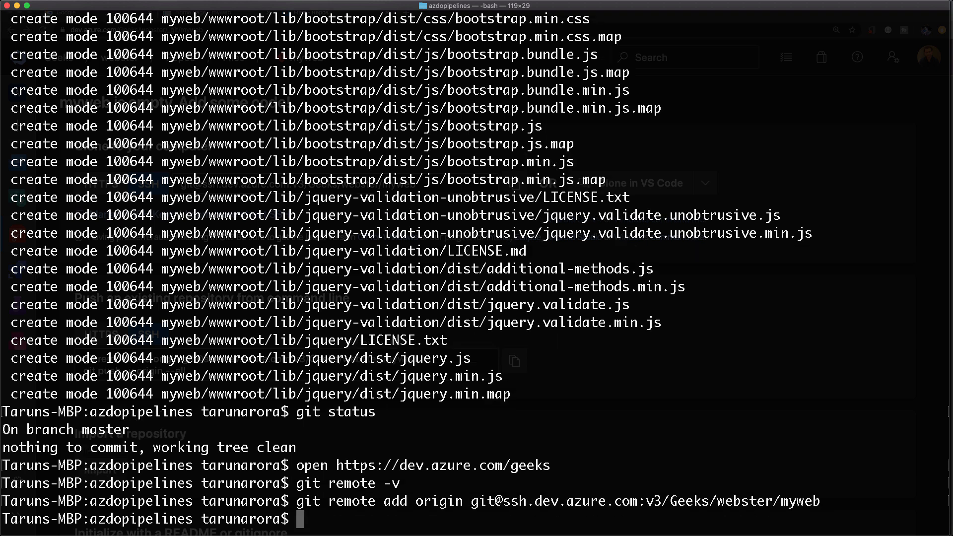
text(git remo)
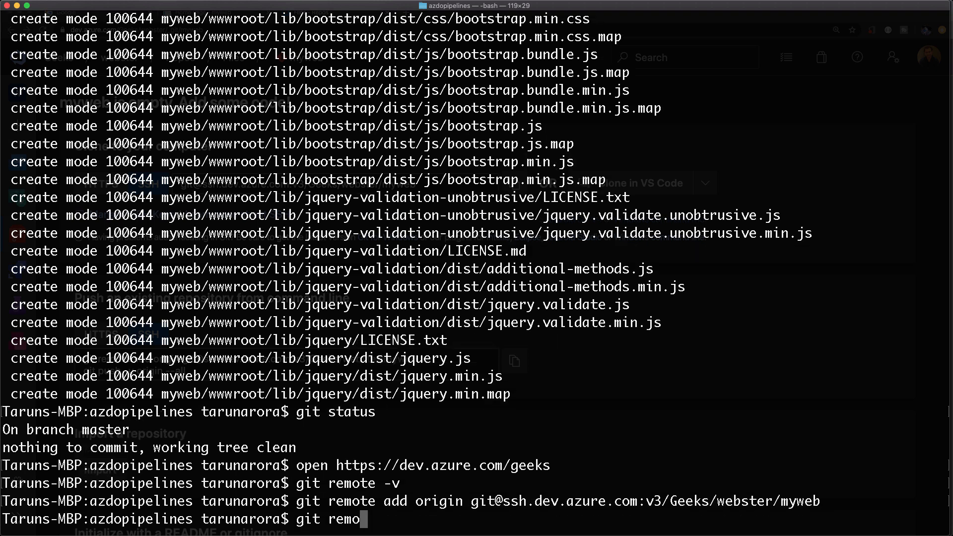
key(Return)
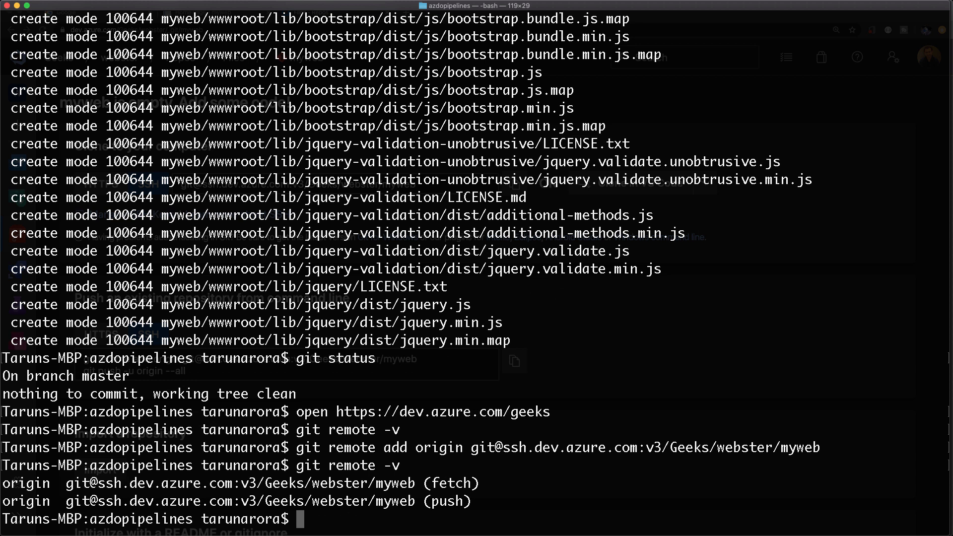
Push all branches with git push -u --all and confirm the files appear in the myweb repo.
text(git push)
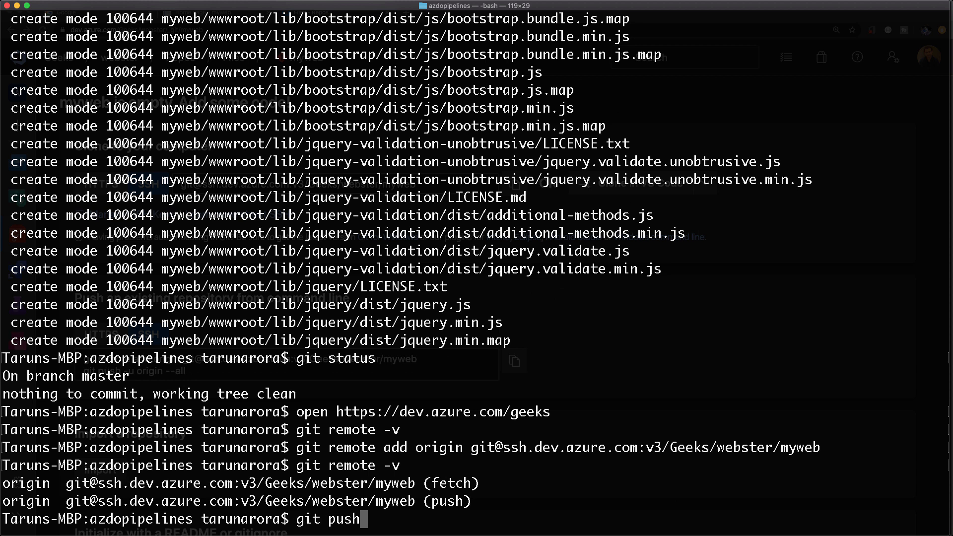
text(-u a)
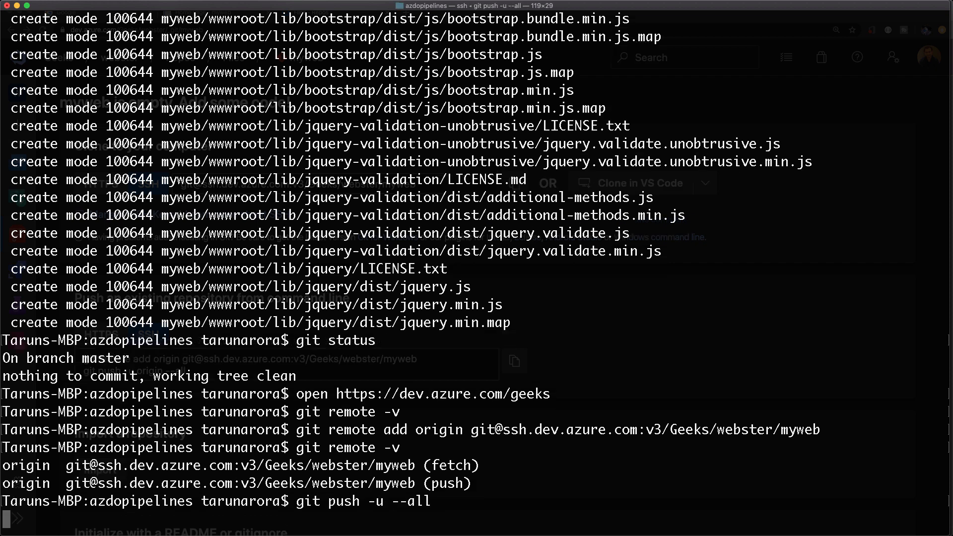
key(Return)
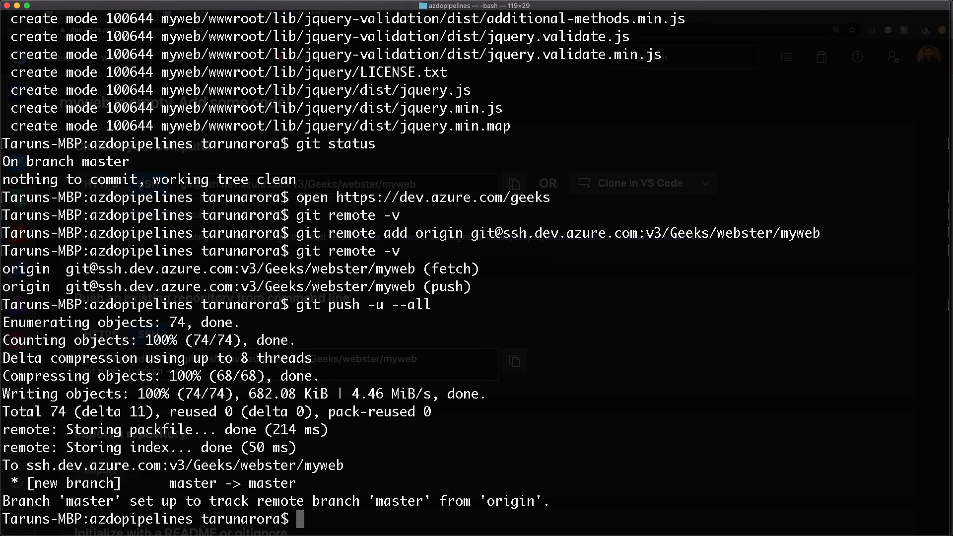
text(git statu)
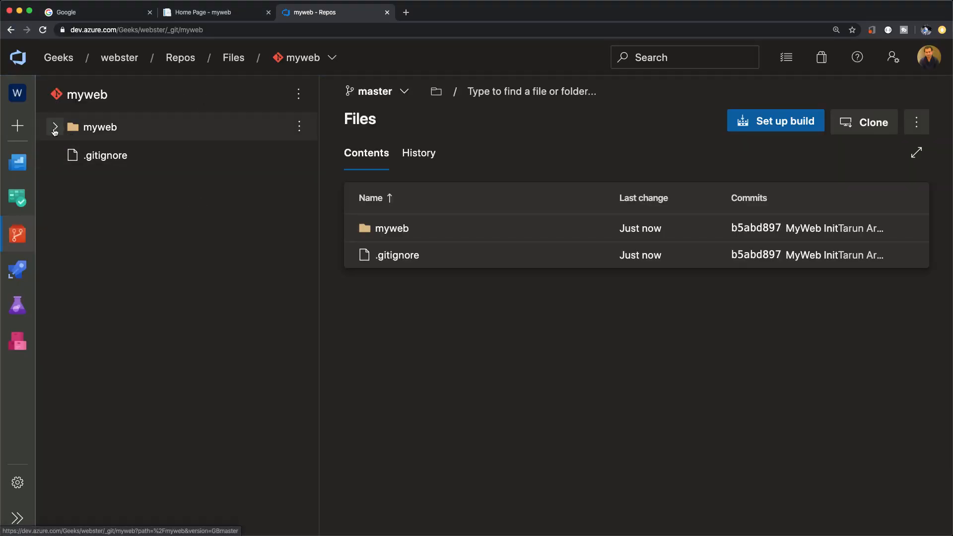
click(54, 127)
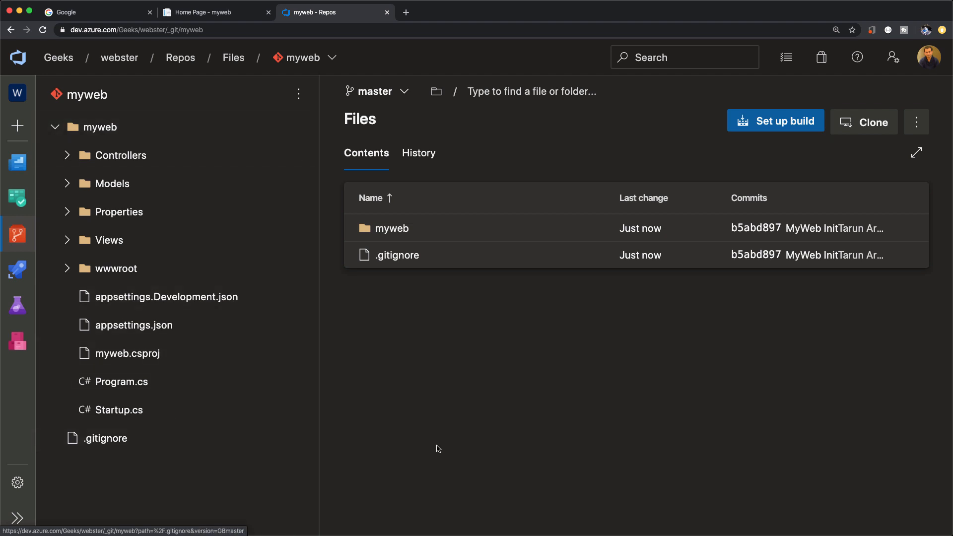
mouse_move(144, 262)
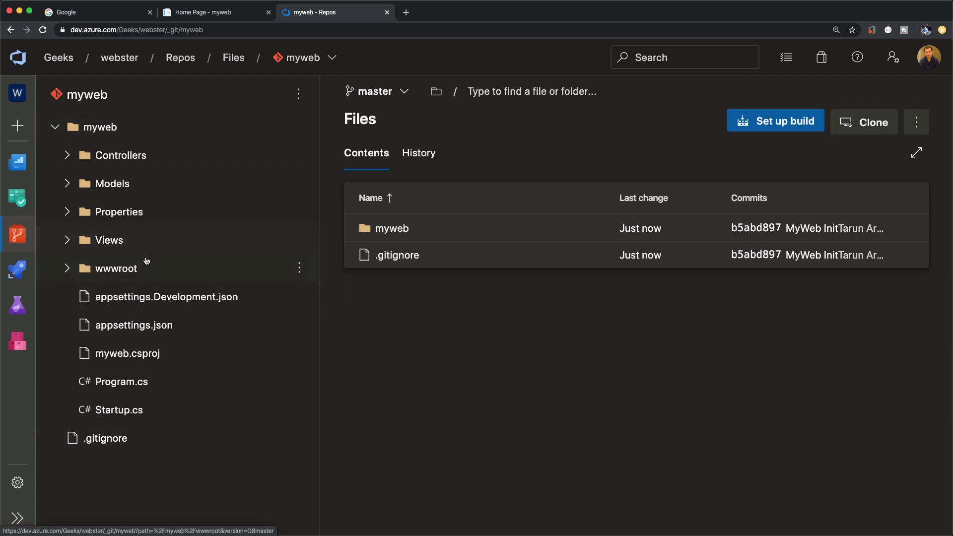
click(18, 270)
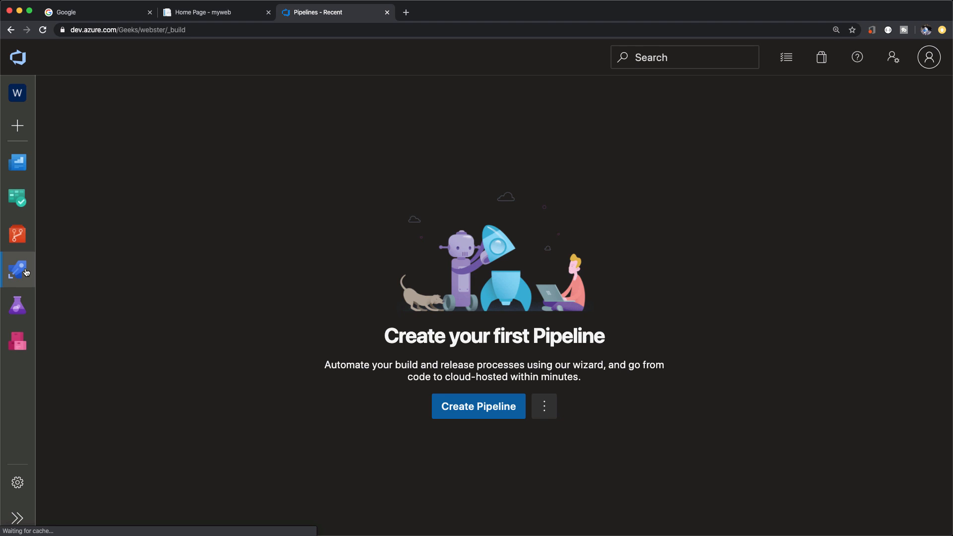
Create a pipeline from Azure Repos Git on the myweb repo, reaching the azure-pipelines.yml review.
click(478, 406)
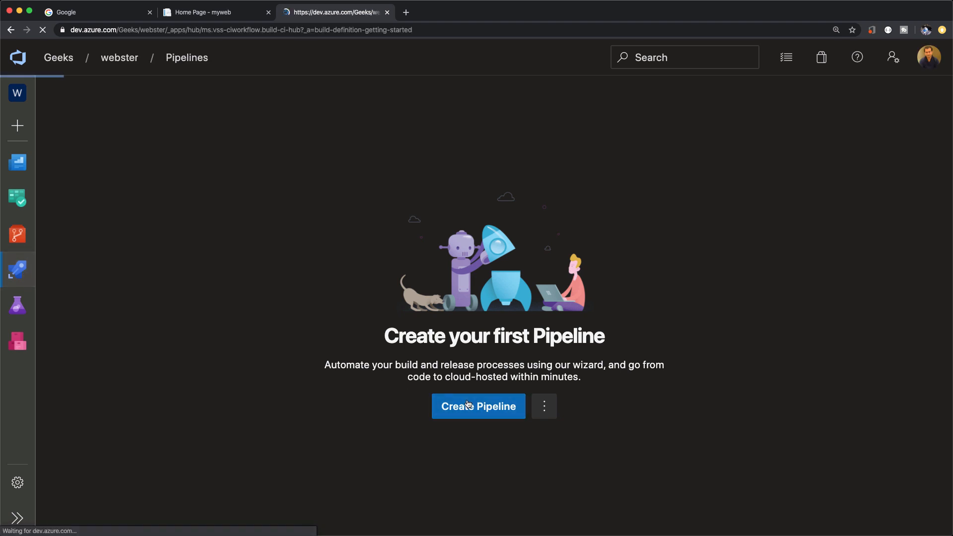
click(478, 406)
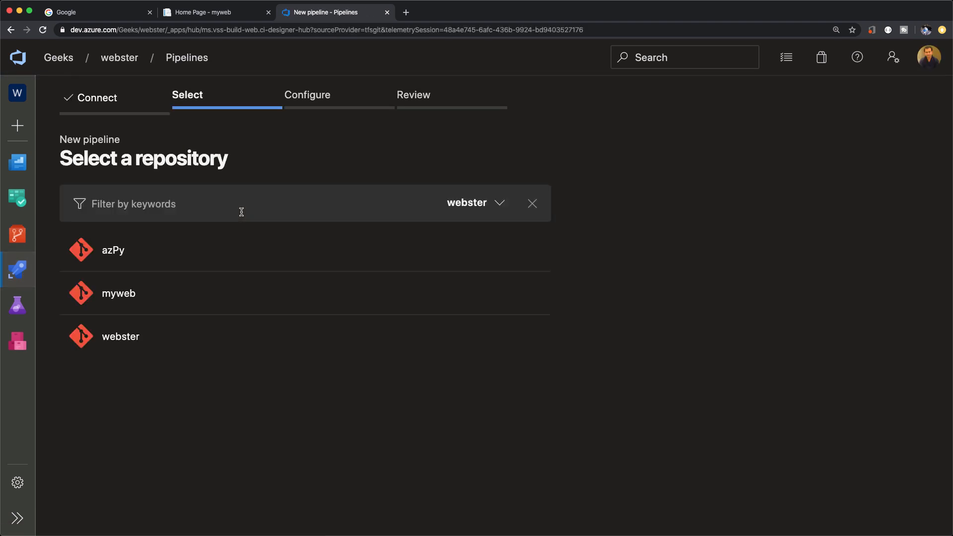
mouse_move(177, 287)
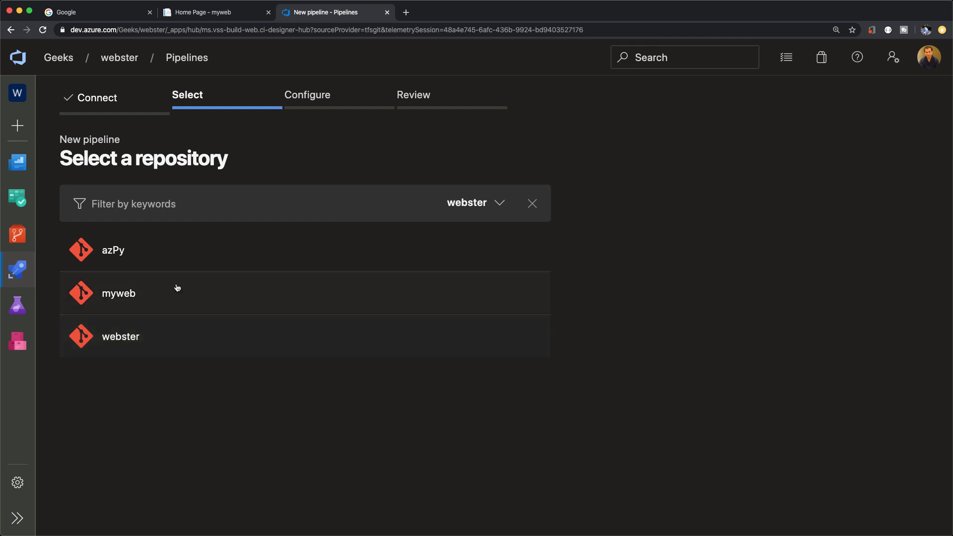
click(118, 292)
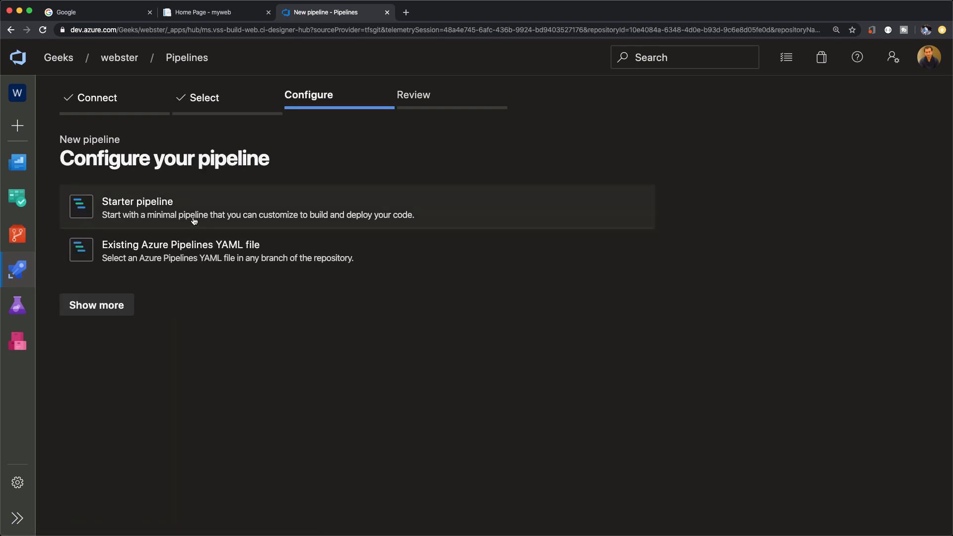
mouse_move(332, 244)
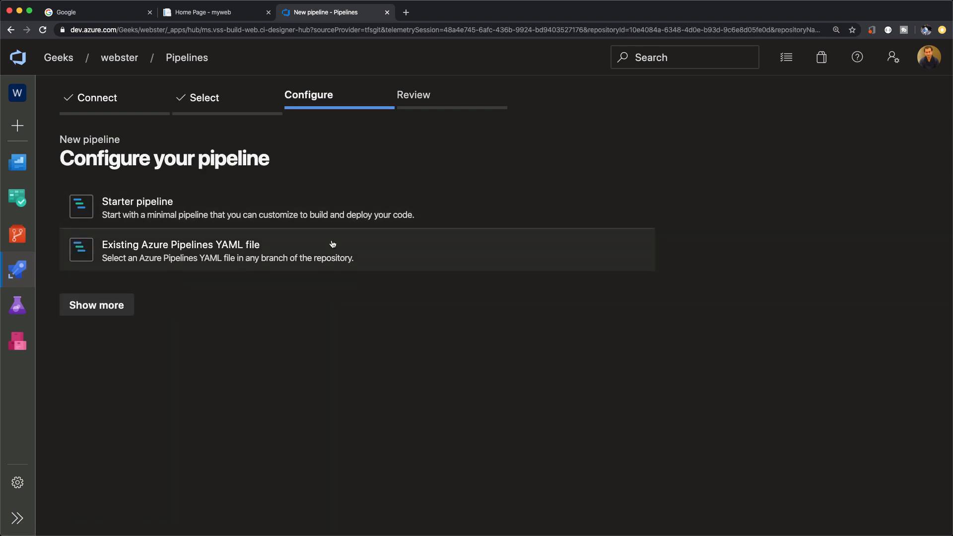
click(137, 202)
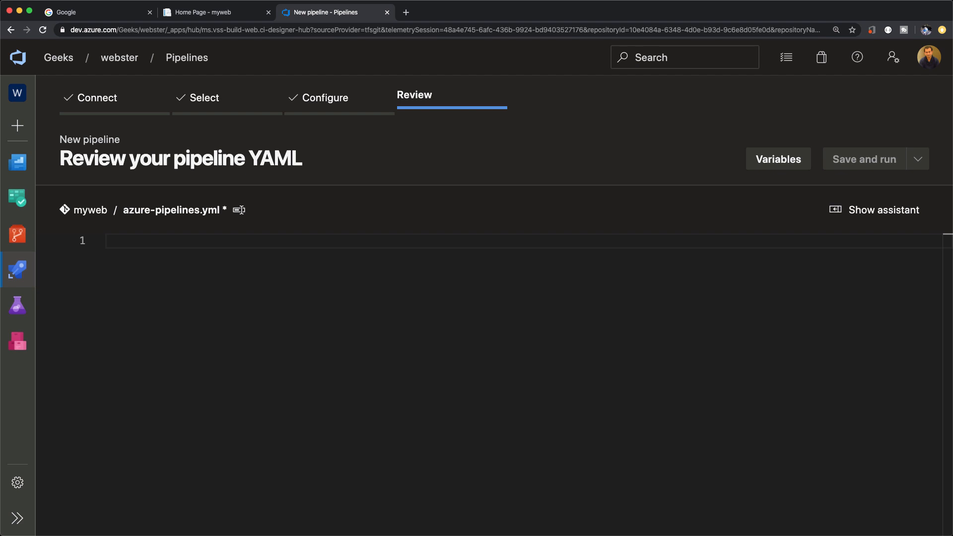
Define the pipeline name myweb.ci, a master trigger, and a pool with vmImage 'ubuntu-latest'.
text(name: m)
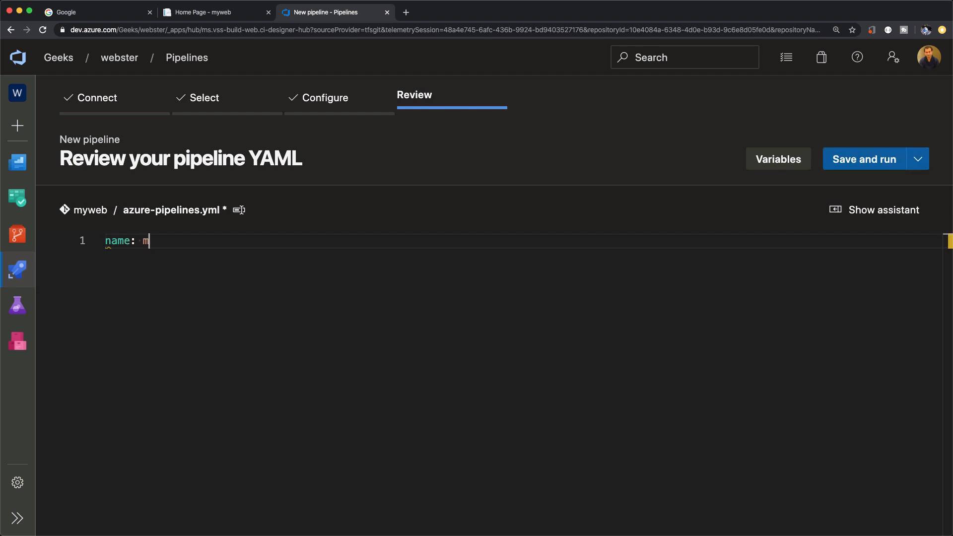
text(yweb.ci)
text(trigger:)
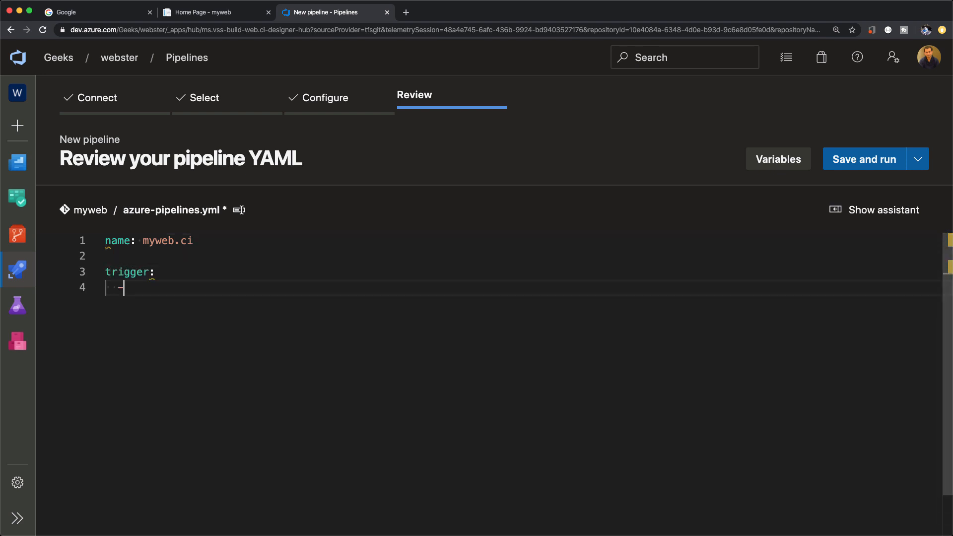
text(master)
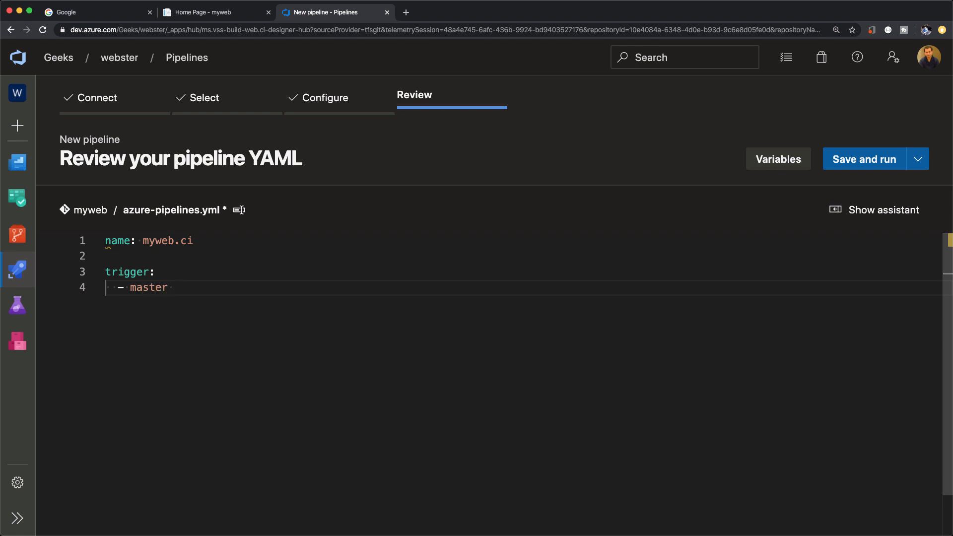
text(pool:)
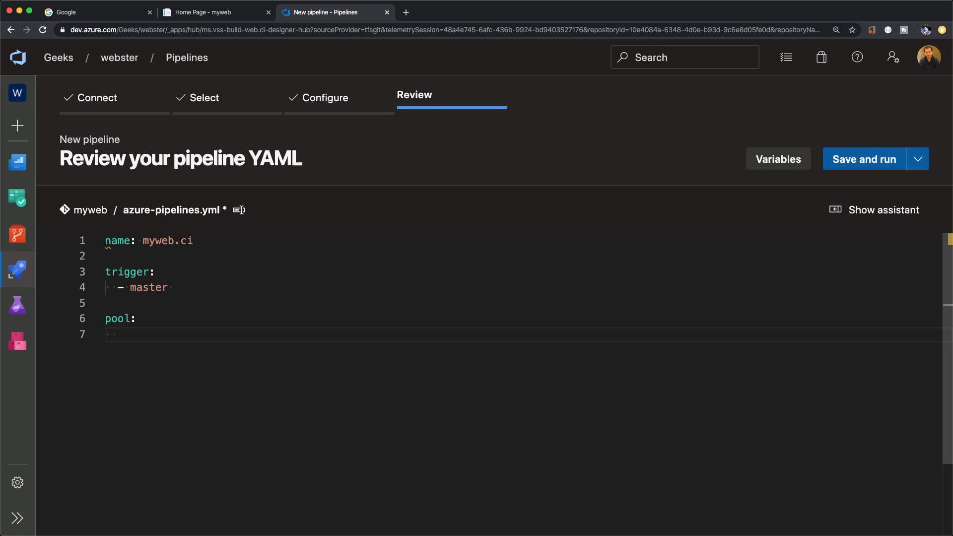
text(vmImage)
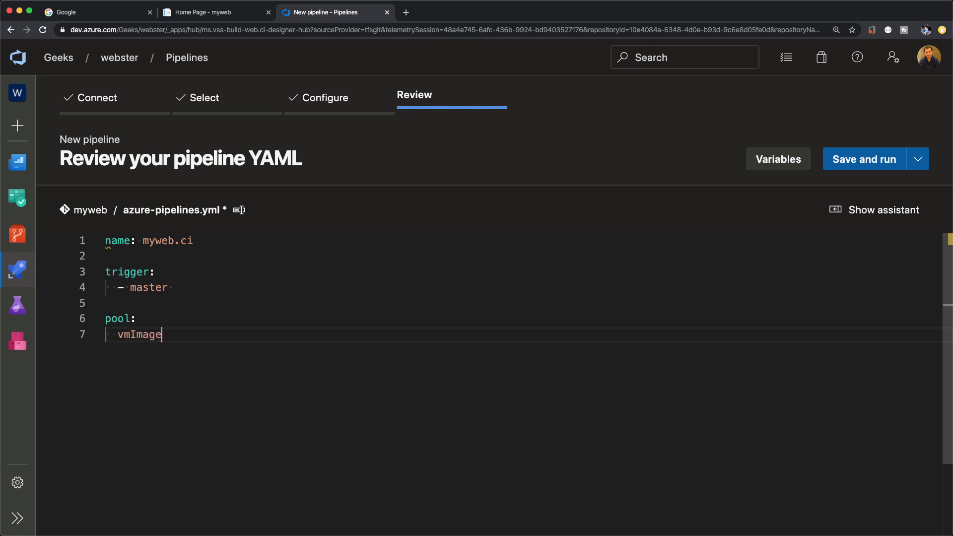
text(: ')
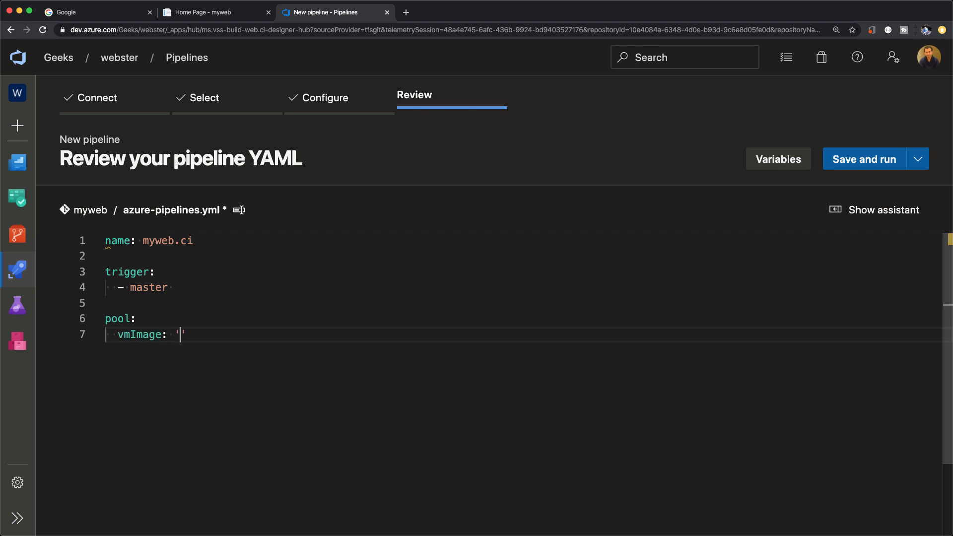
text(ubuntu-late)
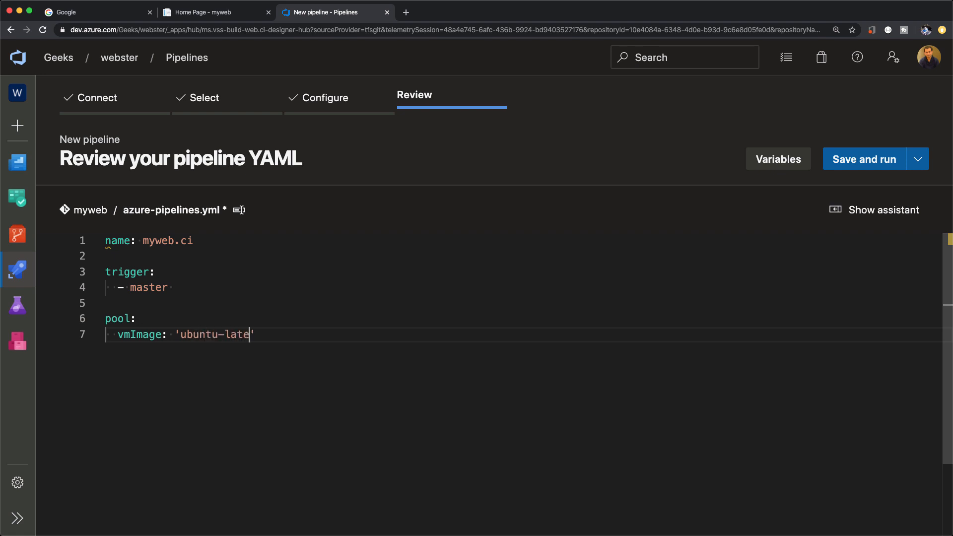
text(st')
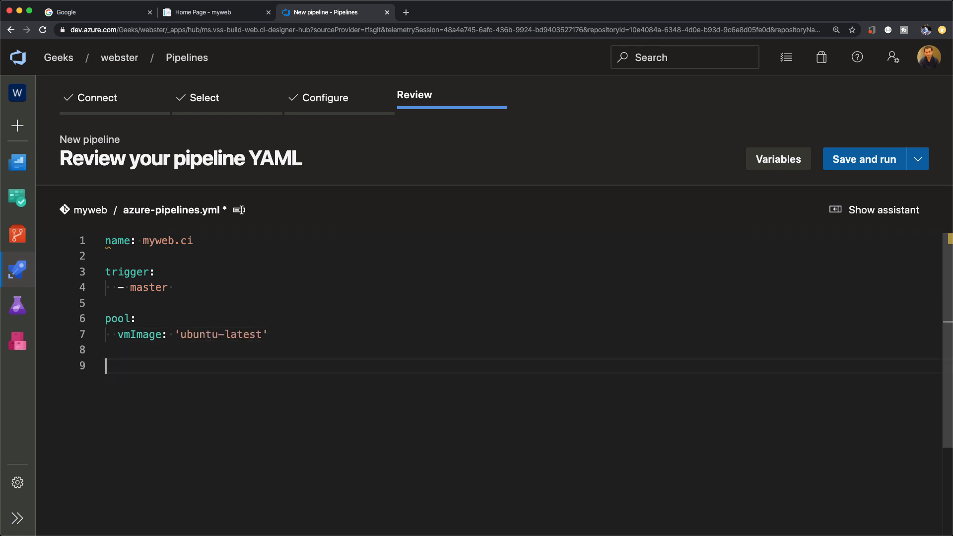
Add a variables block with an instructor variable valued Tarun.
text(va)
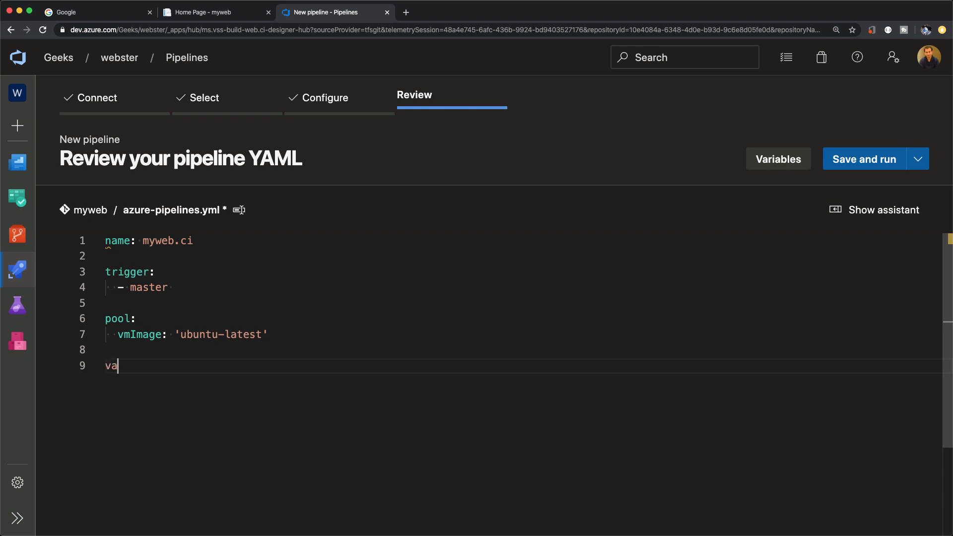
text(riables:)
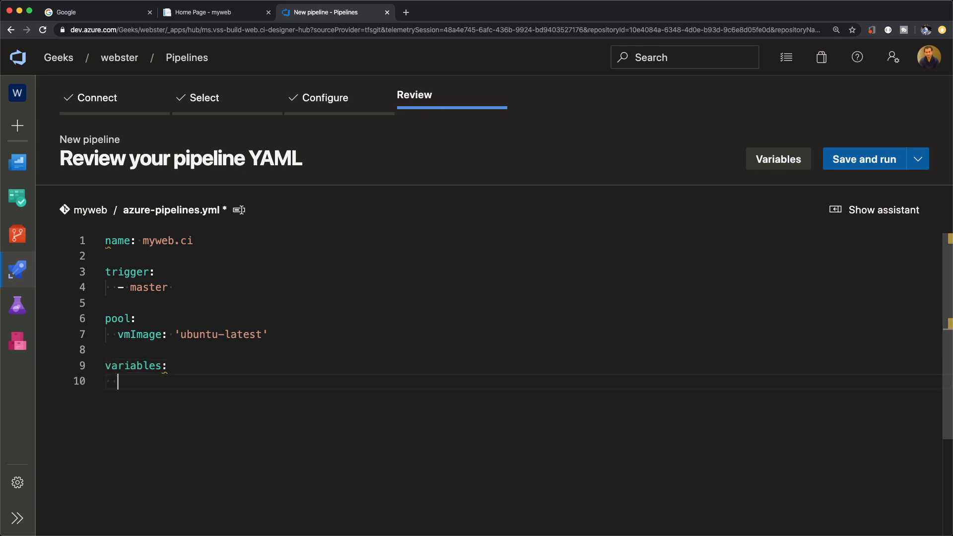
text(- name:)
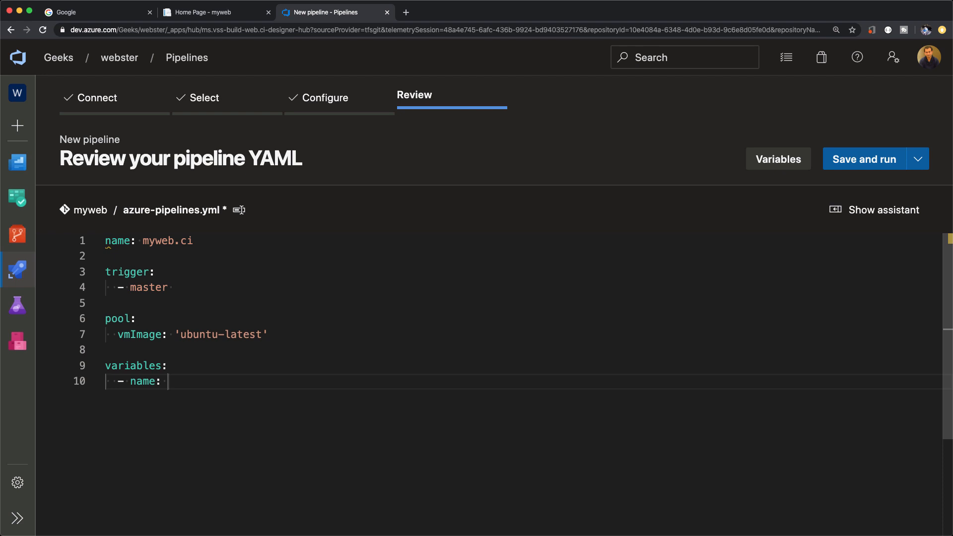
text(instructor)
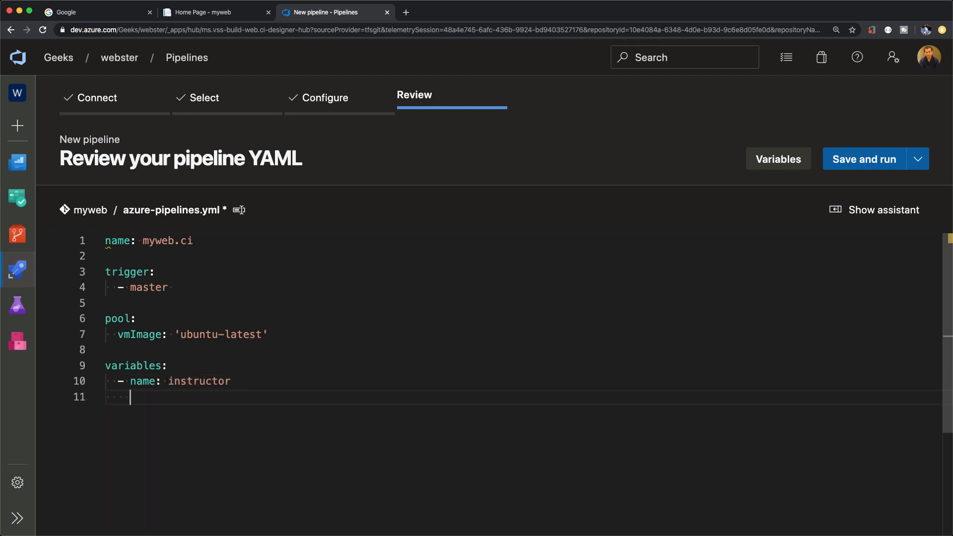
text(value: Ta)
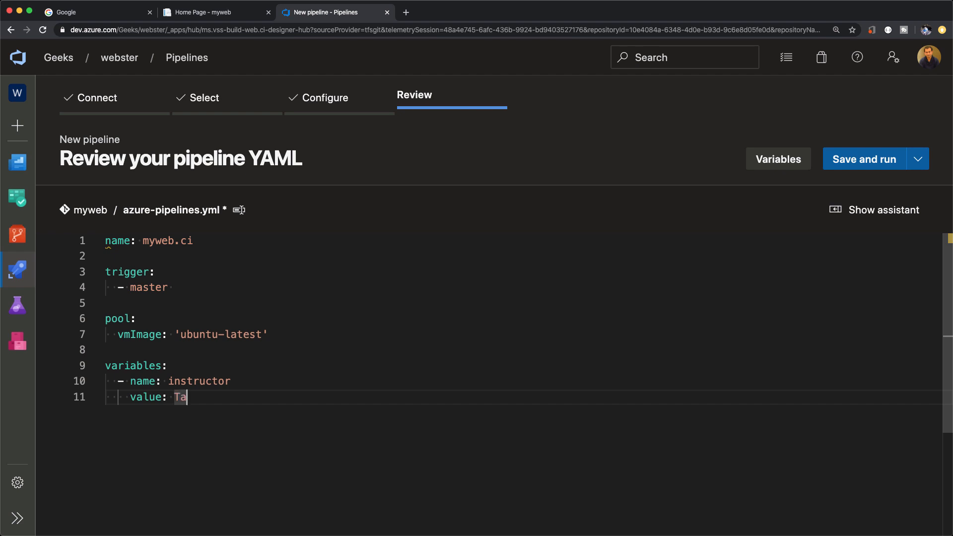
text(run)
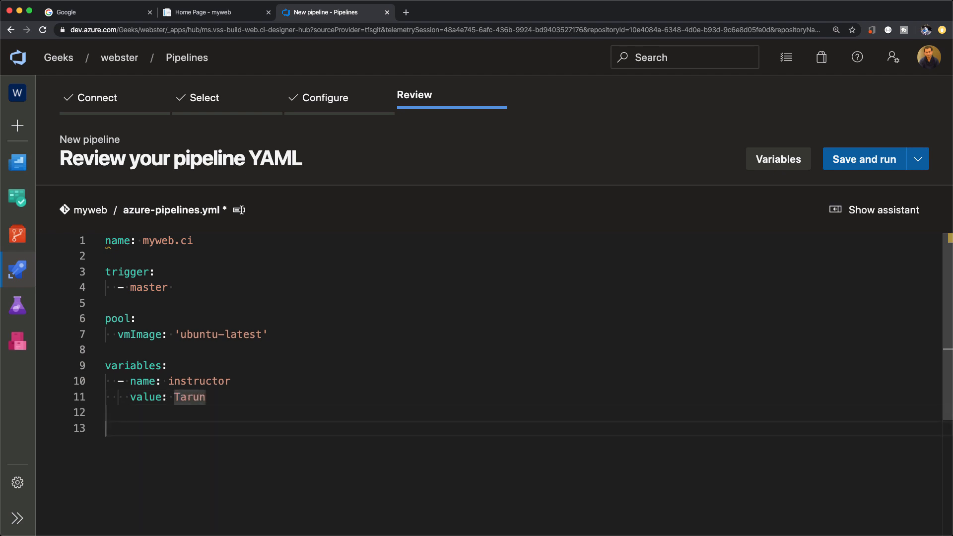
Add a steps script echoing "Greetings! From your instructor $(instructor)" with displayName greetings.
text(step)
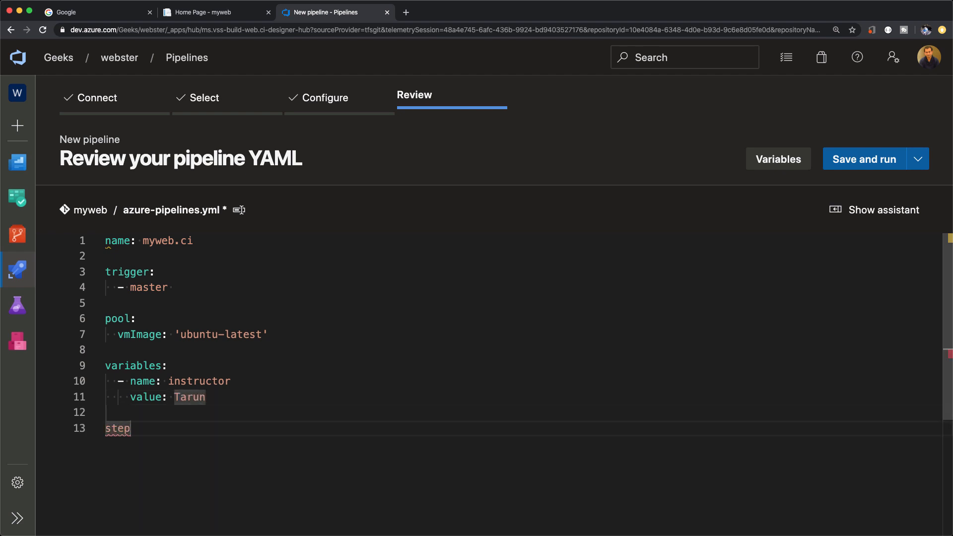
text(s:)
text(- script:)
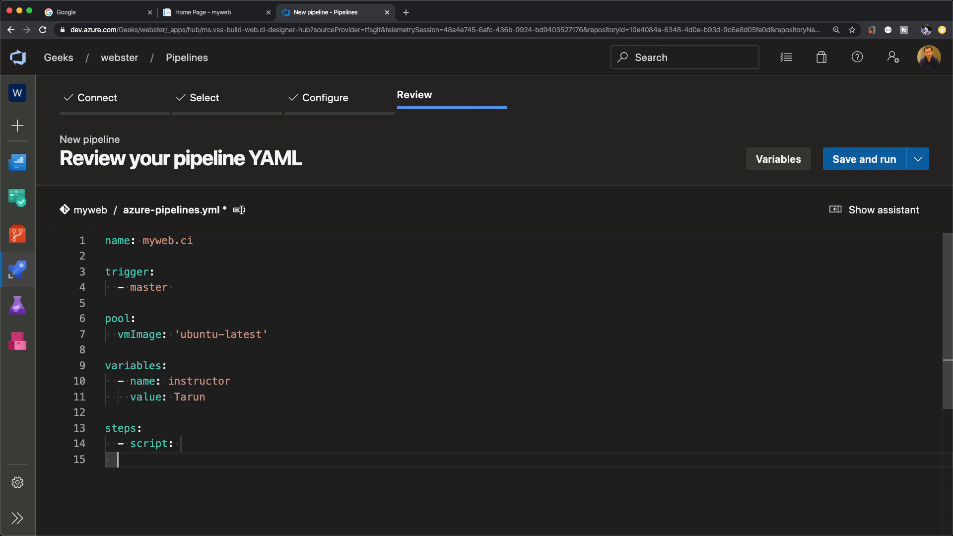
text(echo)
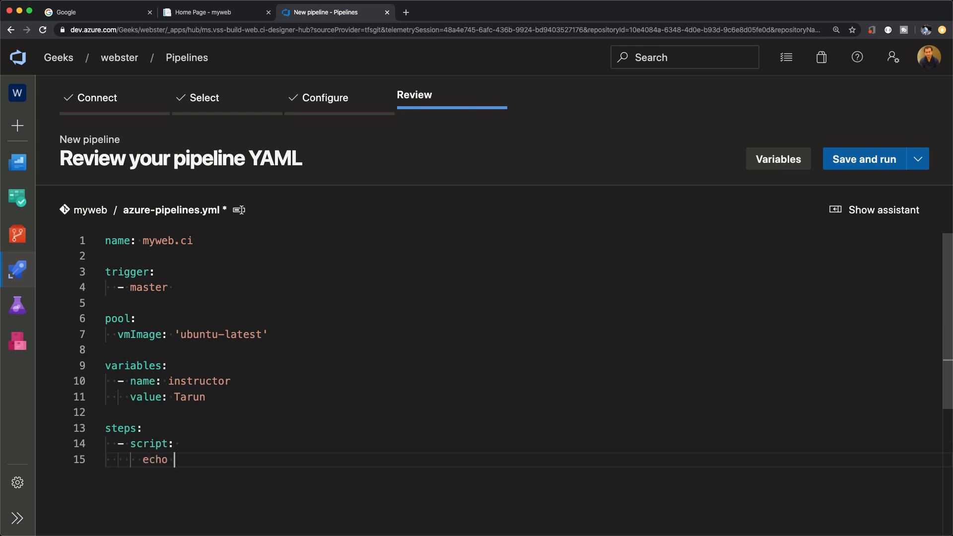
text("Gr")
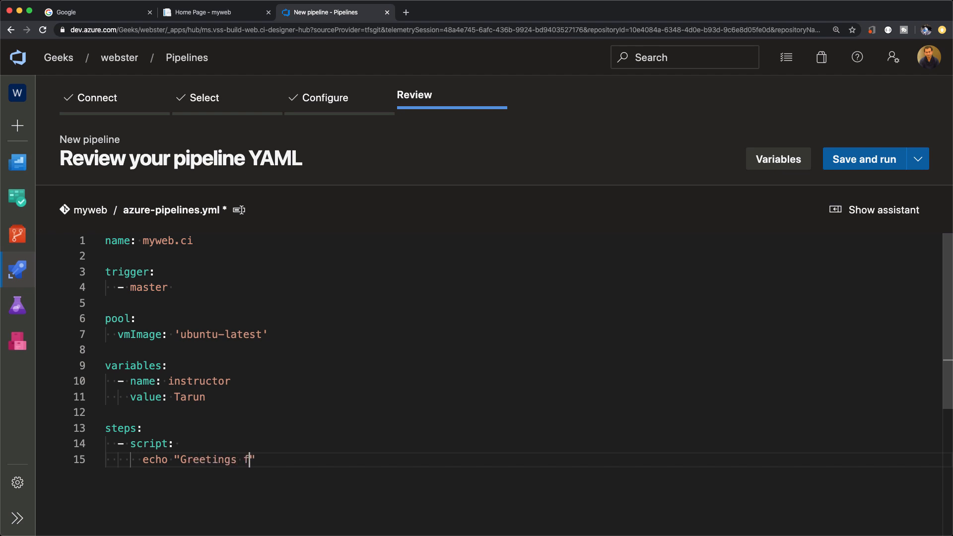
text(! Fro)
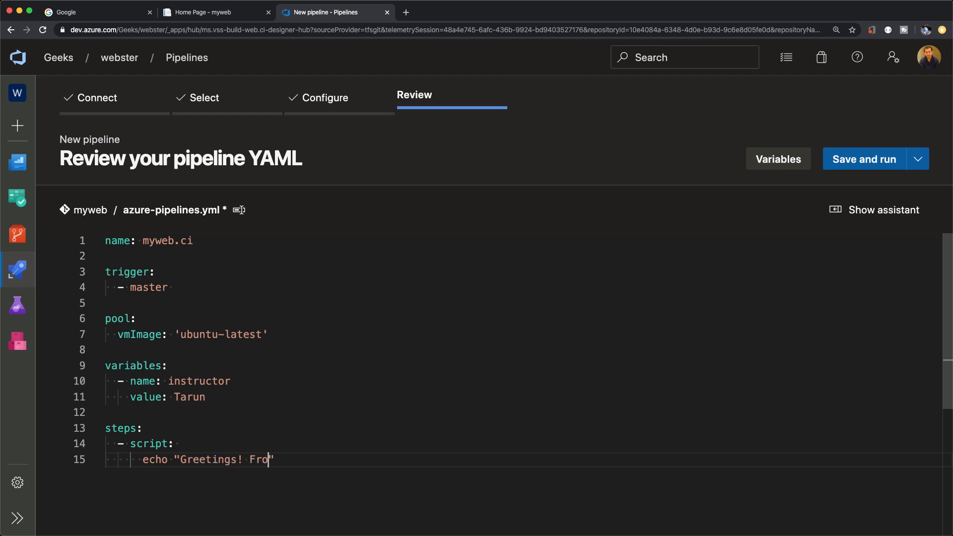
text(m your instruc)
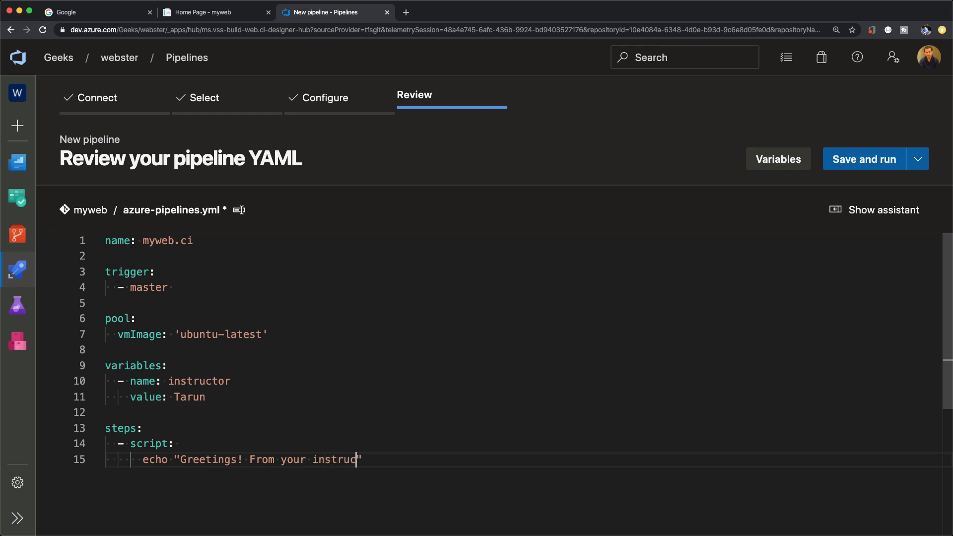
text(tor {})
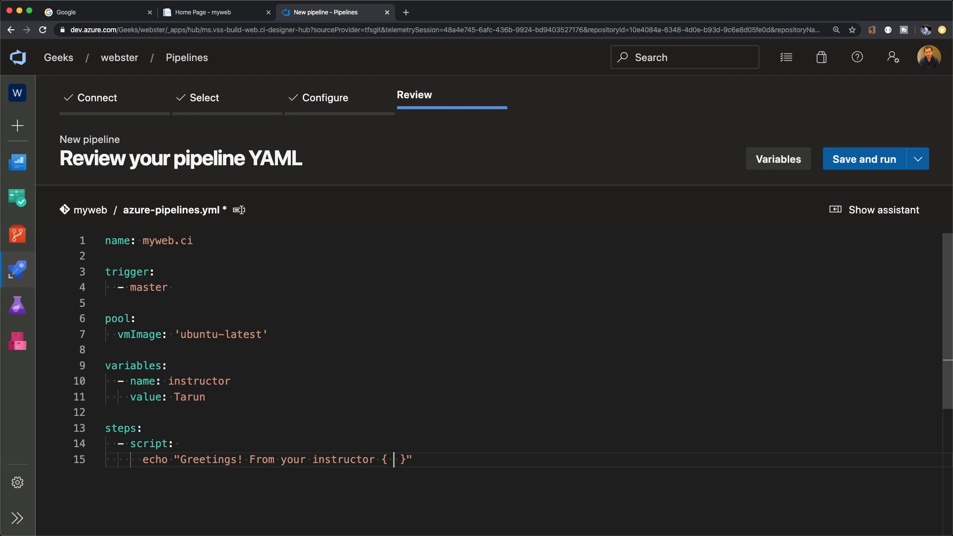
text($())
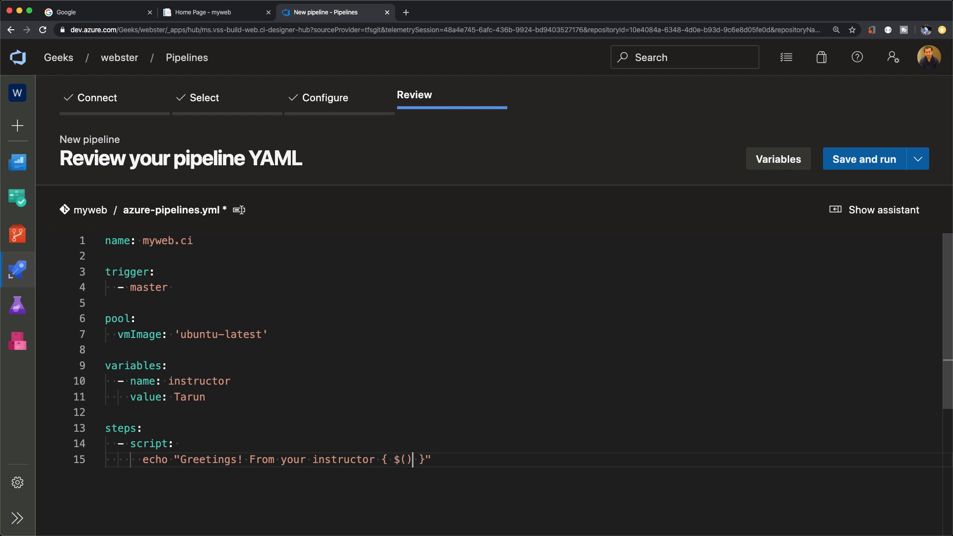
text(instruct)
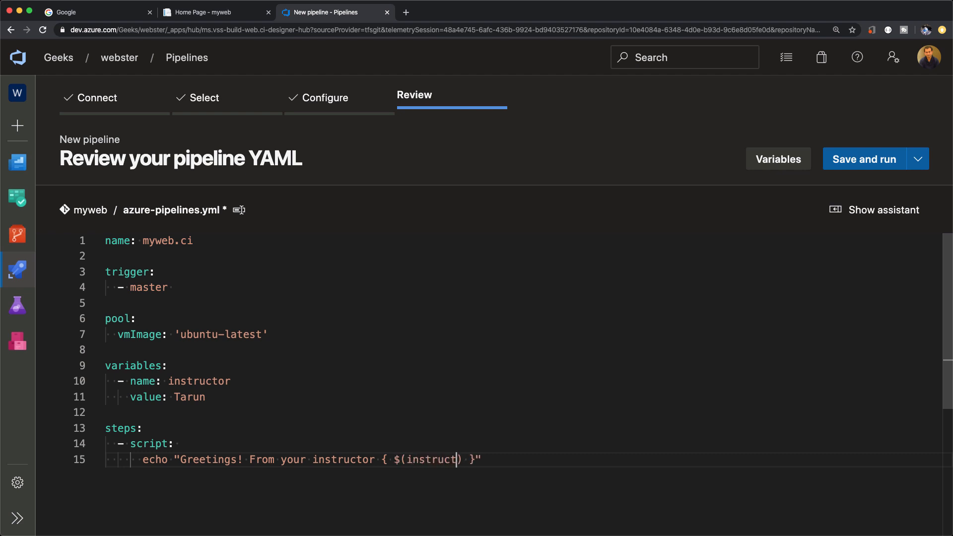
text(or)
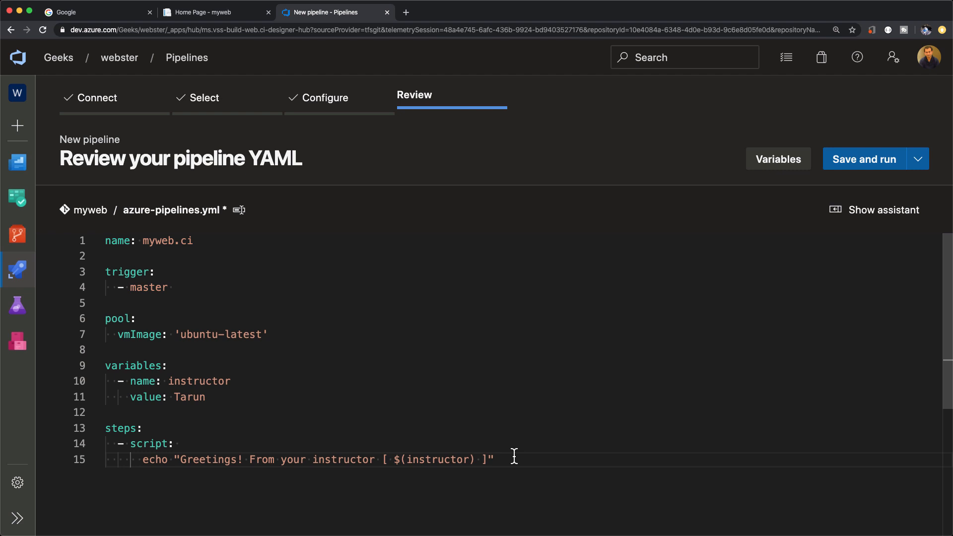
text(dus)
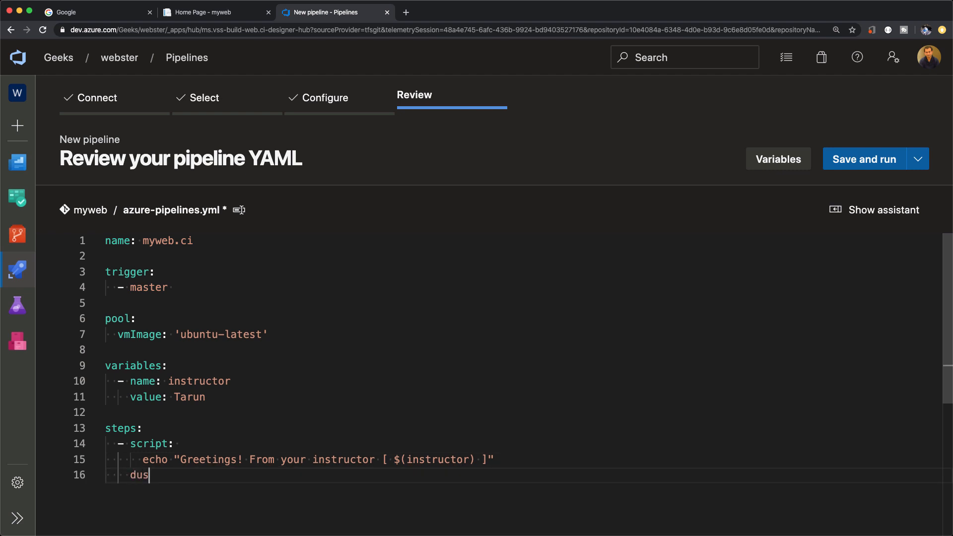
text(displayName:)
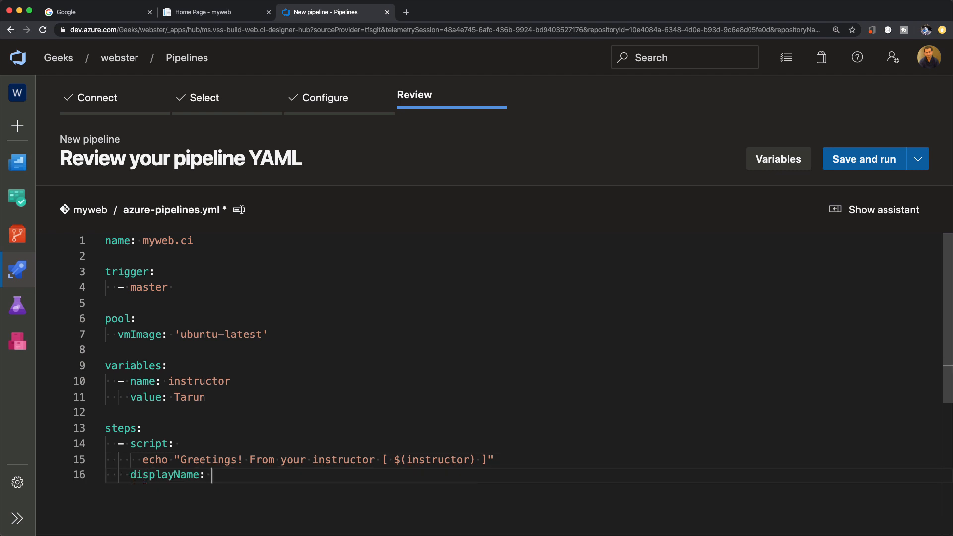
text(greetings)
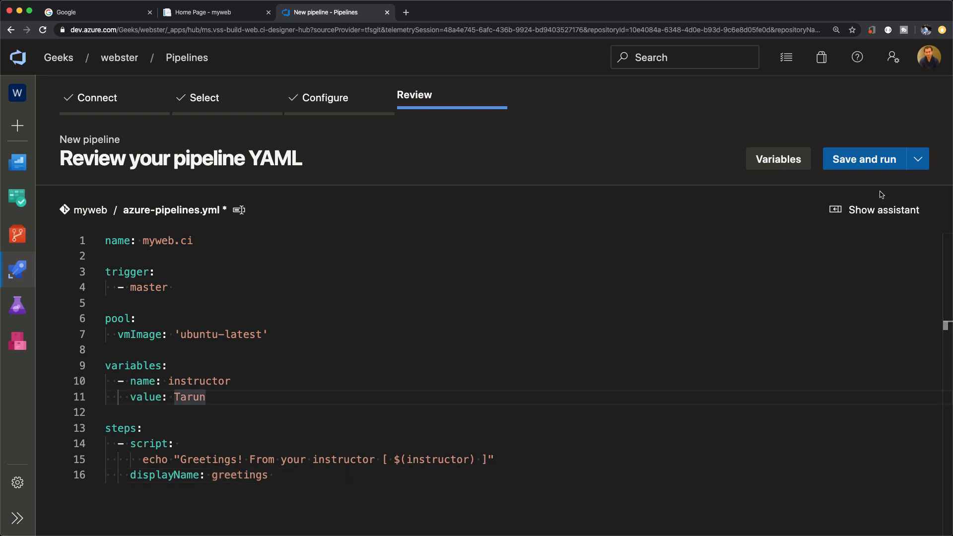
mouse_move(862, 159)
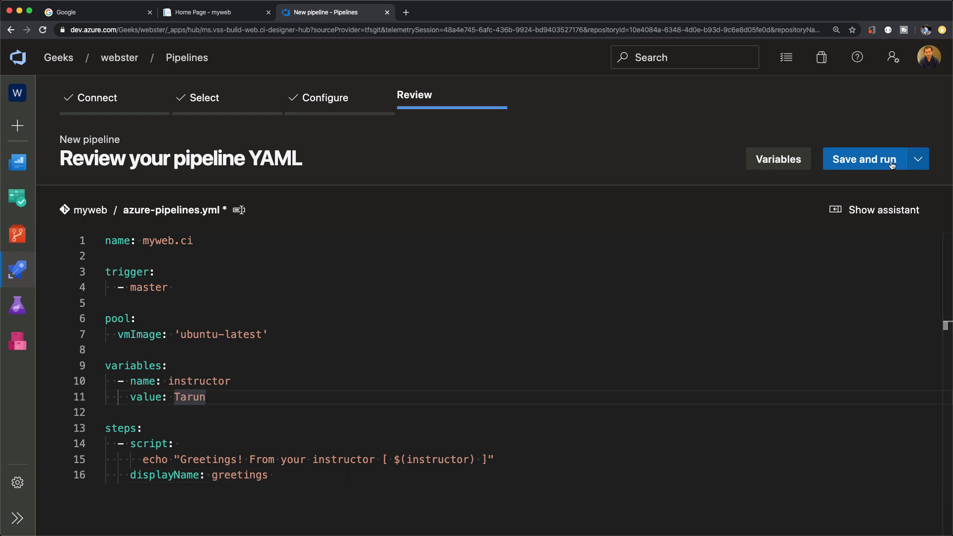
Commit the YAML to master as "azure pipeline init", starting the first run.
click(865, 159)
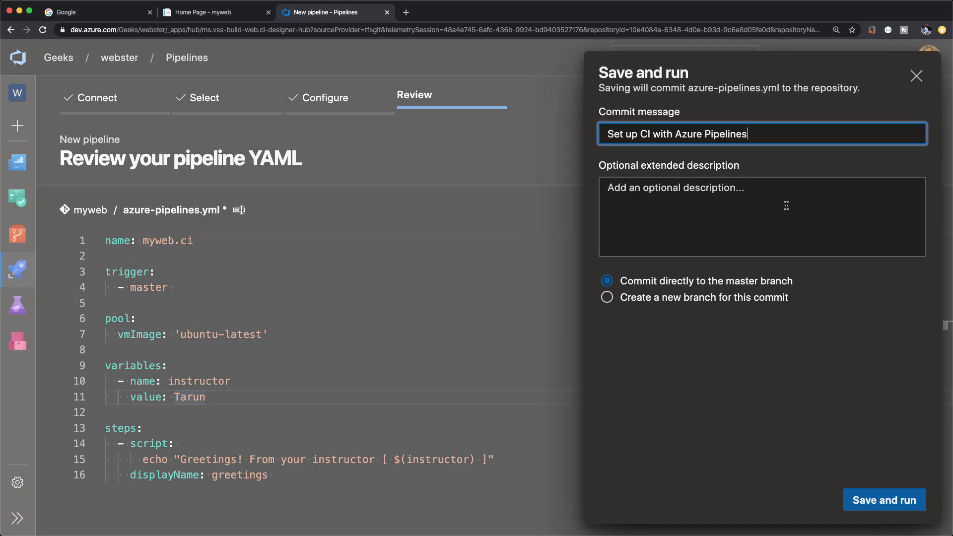
text(azure p)
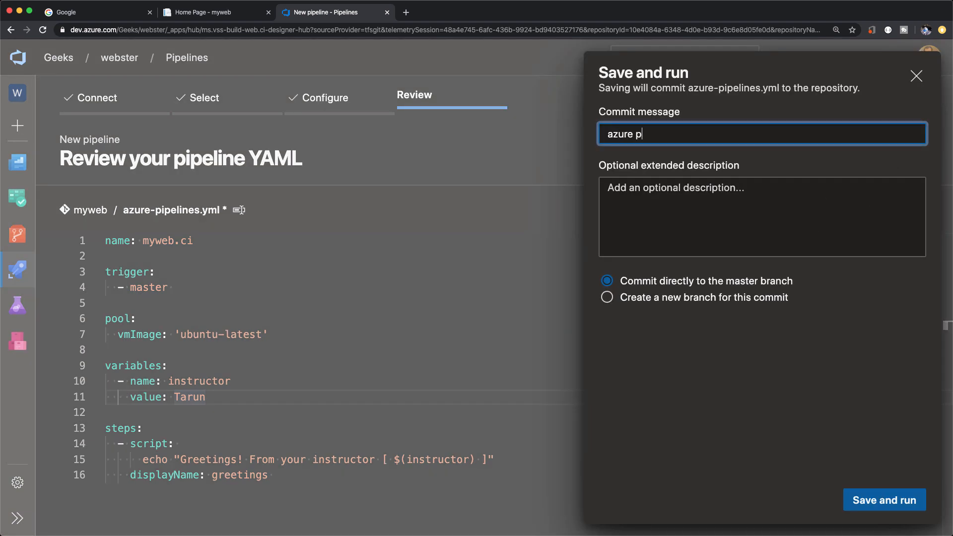
text(ipeline init)
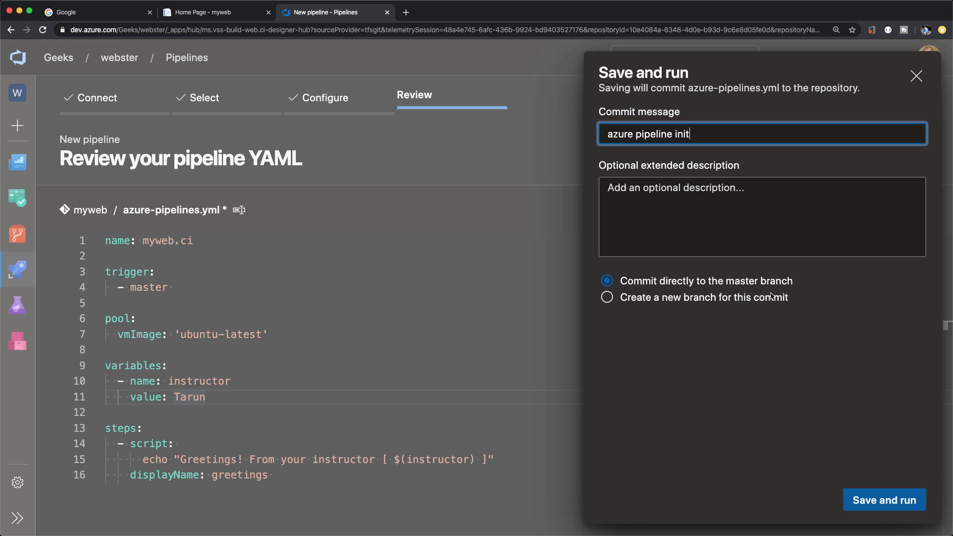
click(883, 499)
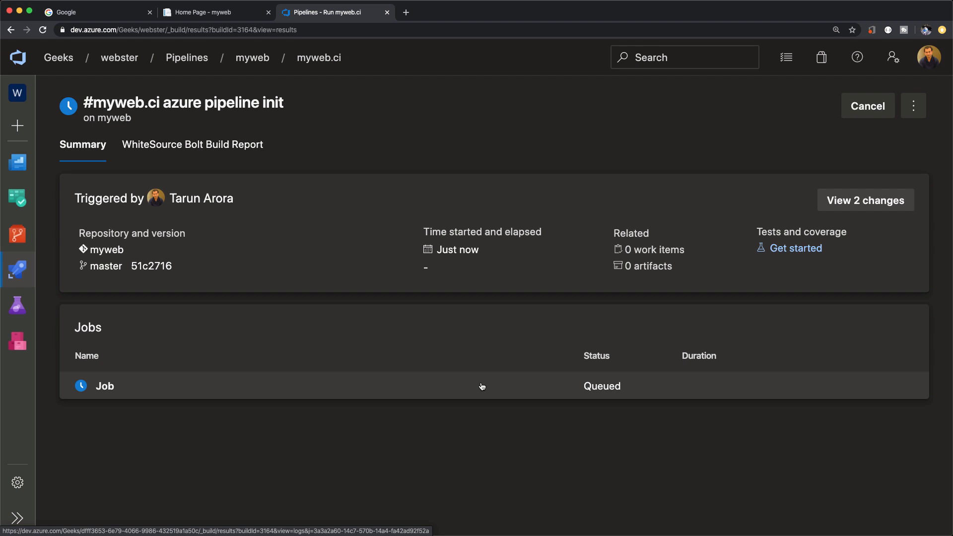
Review the job log, then the Initialize job and Checkout step logs.
click(105, 387)
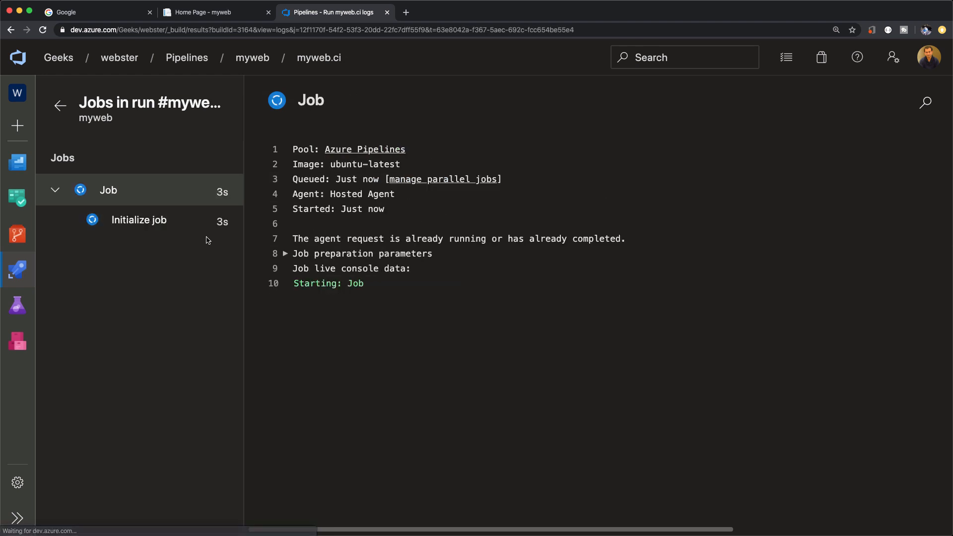
click(153, 310)
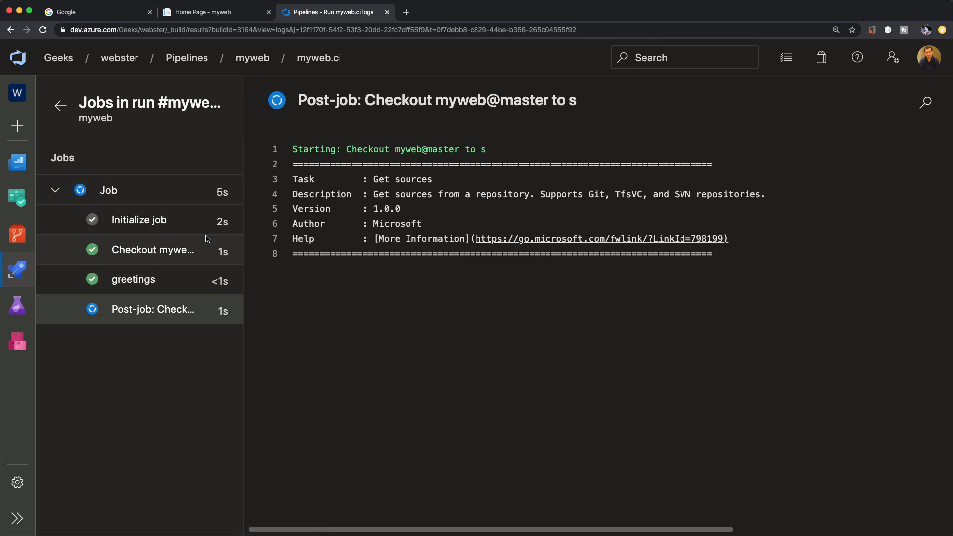
click(109, 190)
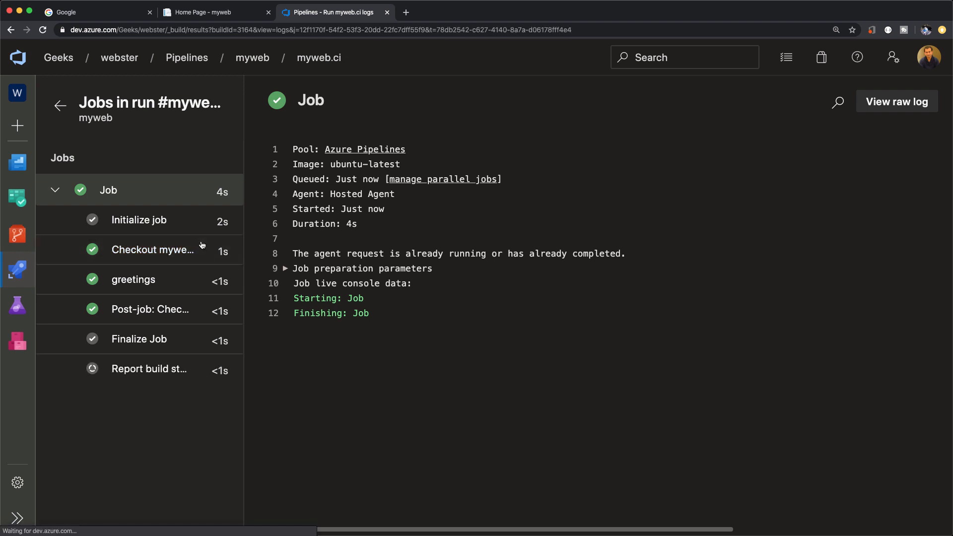
click(139, 220)
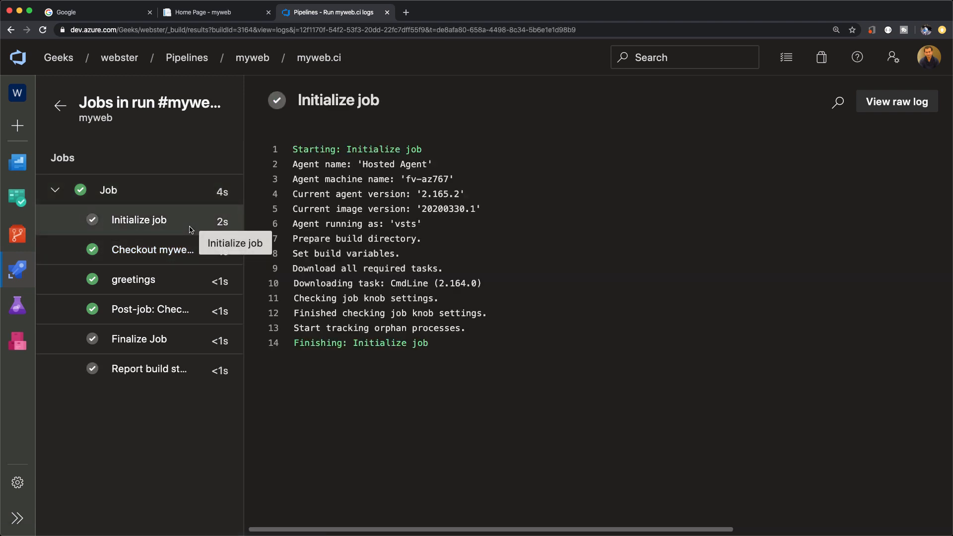
mouse_move(383, 164)
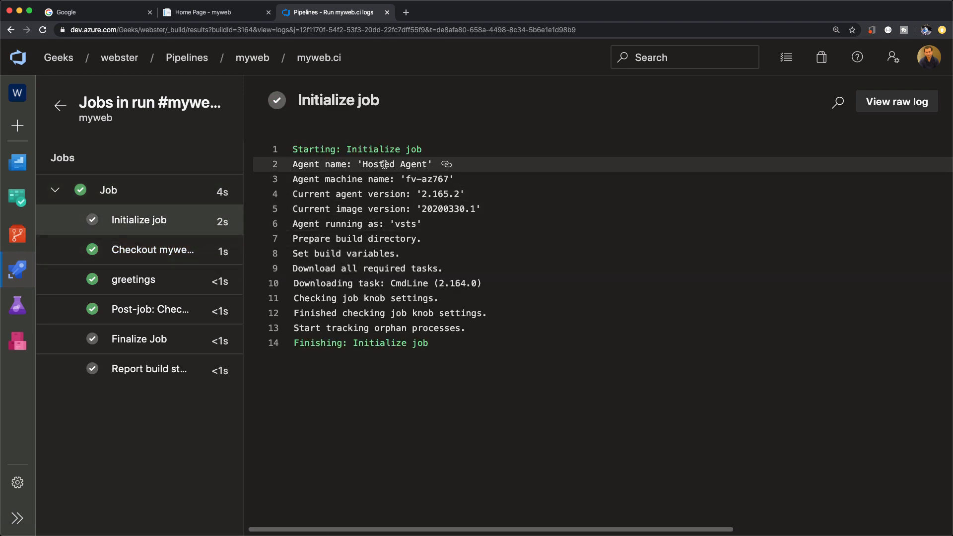
mouse_move(434, 238)
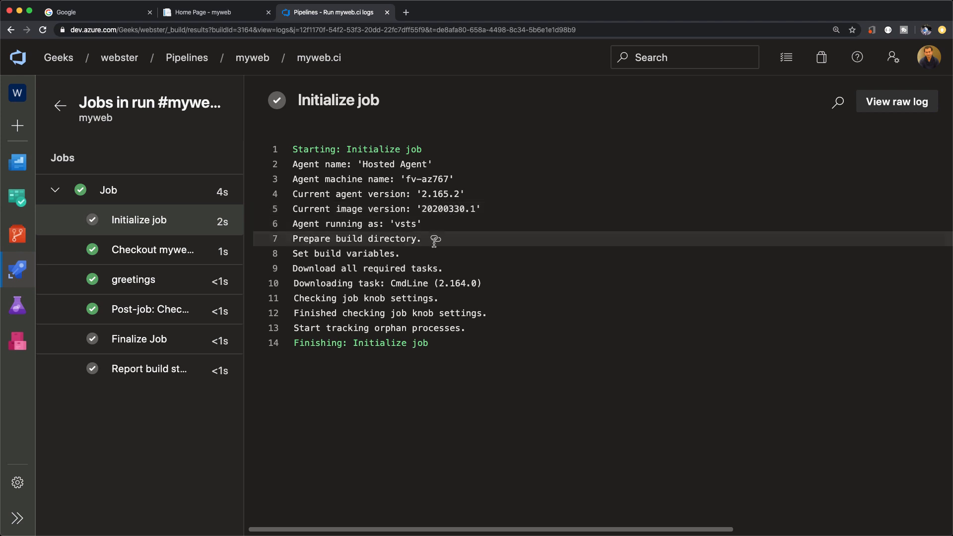
click(152, 250)
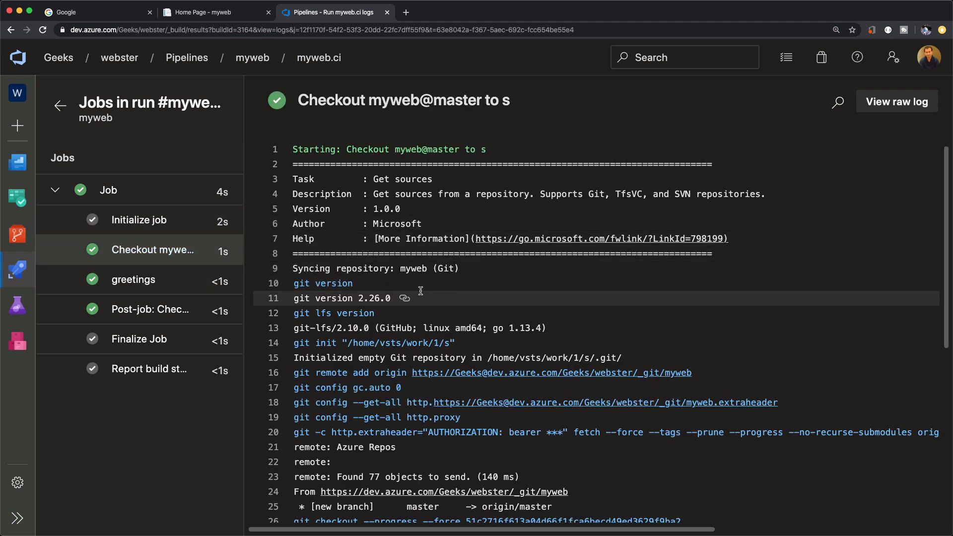
scroll(down, 3)
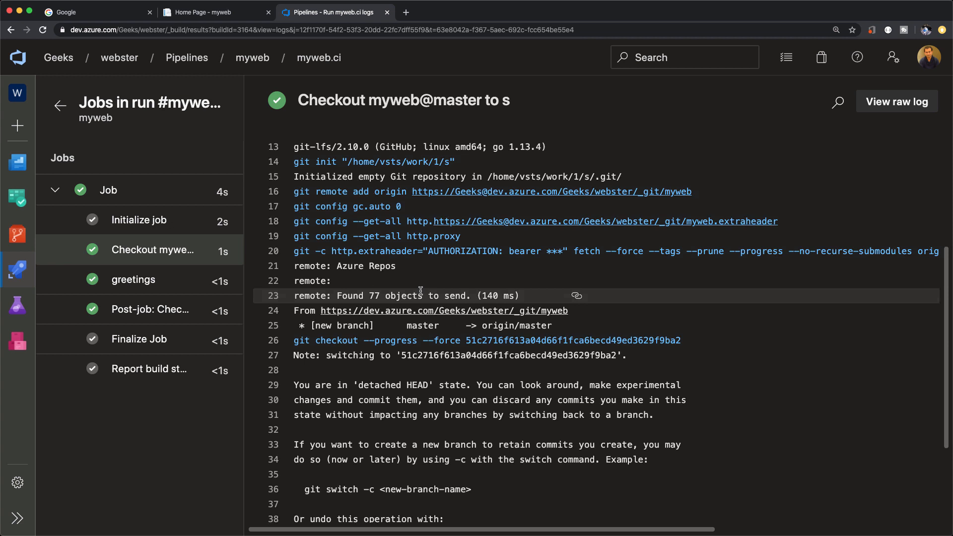
scroll(down, 3)
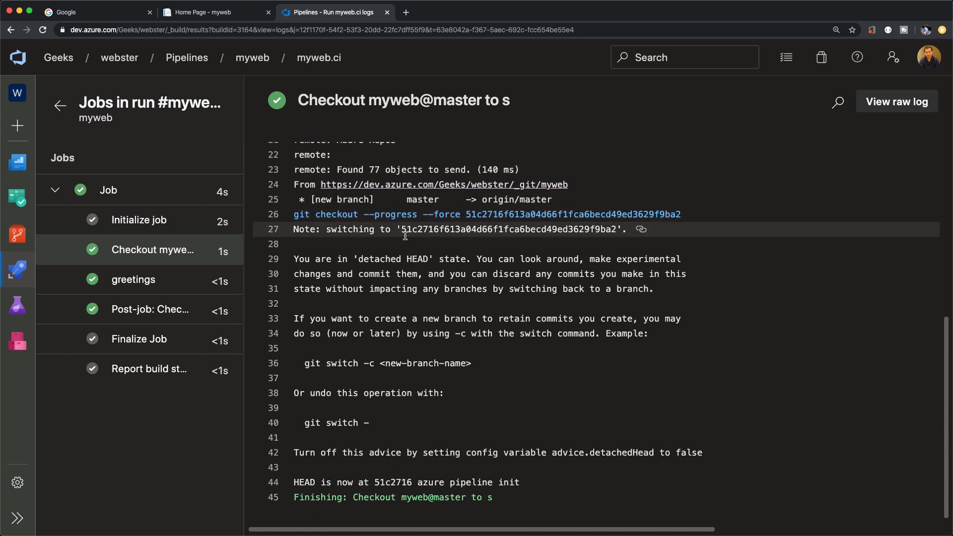
Review the greetings, Post-job, Finalize Job and Report build status logs, then return to myweb's runs.
click(133, 279)
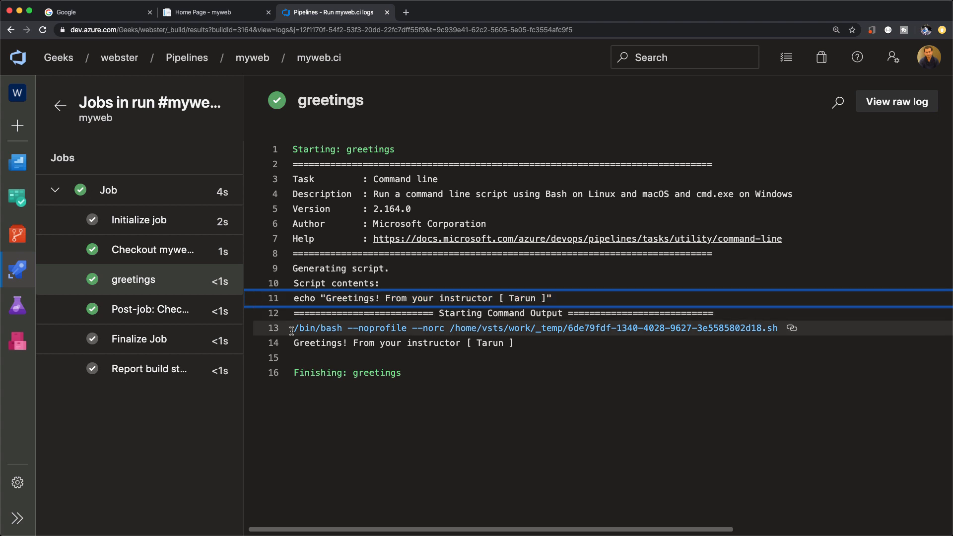
click(150, 310)
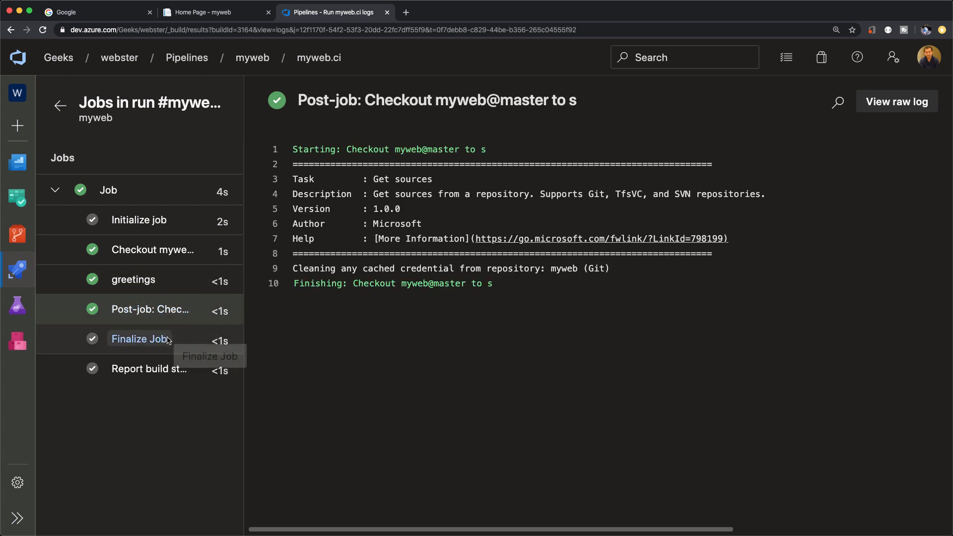
click(141, 339)
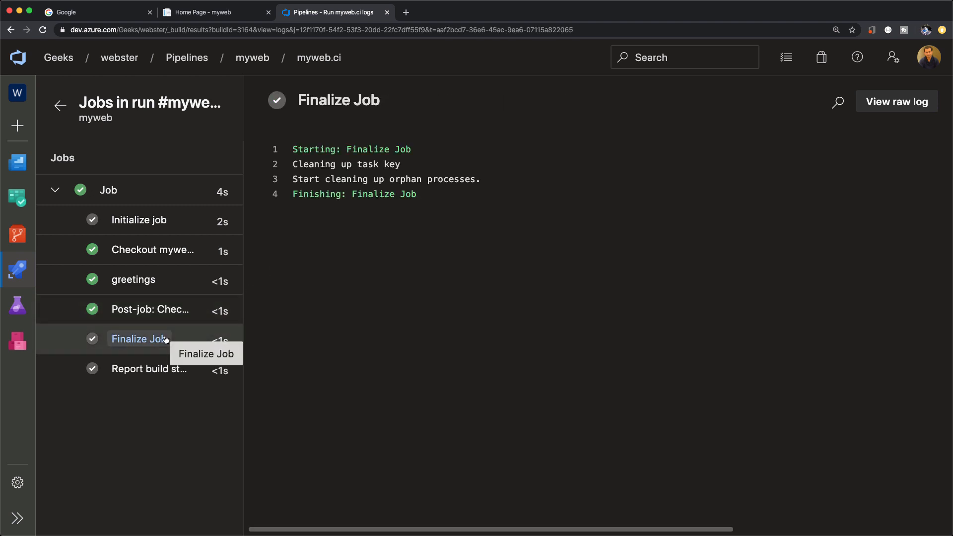
click(149, 369)
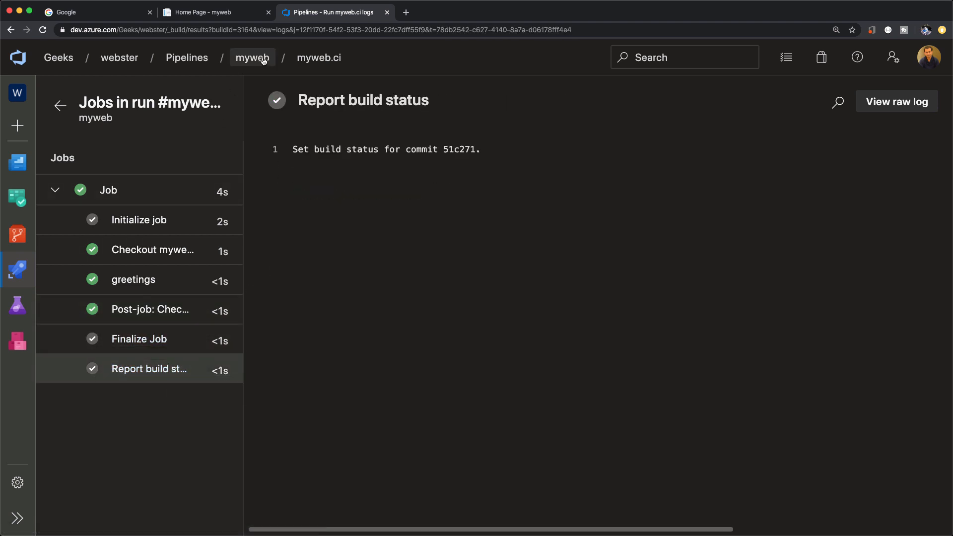
click(251, 58)
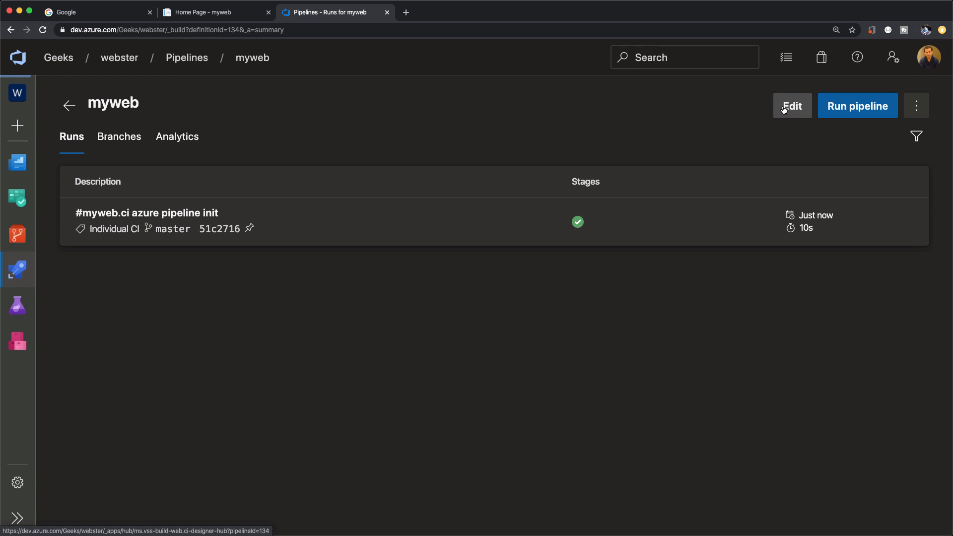
Edit the YAML to vmImage windows-latest and add a PowerShell Get-ChildItem step named print environment info.
click(791, 106)
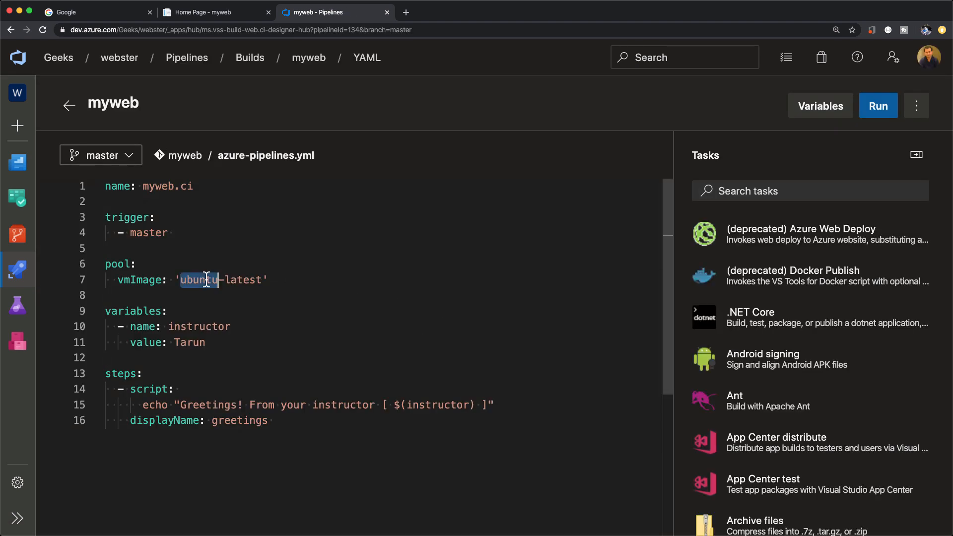
text(windows)
text(- powershell: |)
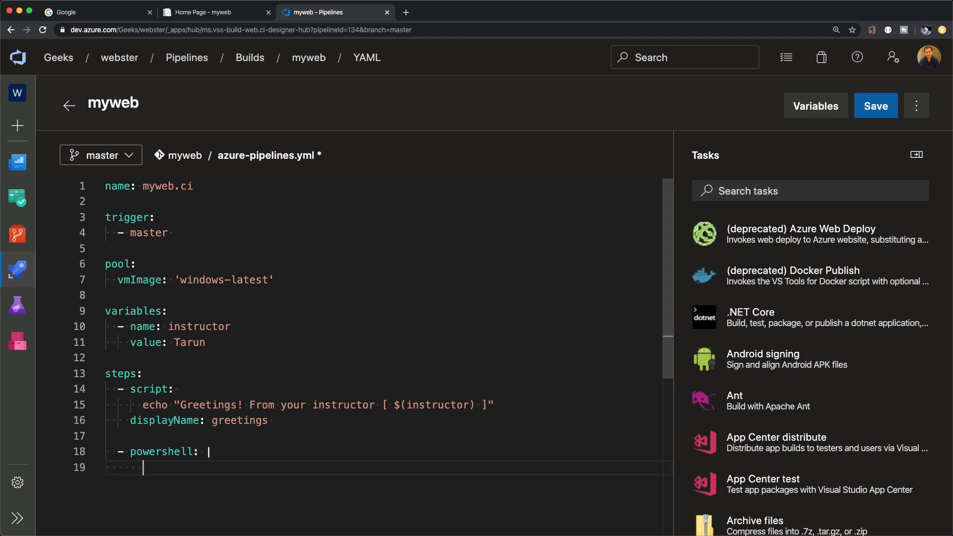
text(Get-)
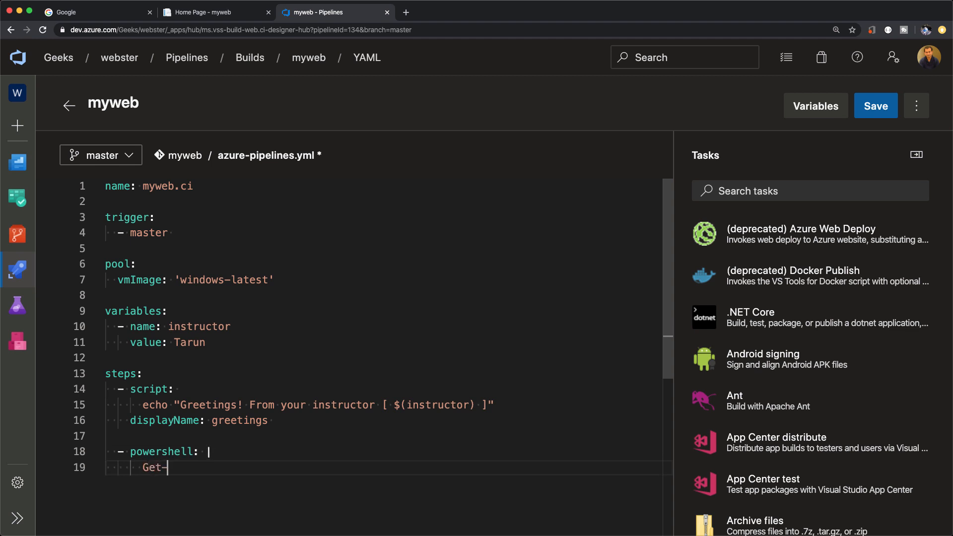
text(-ChildIt)
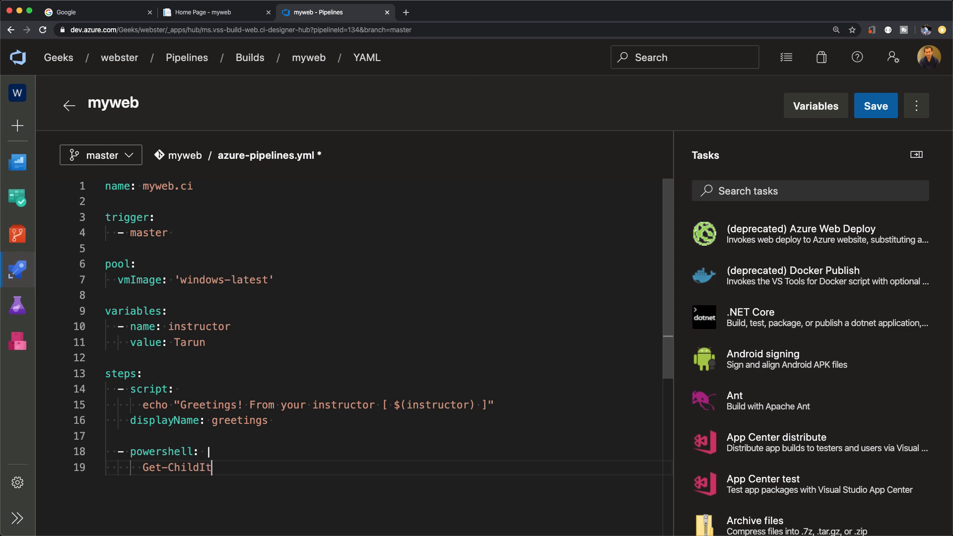
text(em -Path Env:)
text(displayName:)
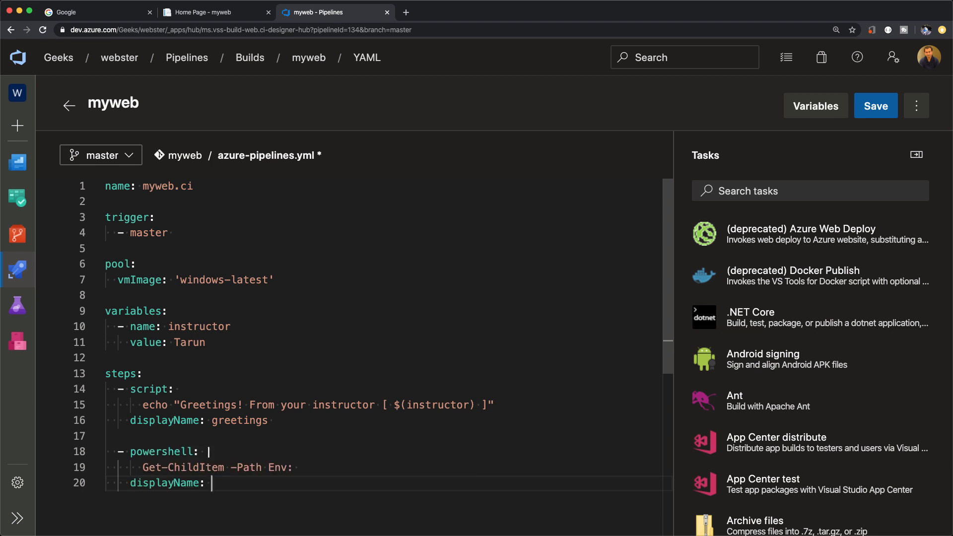
text(os info)
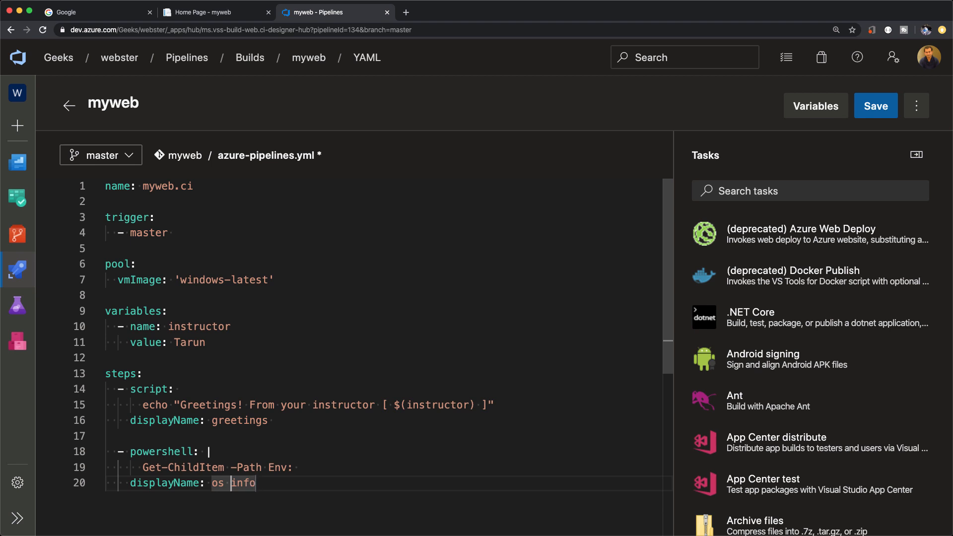
text(environment)
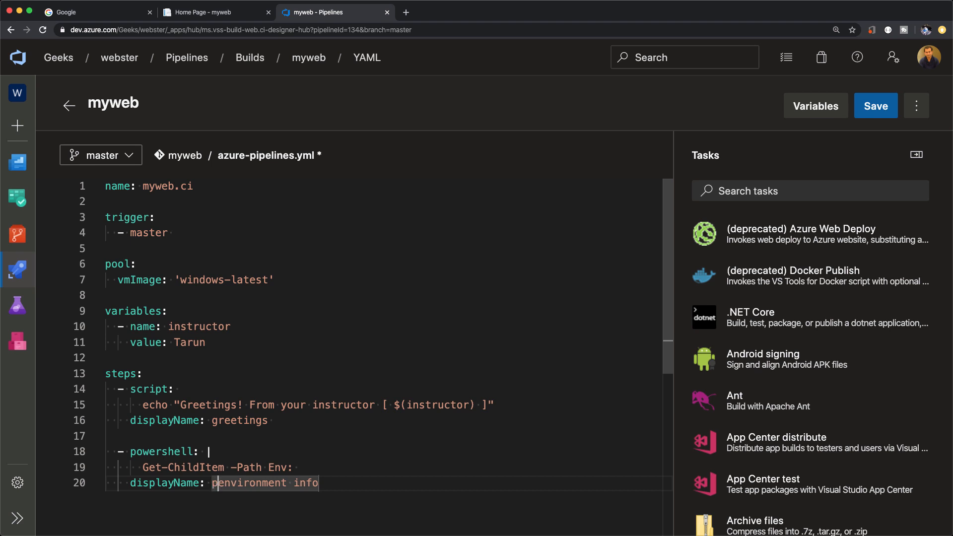
text(print)
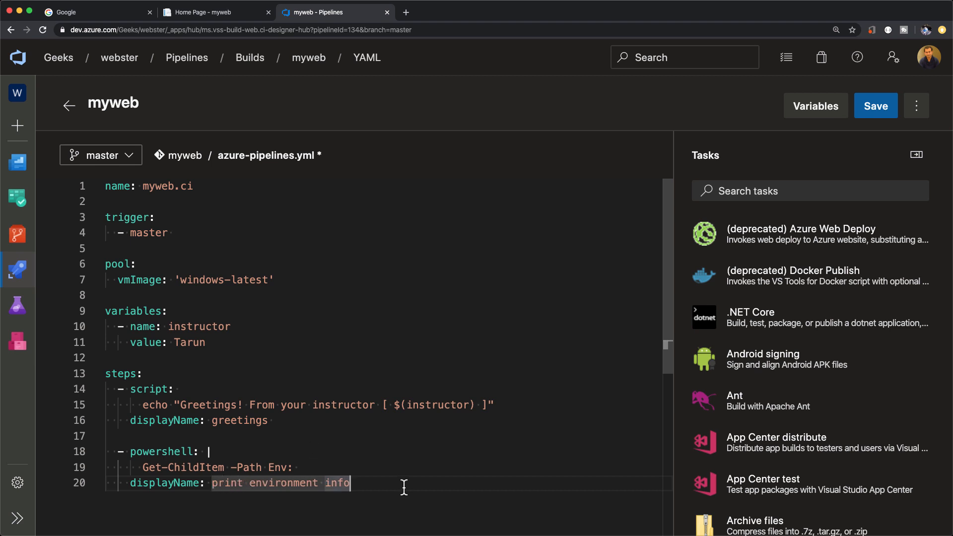
Commit the change to master as "run on windows".
click(876, 105)
text(run o)
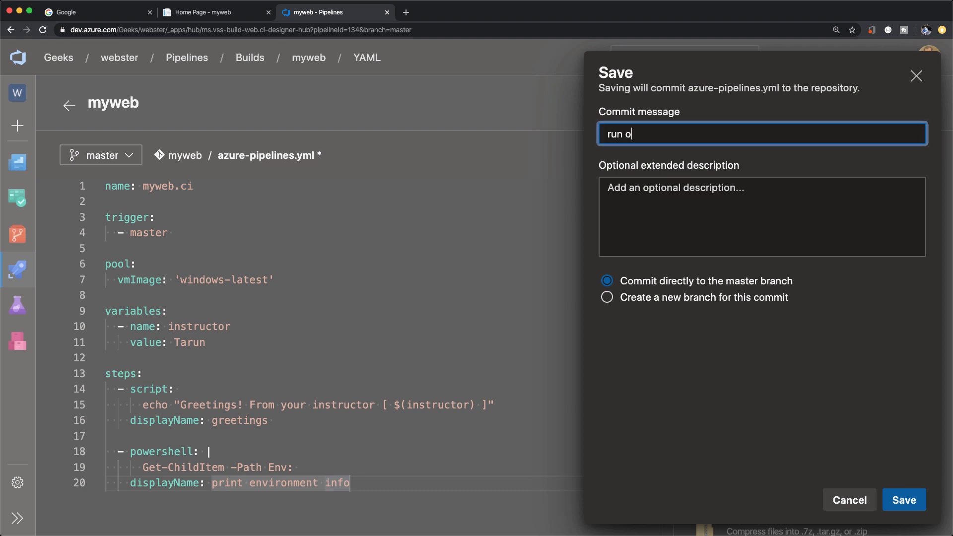
text(n windows)
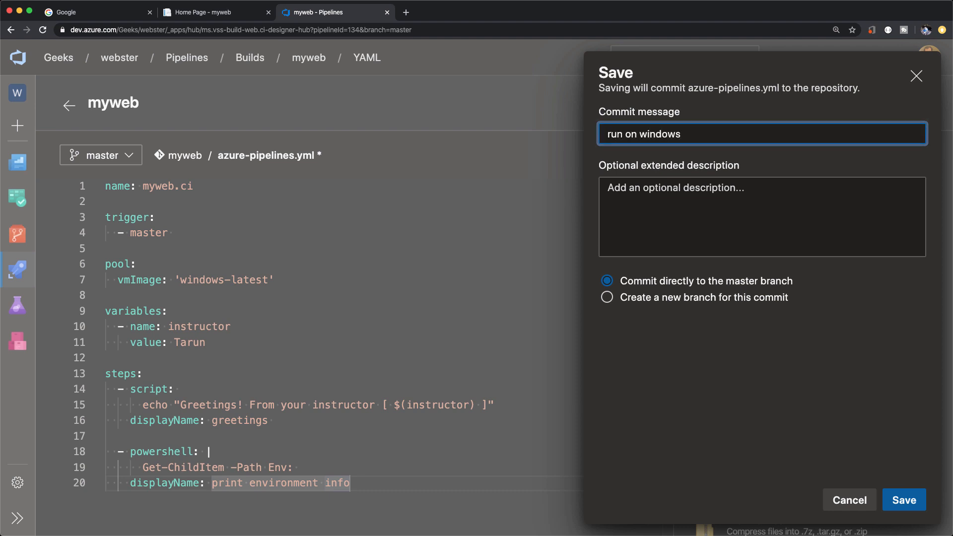
click(904, 499)
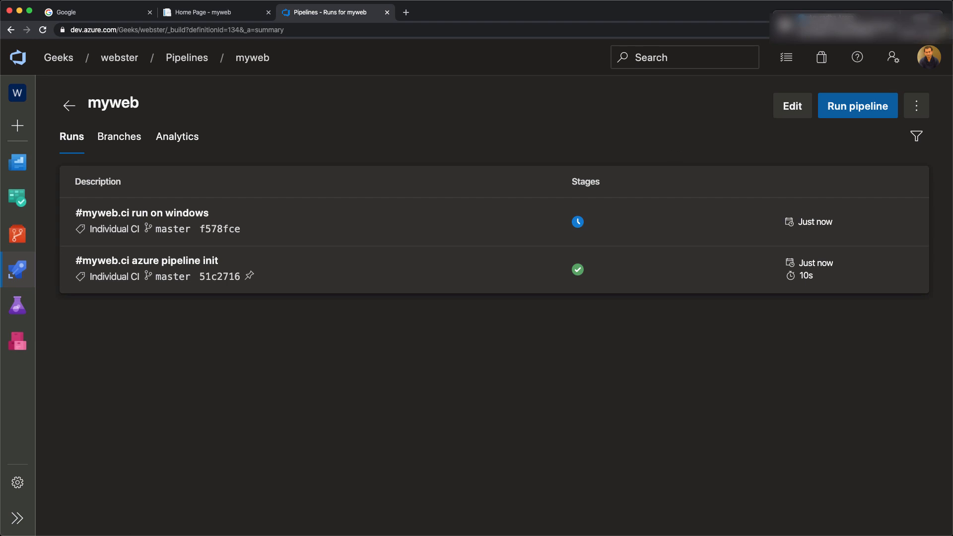
mouse_move(430, 248)
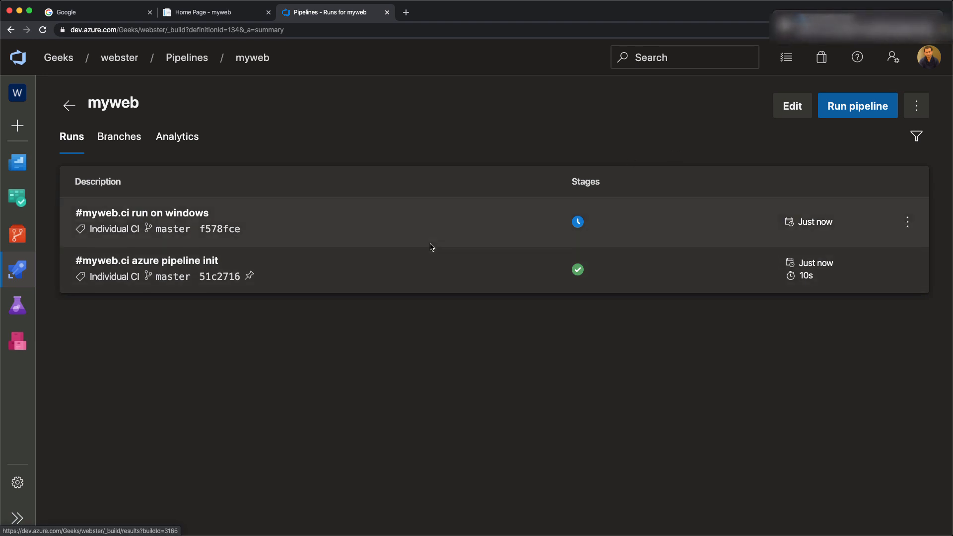
mouse_move(335, 294)
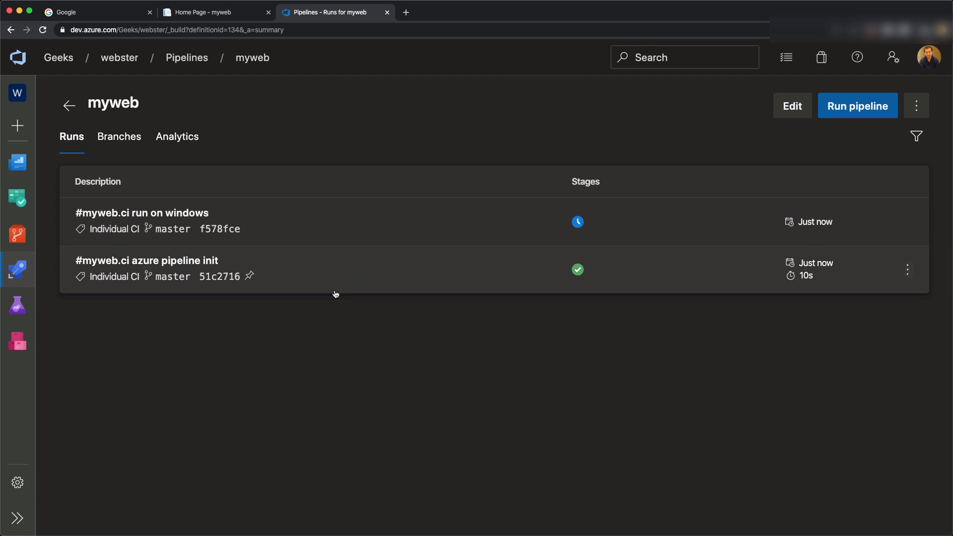
mouse_move(387, 231)
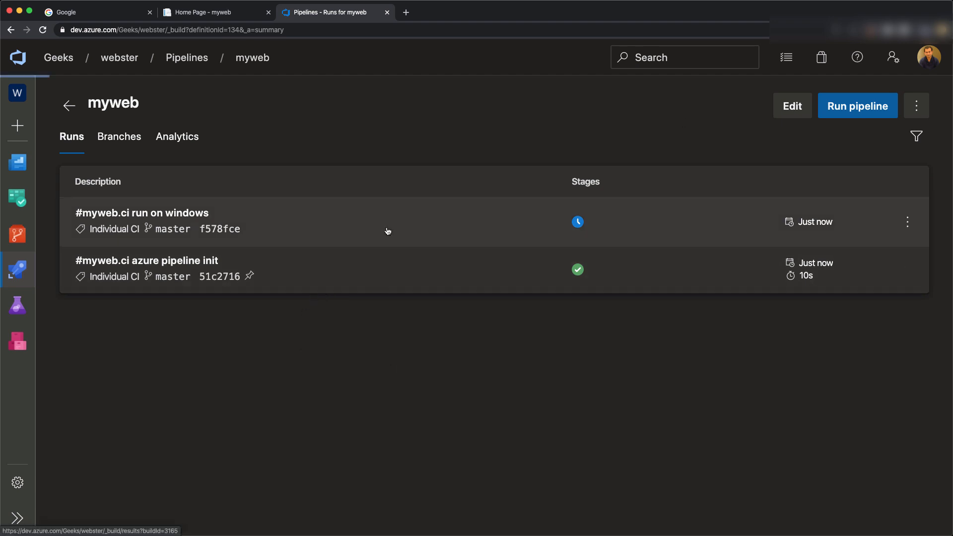
Inspect the Windows run's Checkout, Initialize job, job overview, greetings and print environment info logs.
click(142, 213)
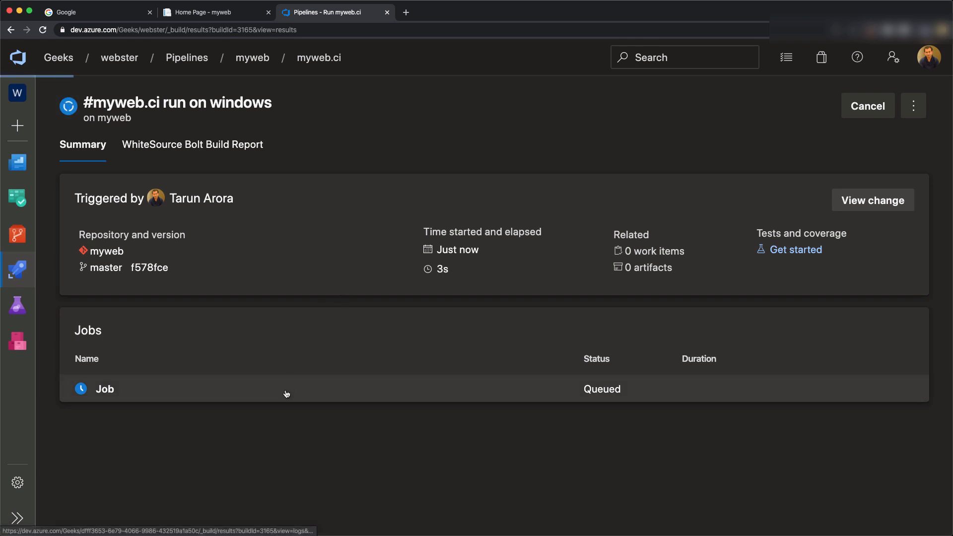
click(104, 390)
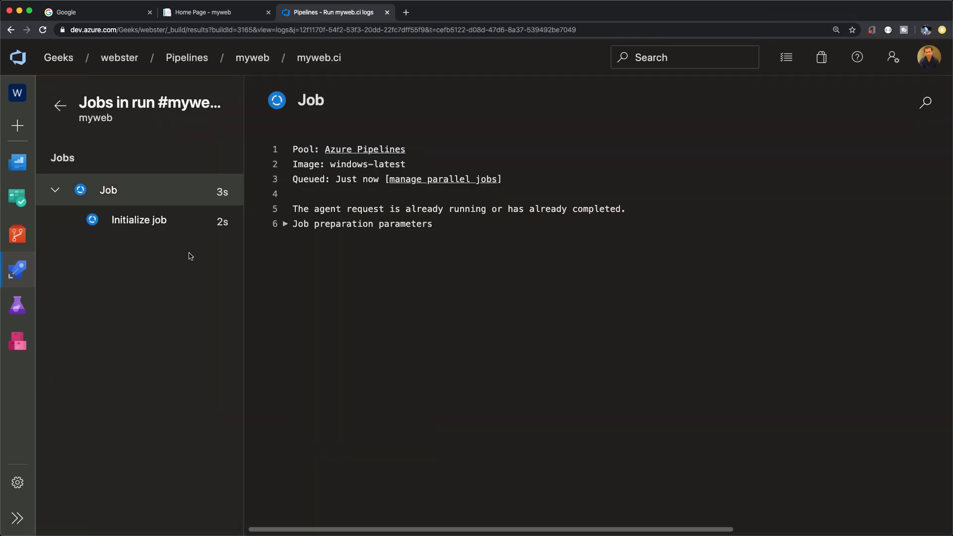
click(153, 250)
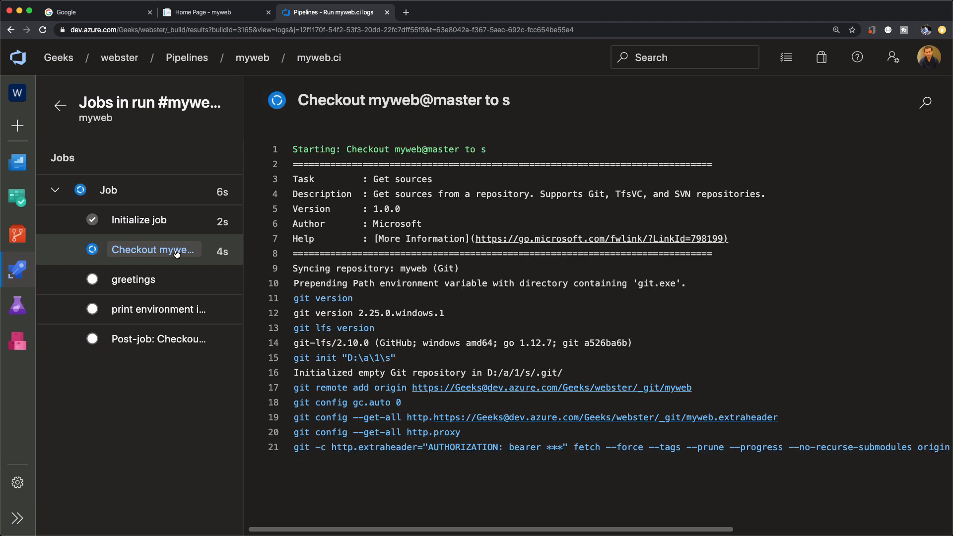
click(138, 220)
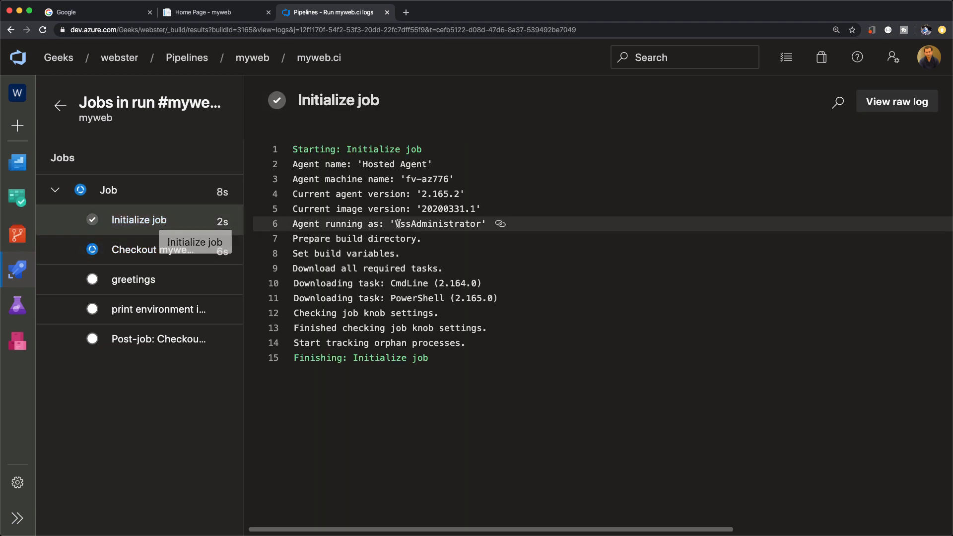
click(108, 191)
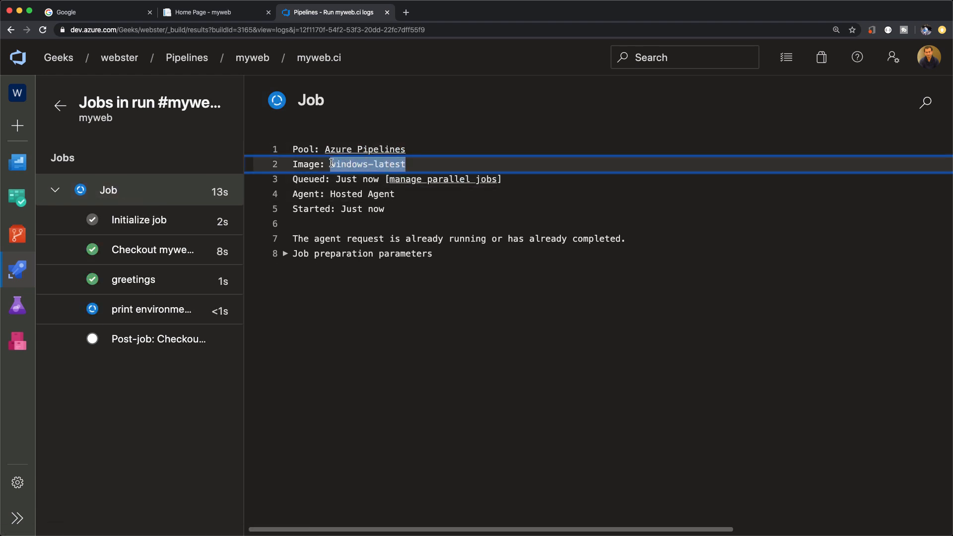
click(132, 279)
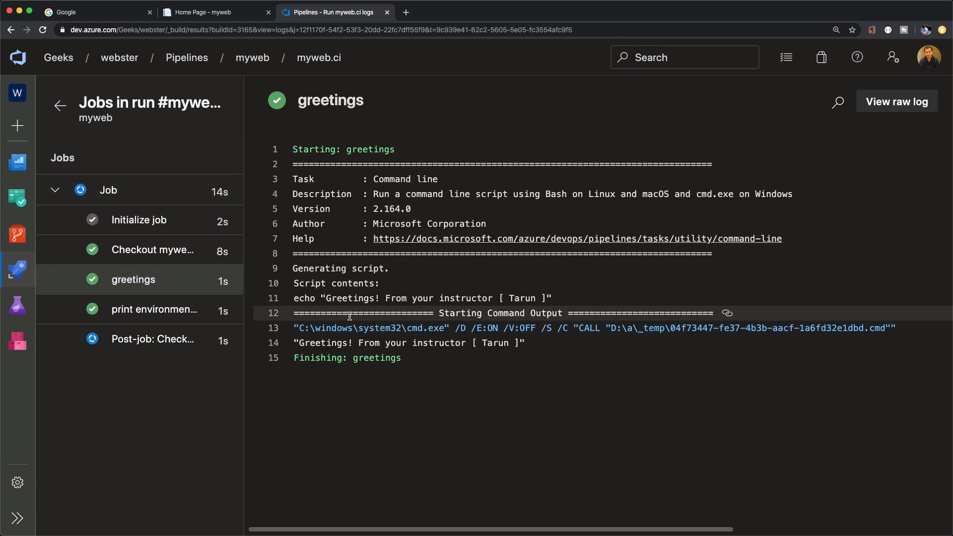
click(153, 309)
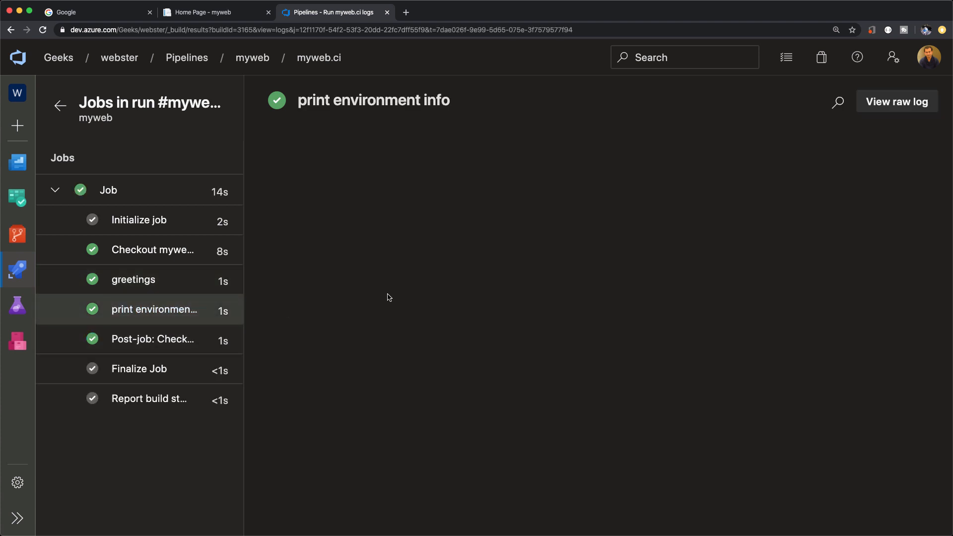
click(153, 310)
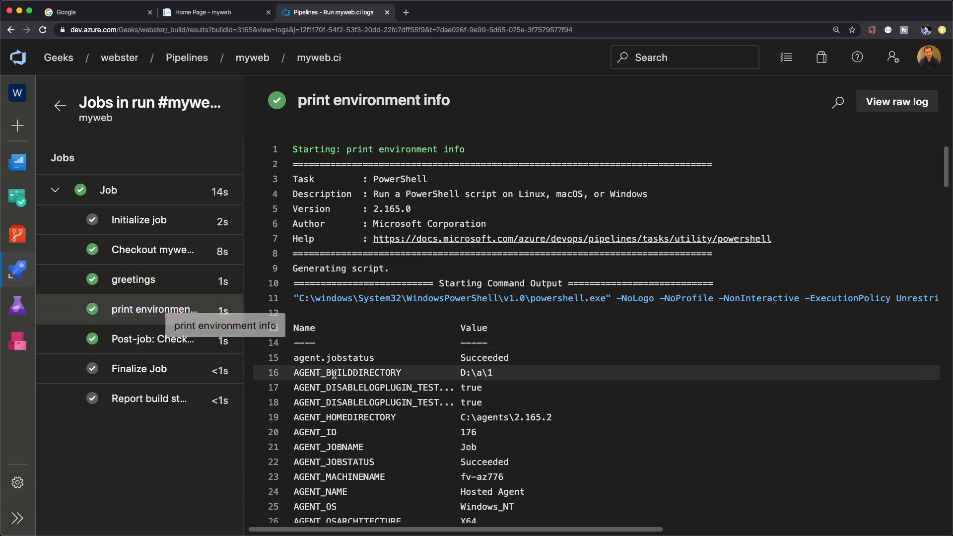
scroll(down, 3)
text(os)
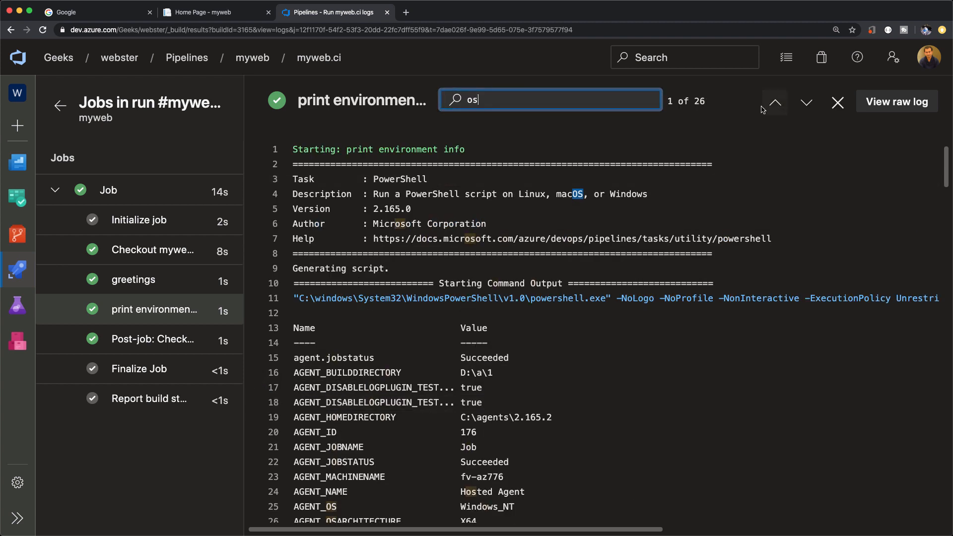
Step through the 'os' matches to find ImageOS win19 and OS Windows_NT, then return to the runs list.
click(806, 101)
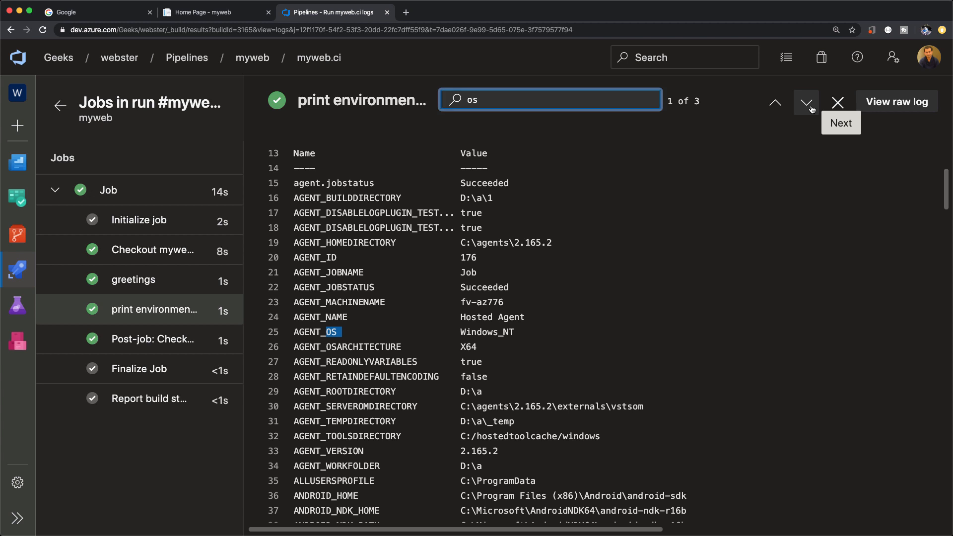
click(806, 101)
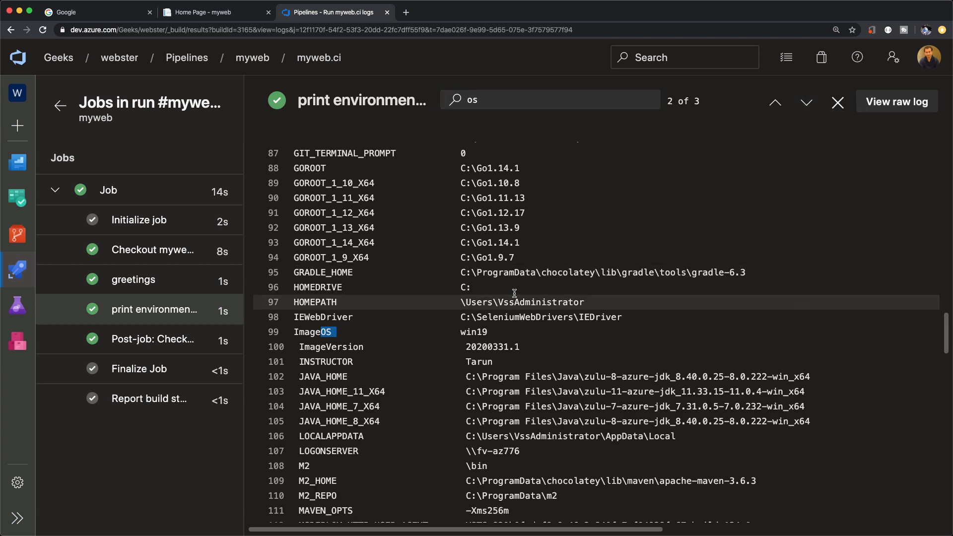
click(312, 332)
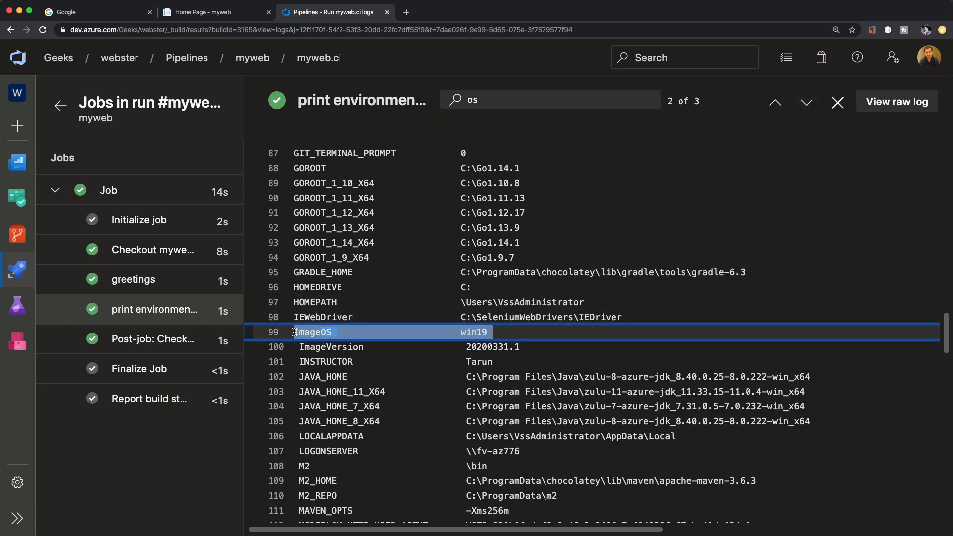
click(806, 101)
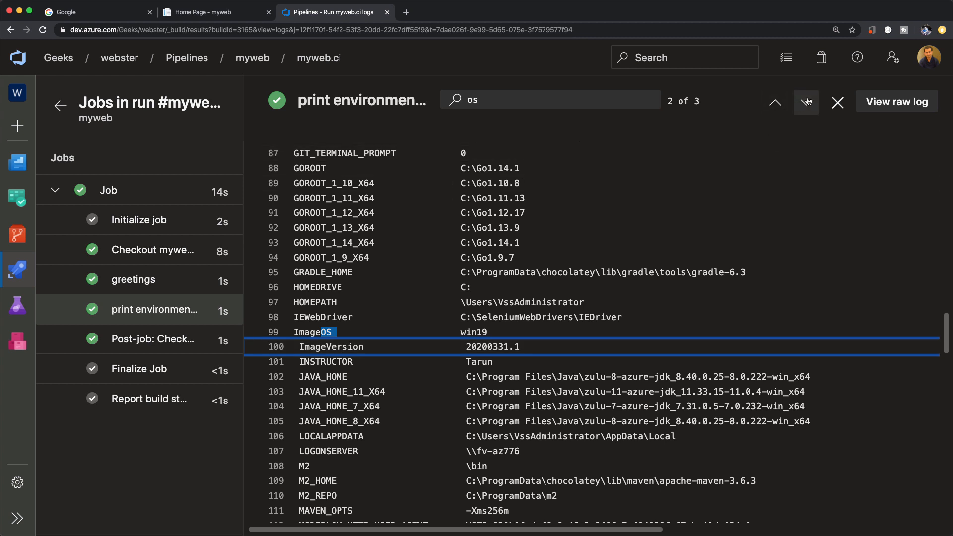
click(806, 101)
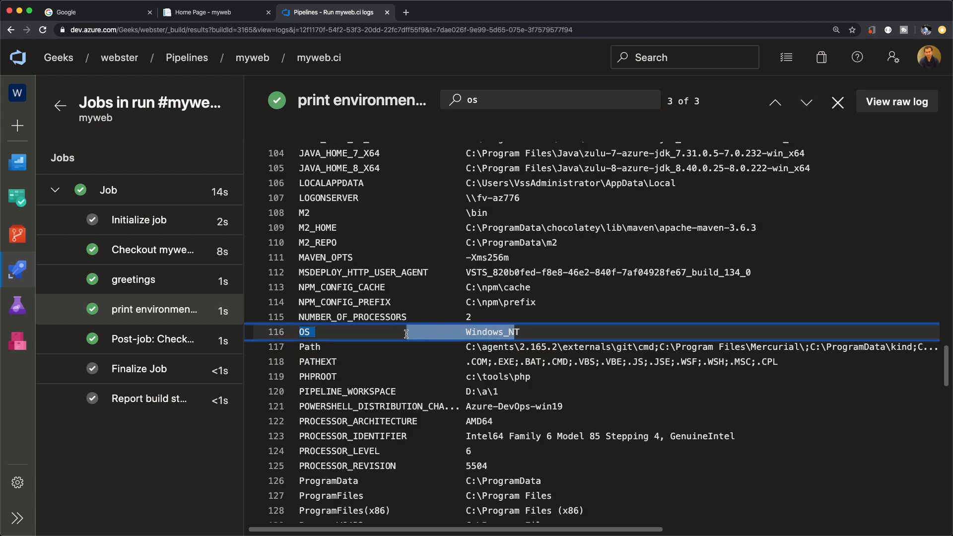
click(837, 102)
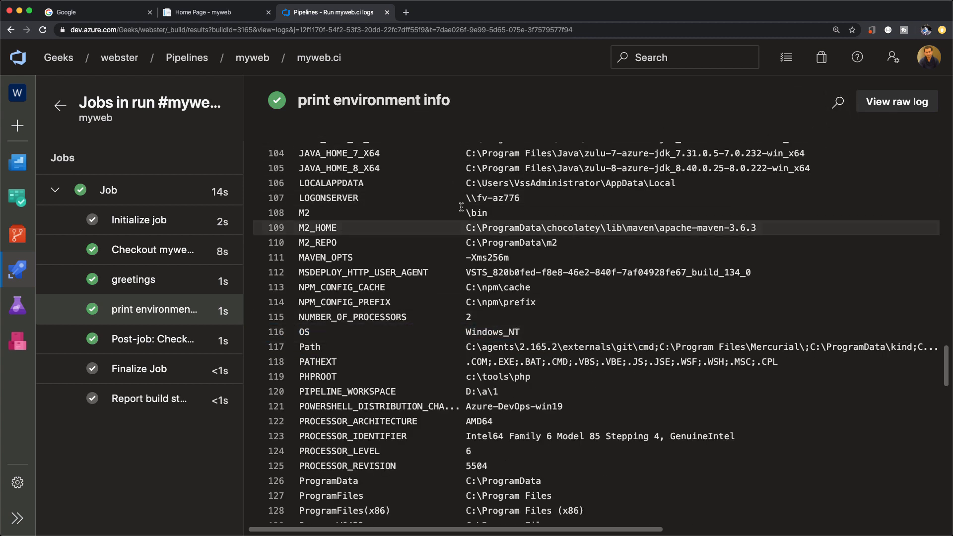
click(59, 105)
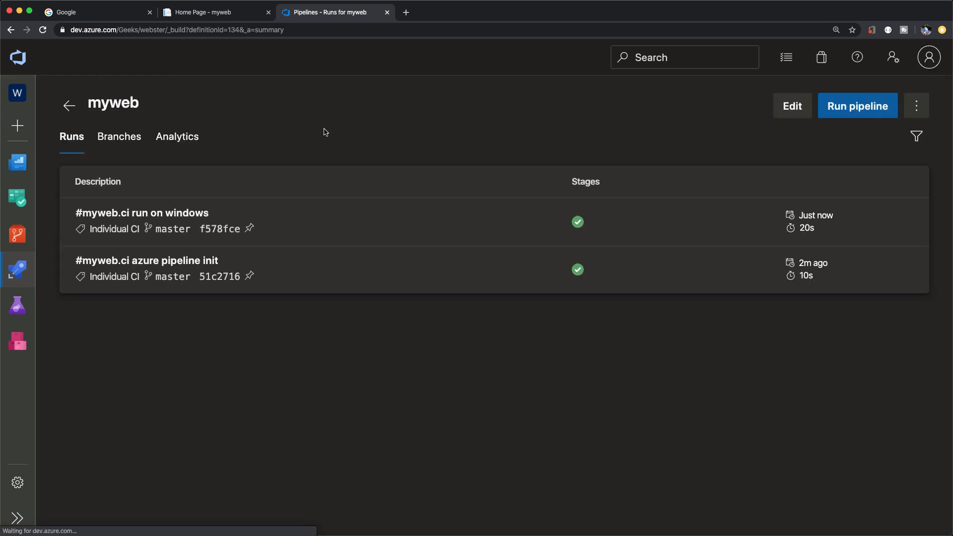
Change vmImage to ubuntu-latest and commit to master with a run-on-Linux, print-env-with-PowerShell message.
click(791, 106)
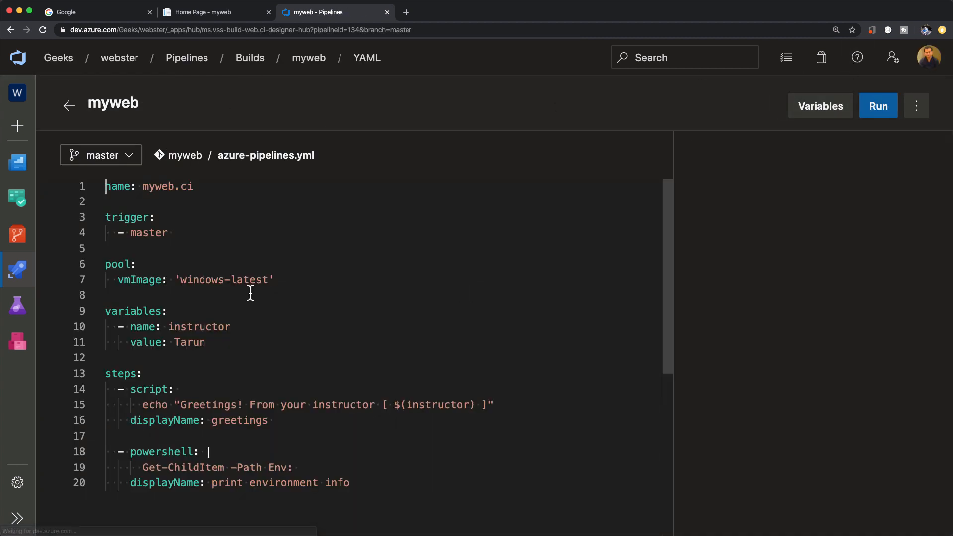
text(ubuntu)
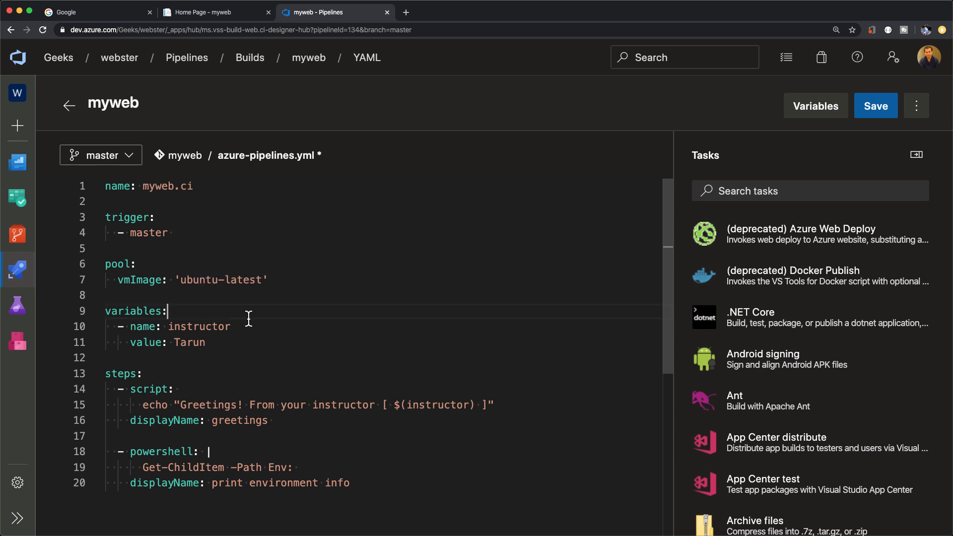
click(876, 107)
text(chan)
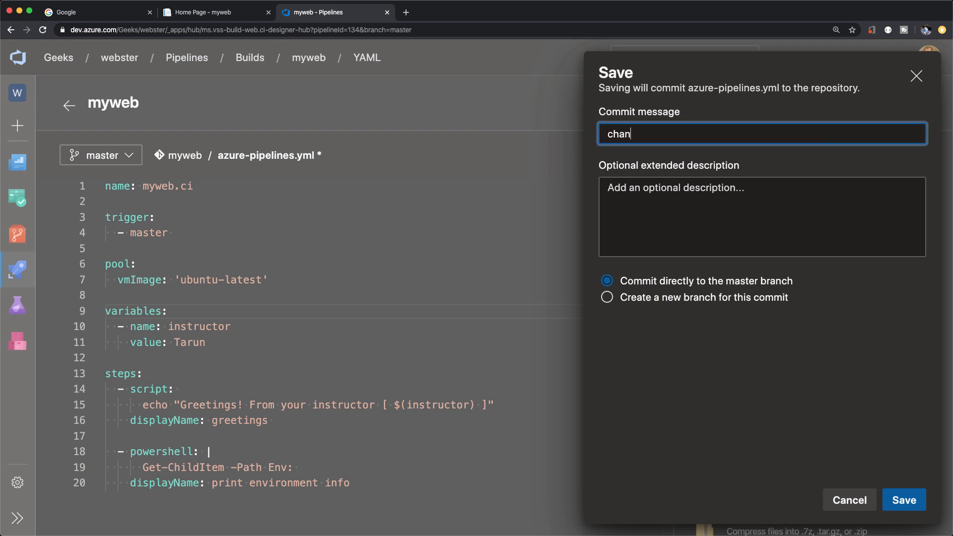
text(ge to run on l)
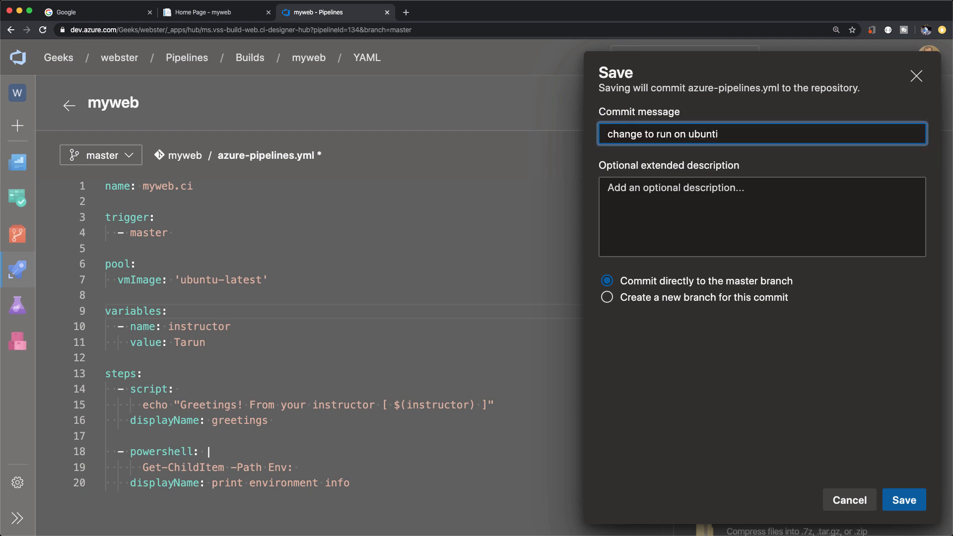
text(and print env)
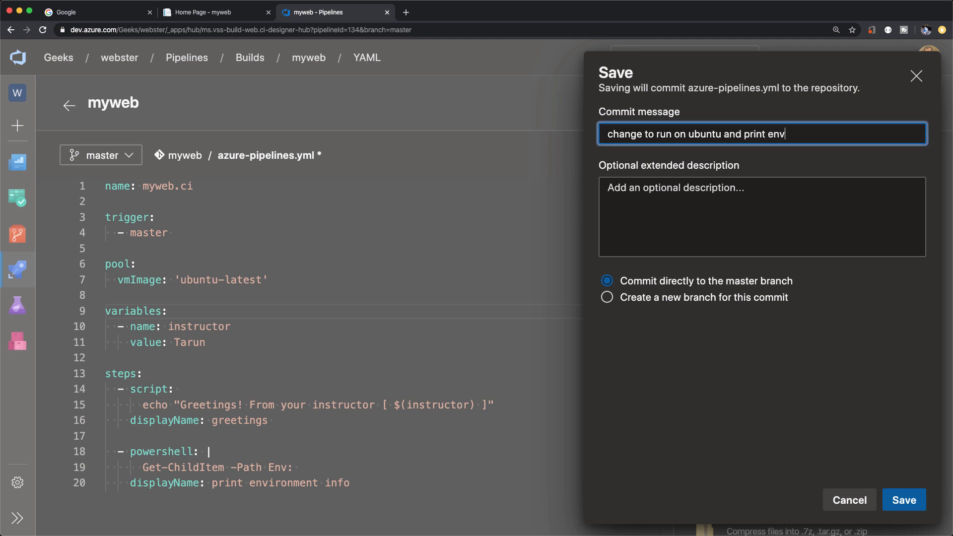
text(info using p)
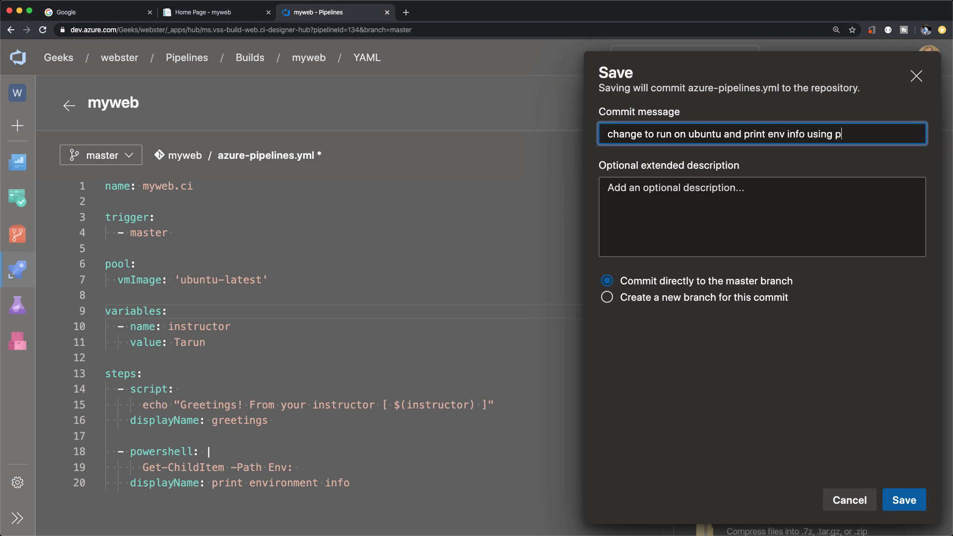
text(owershell)
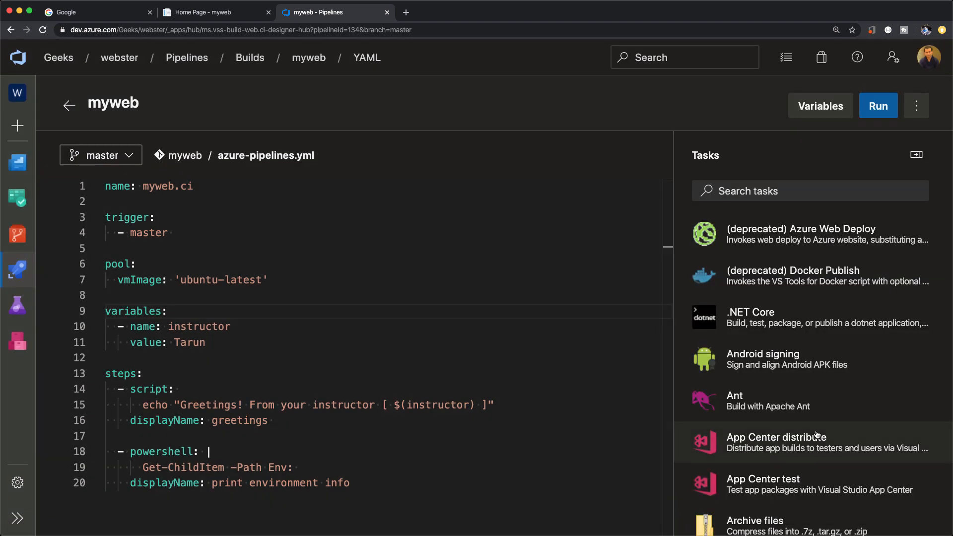
mouse_move(354, 359)
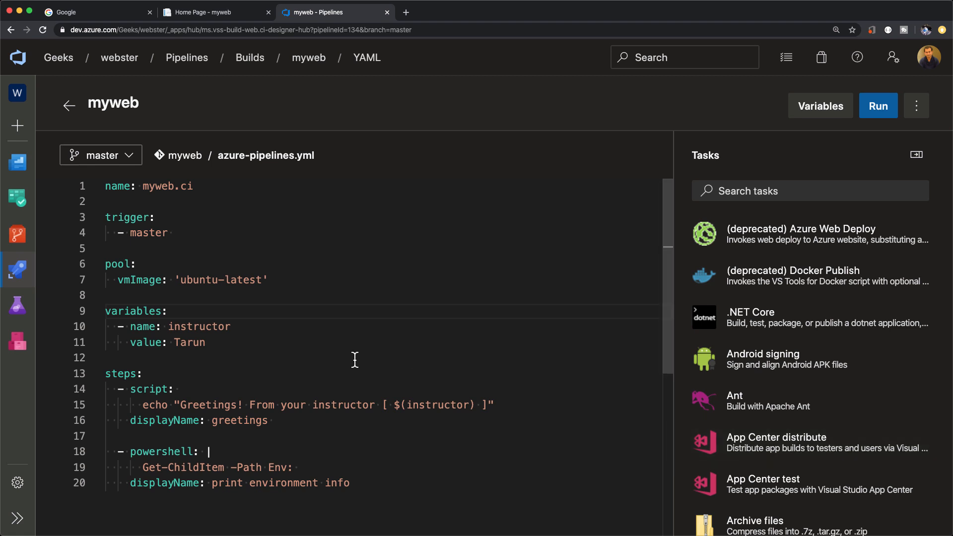
Follow the Ubuntu run's print environment info, post-job checkout and job summary logs.
click(877, 106)
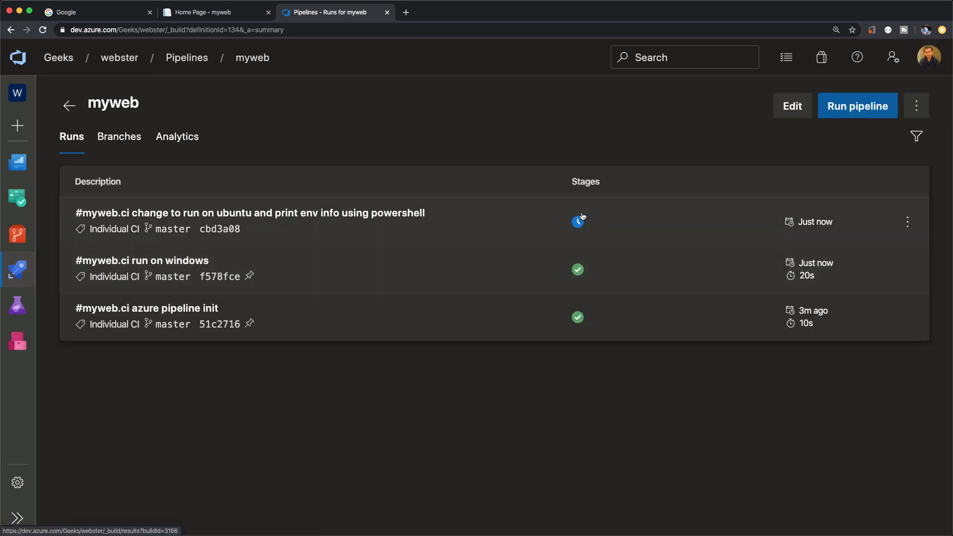
click(248, 213)
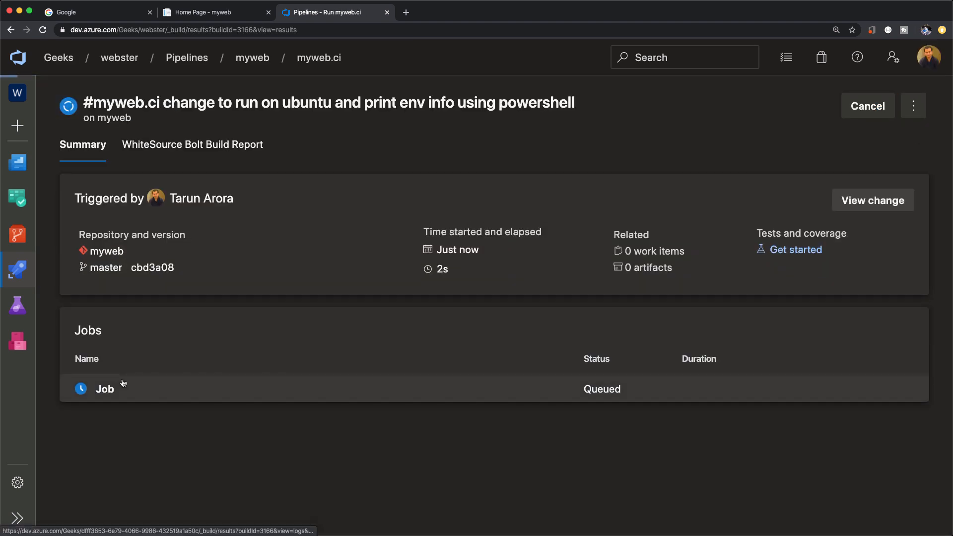
click(104, 389)
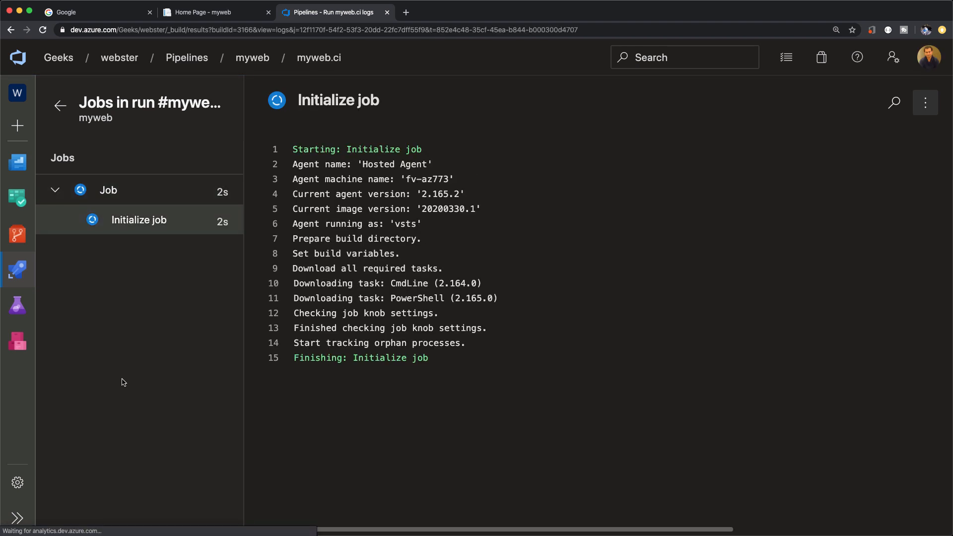
click(157, 309)
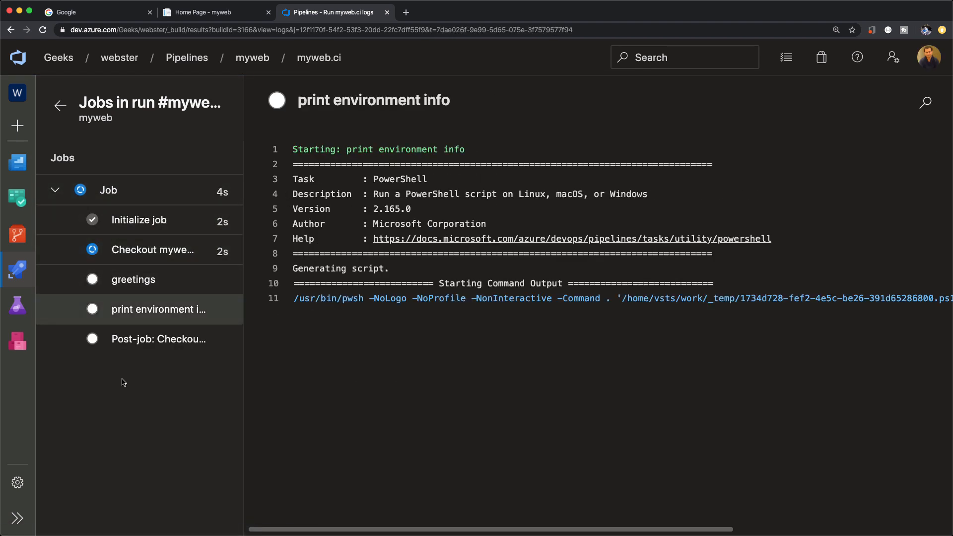
click(157, 339)
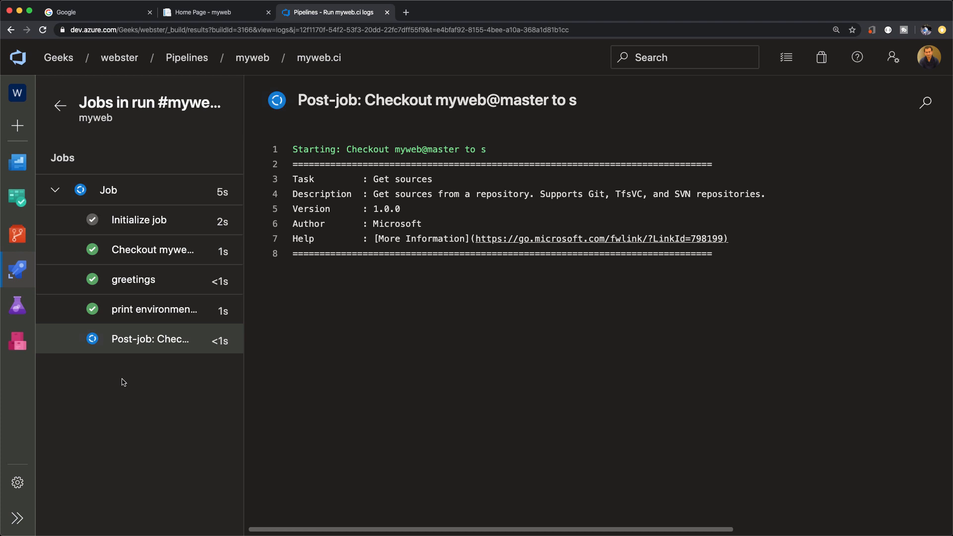
click(108, 189)
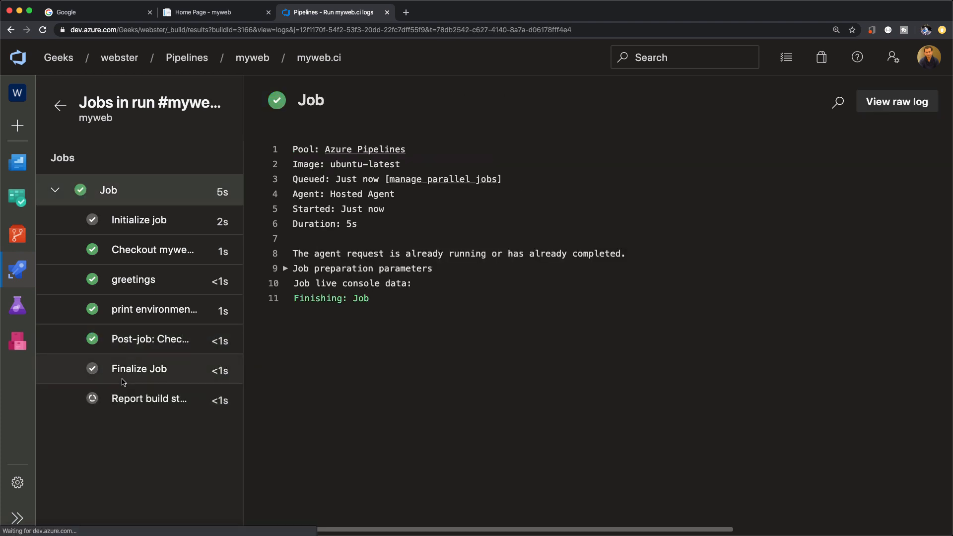
click(150, 340)
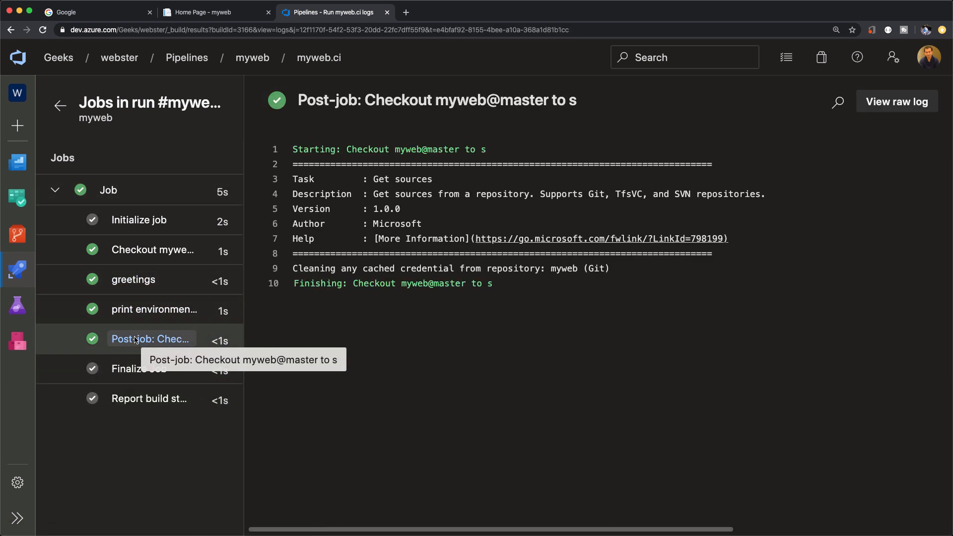
Search the environment info log for 'os' to confirm AGENT_OS Linux, then return to the runs.
click(153, 310)
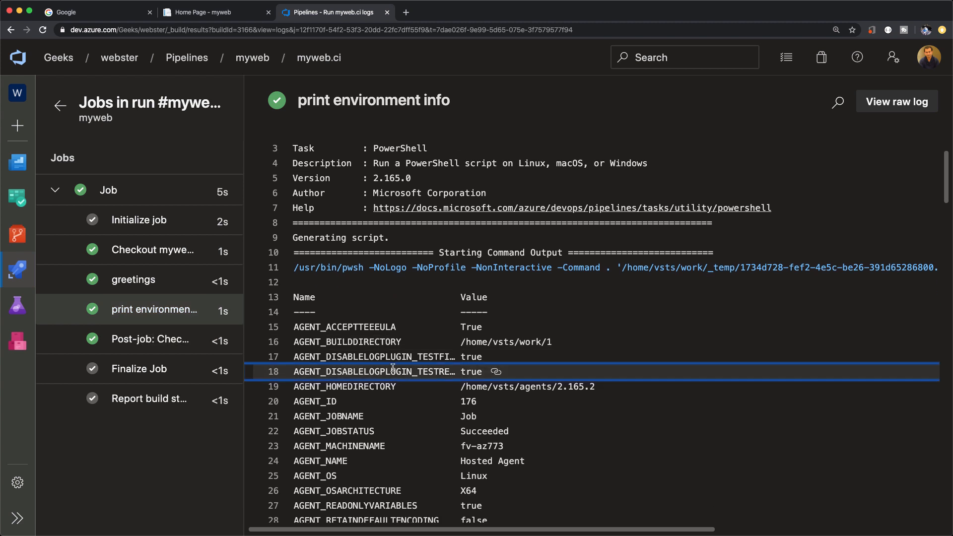
text(os)
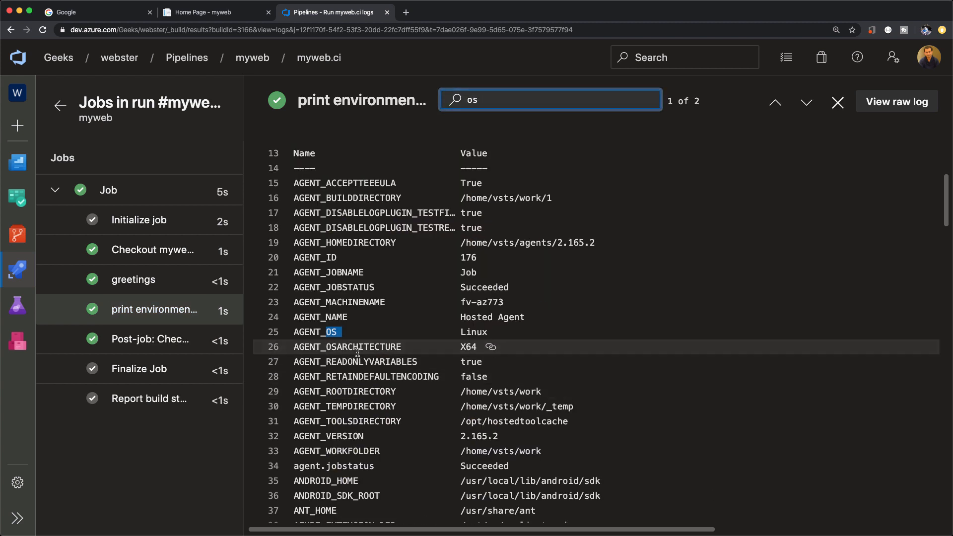
click(289, 332)
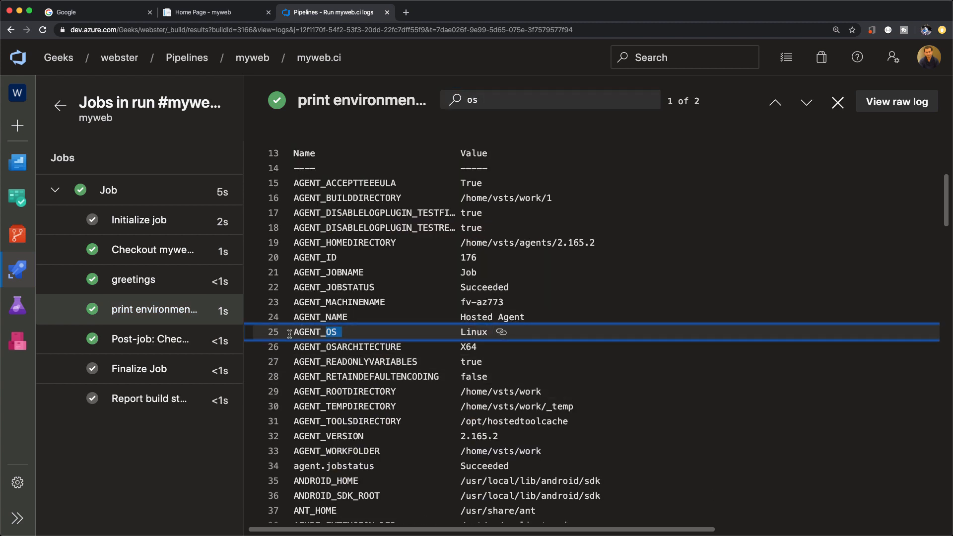
click(806, 101)
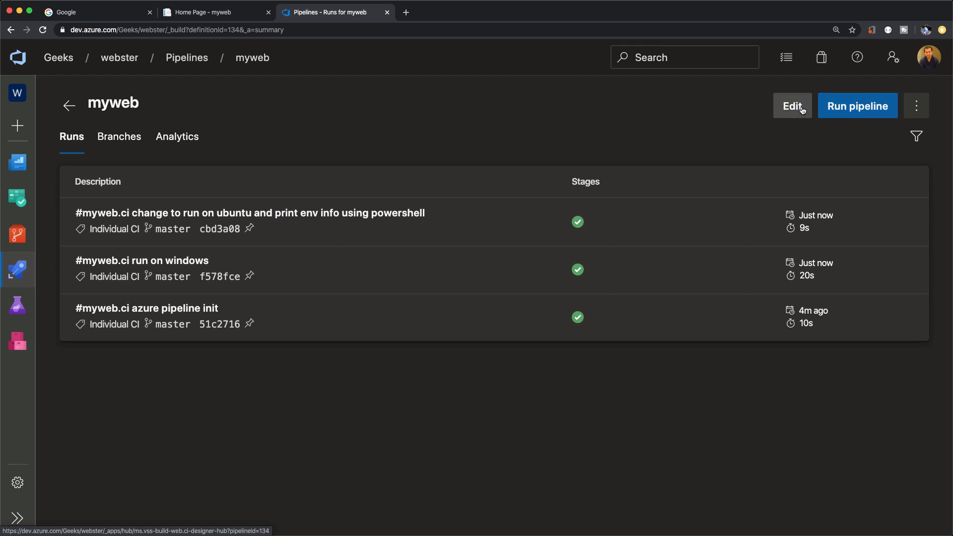
Change vmImage to macOS-latest and commit to master as "run on mac".
click(791, 106)
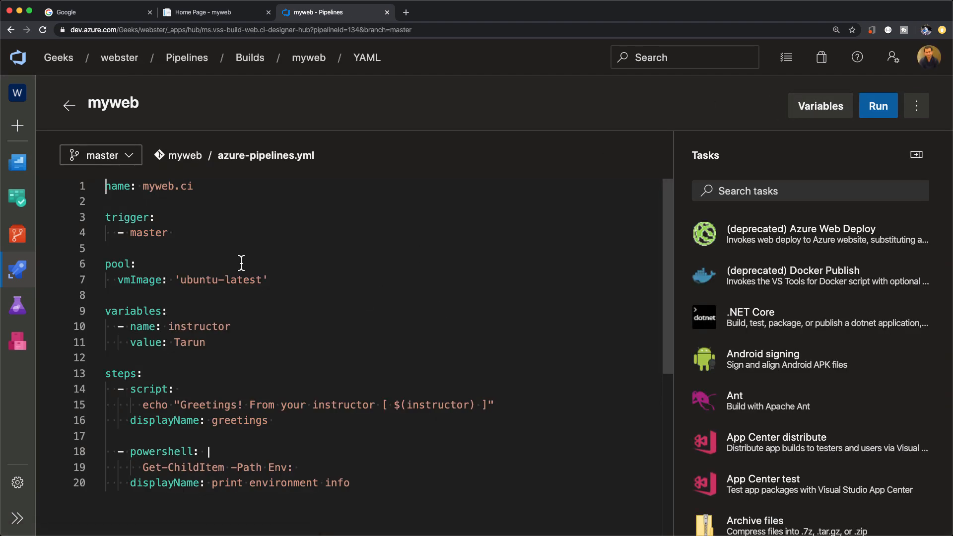
double_click(198, 280)
text(macOS)
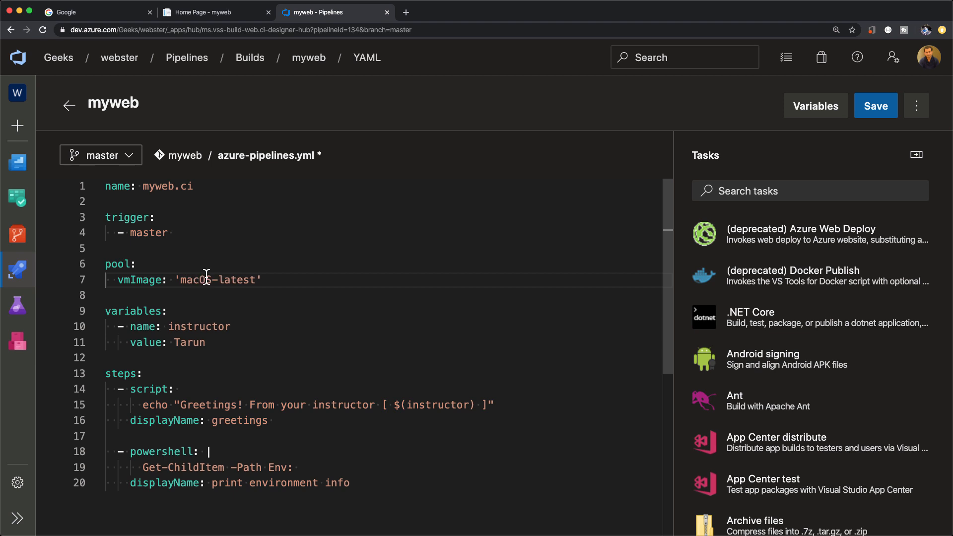
click(876, 106)
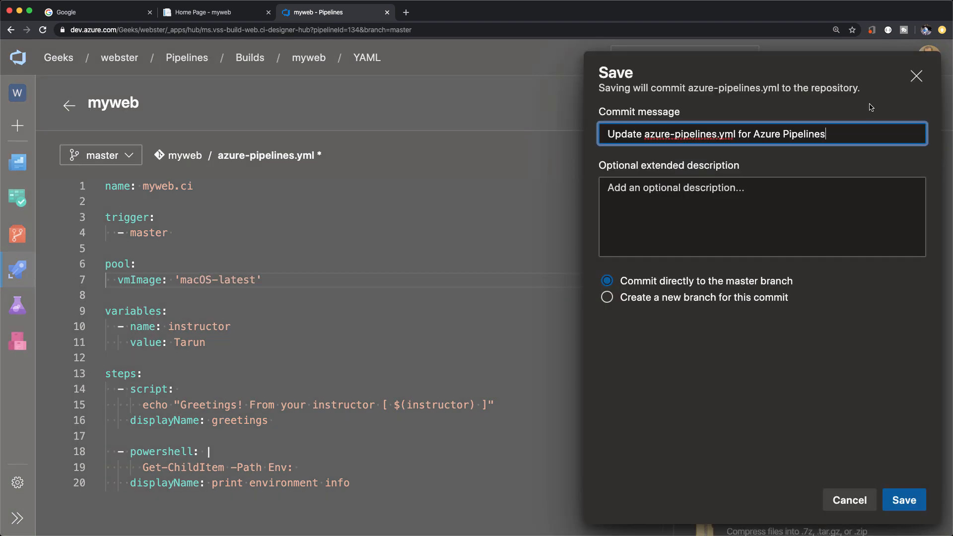
text(r)
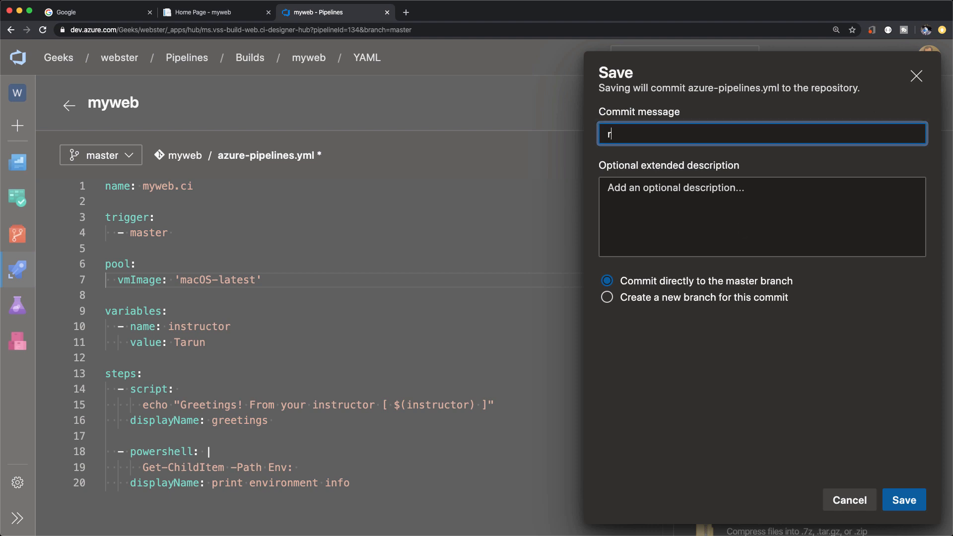
text(un on mac)
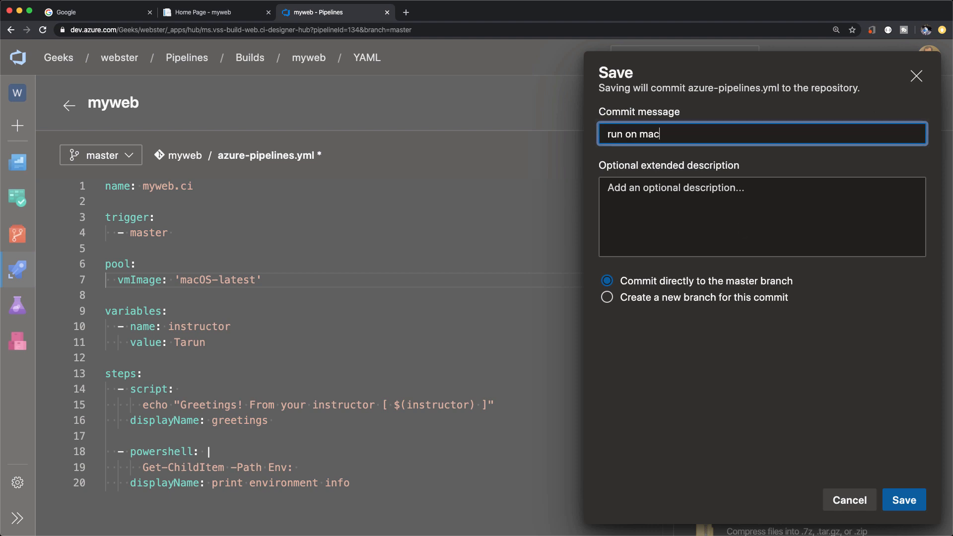
click(904, 500)
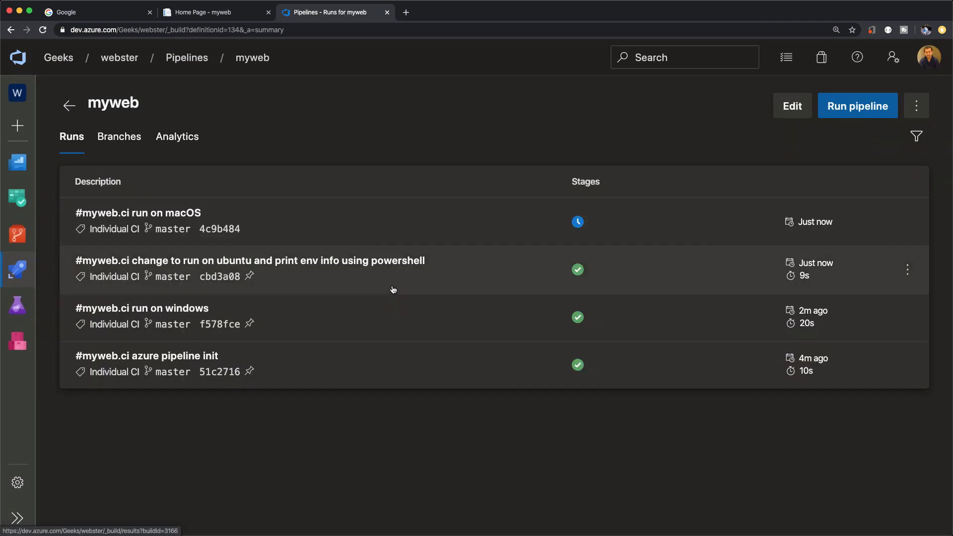
mouse_move(447, 351)
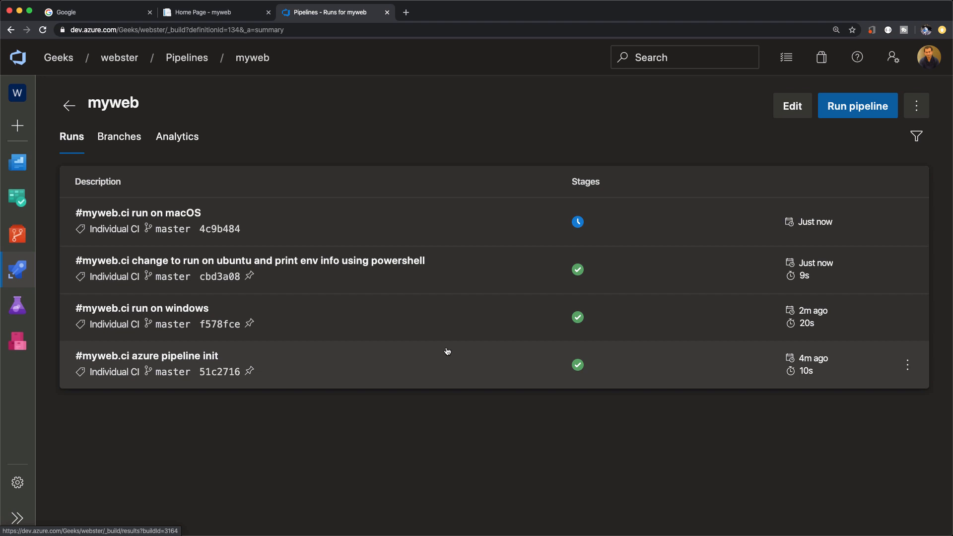
mouse_move(415, 252)
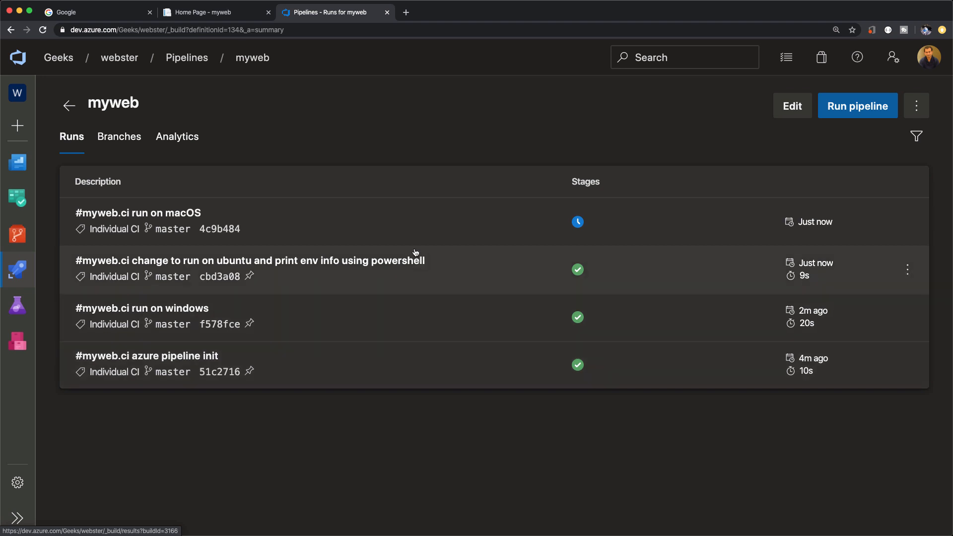
Follow the macOS run's greetings, print environment info, post-job checkout and job summary logs.
click(137, 213)
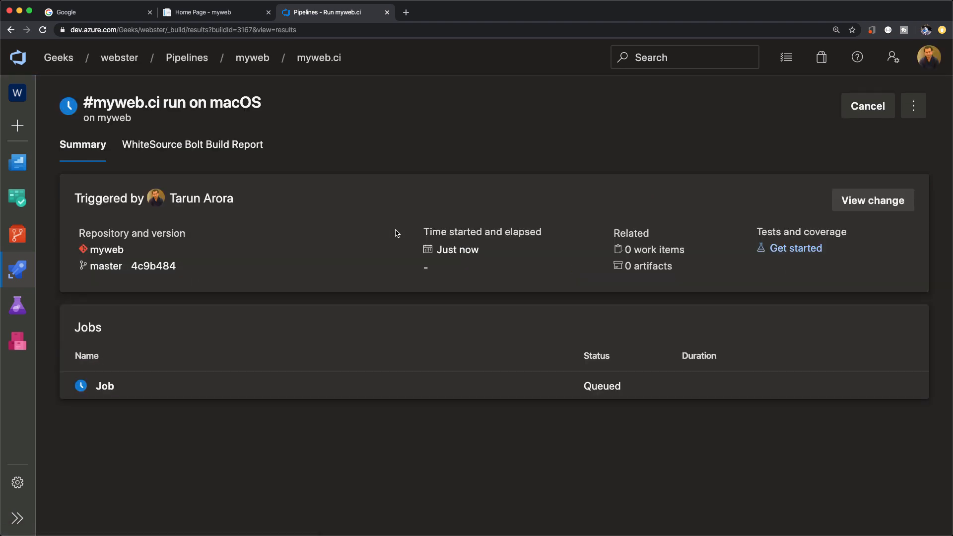
click(105, 386)
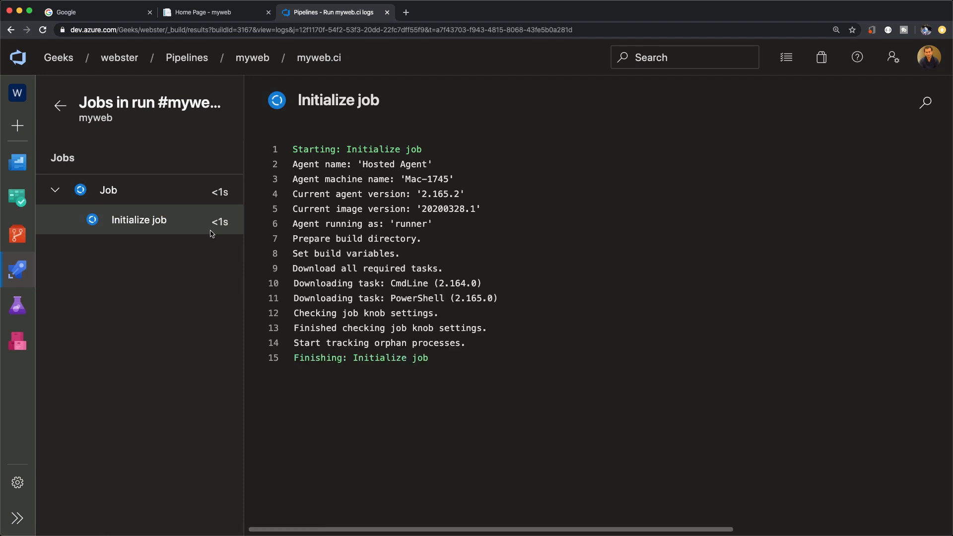
click(132, 279)
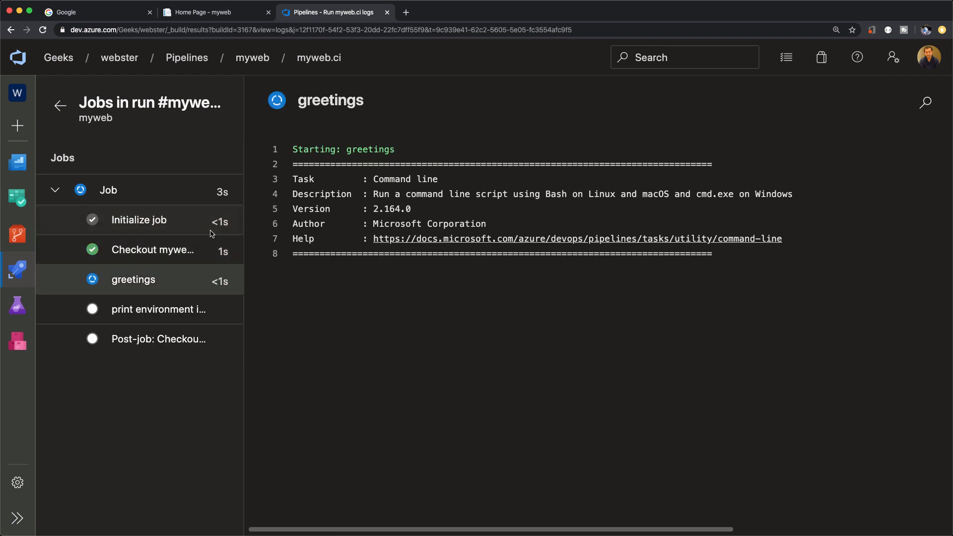
click(158, 310)
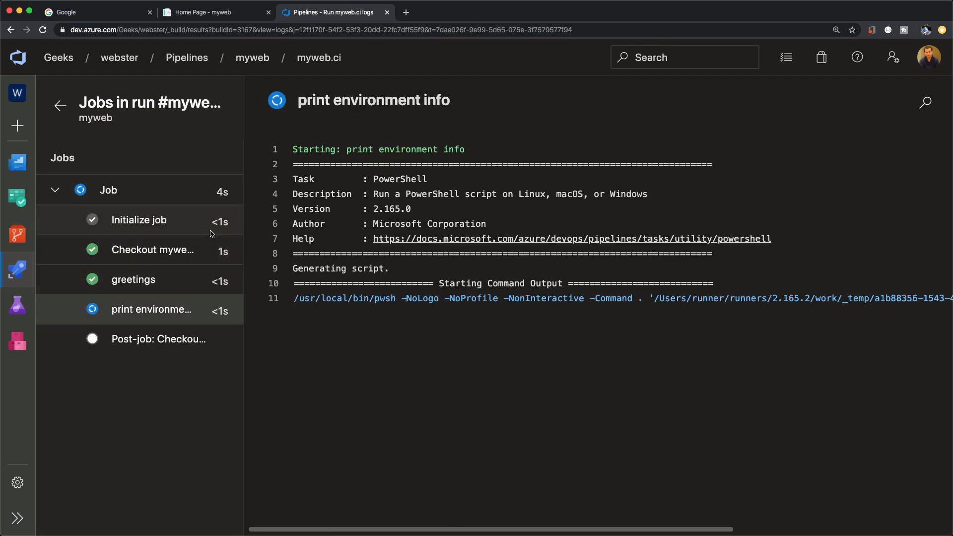
click(153, 339)
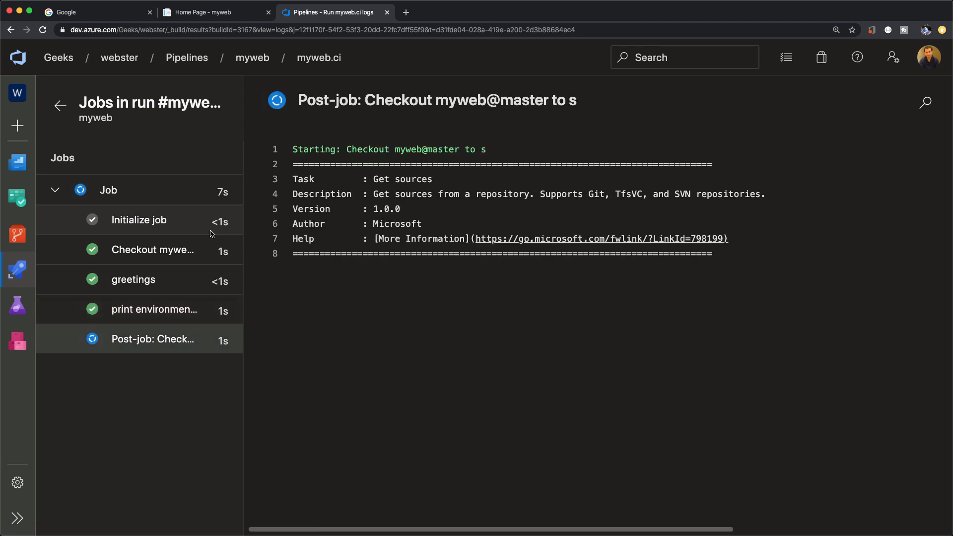
click(109, 189)
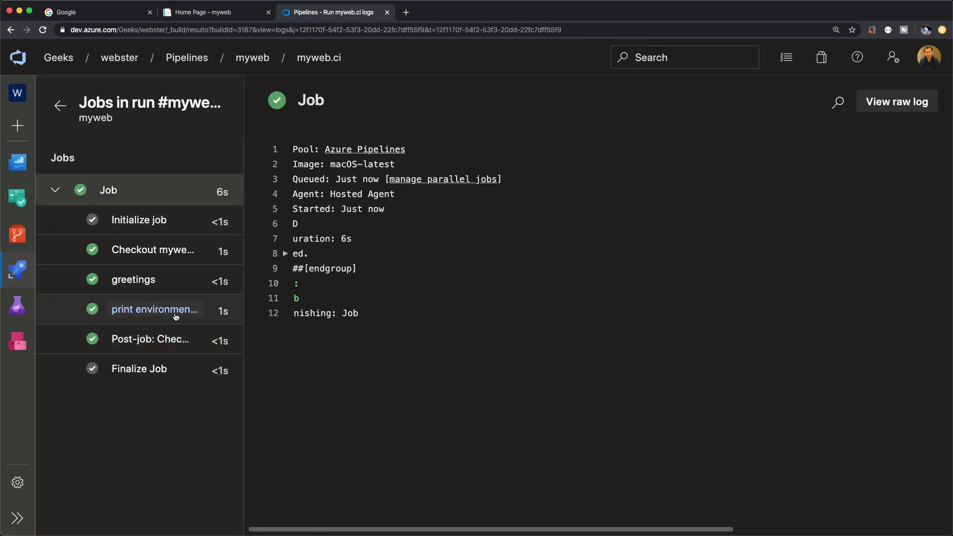
Find the ImageOS macos1015 match in the environment info log, then return to myweb's runs.
click(154, 310)
text(os)
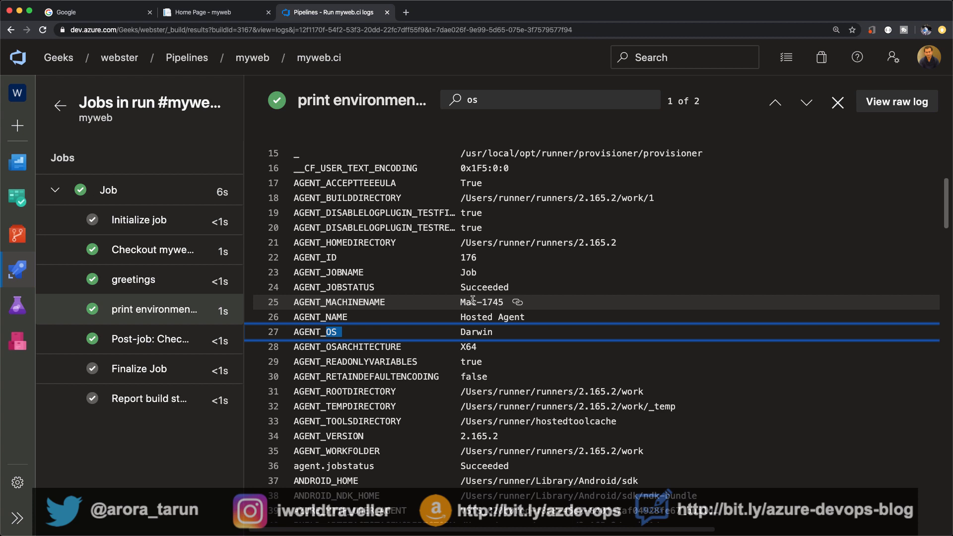
click(806, 101)
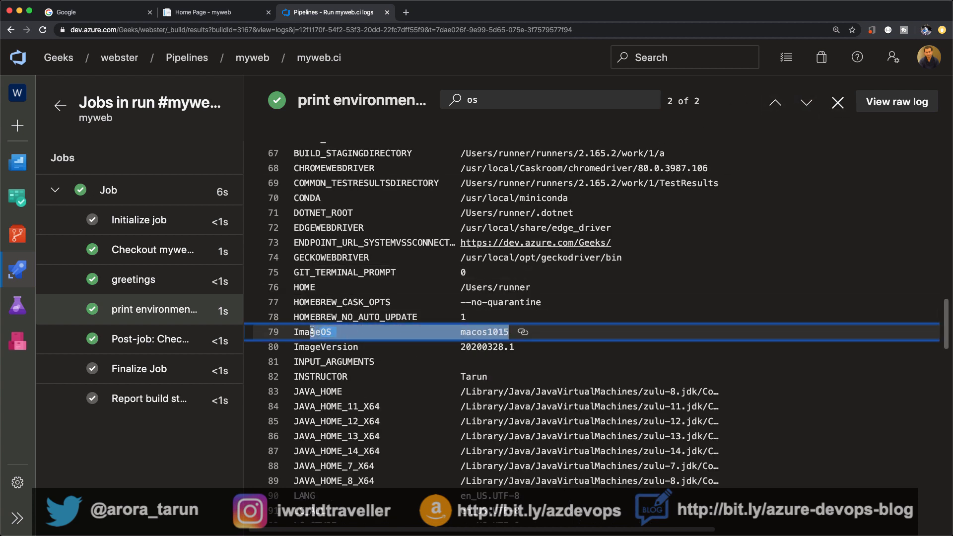
click(251, 58)
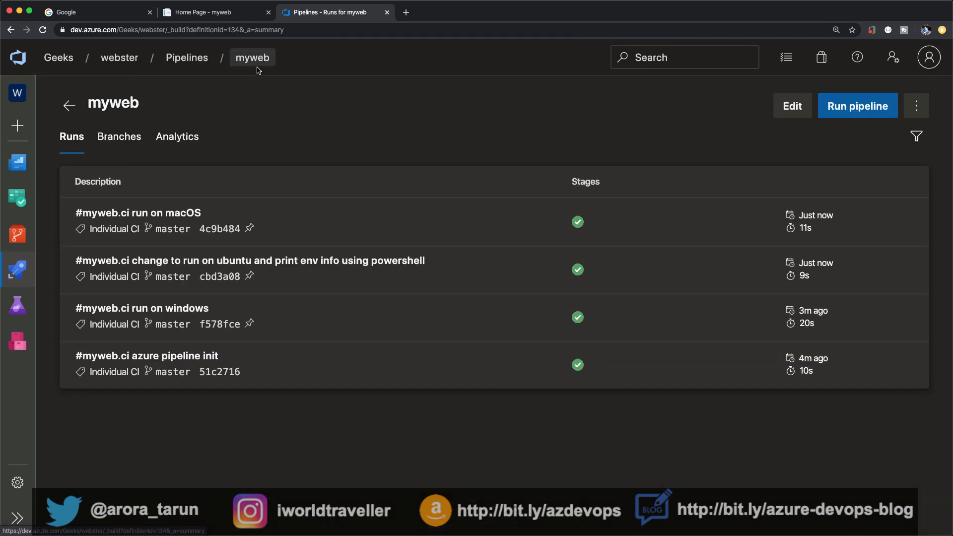
Show the myweb pipeline's Branches view with master's run history.
click(119, 136)
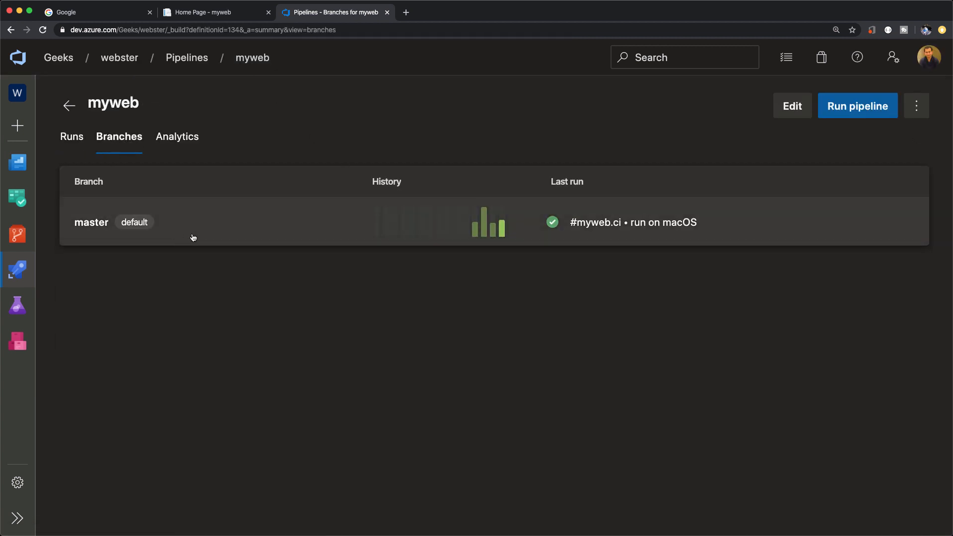
mouse_move(506, 239)
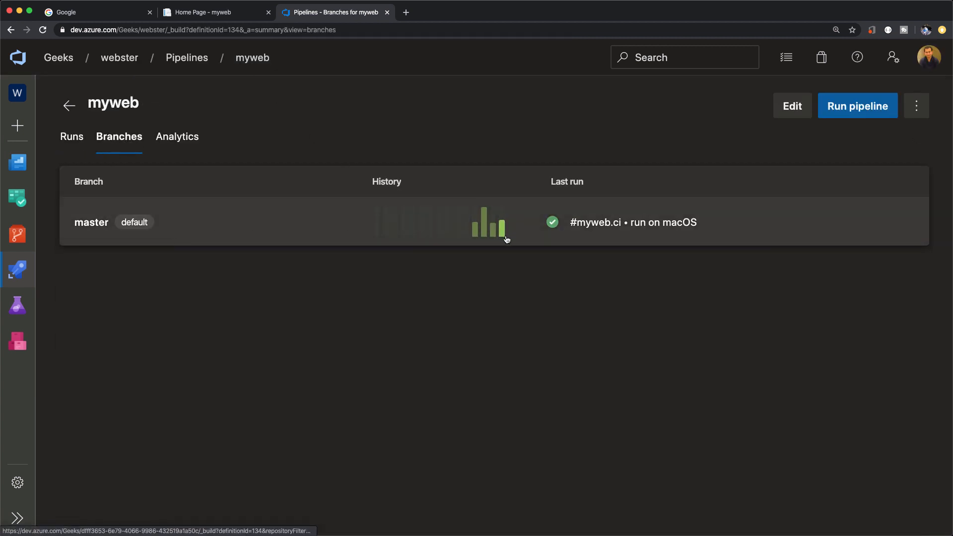
mouse_move(462, 322)
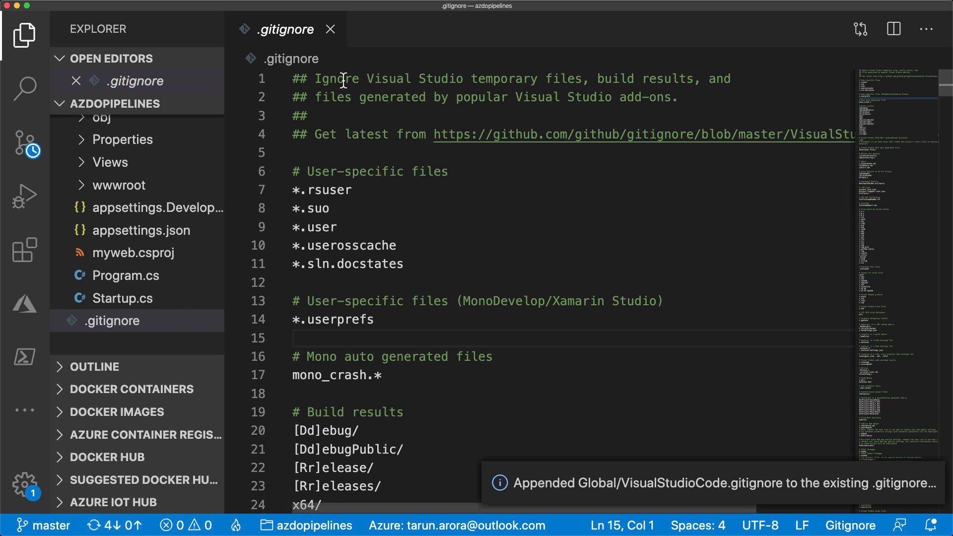
click(331, 29)
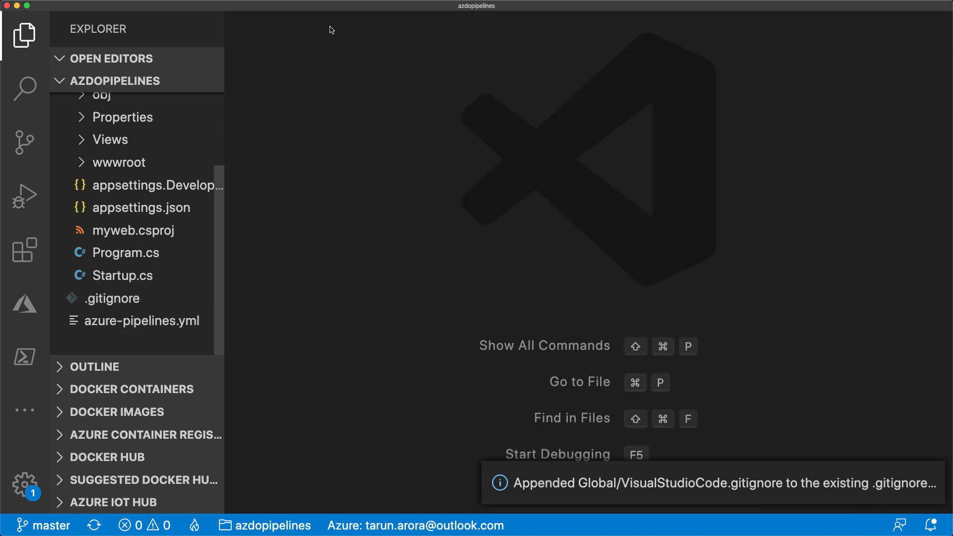
click(147, 321)
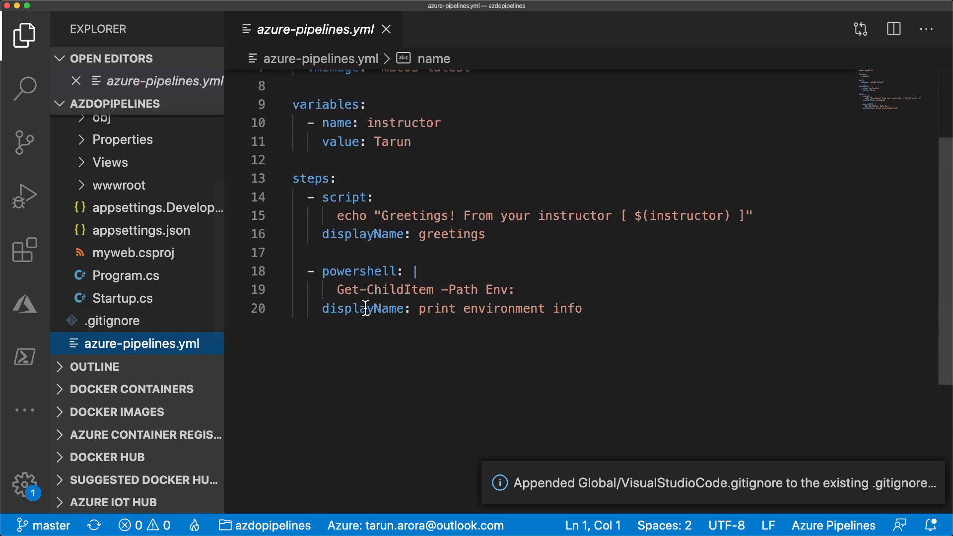
scroll(up, 3)
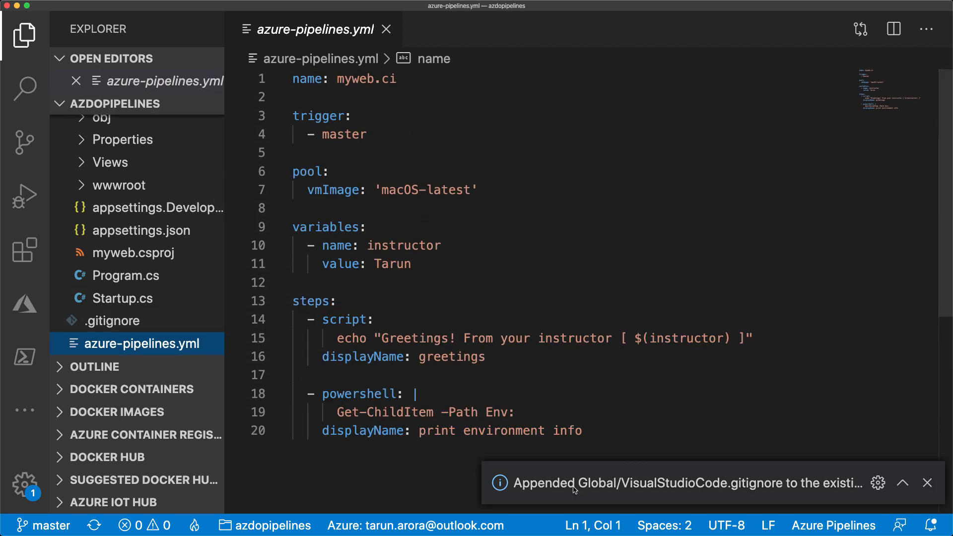
click(927, 482)
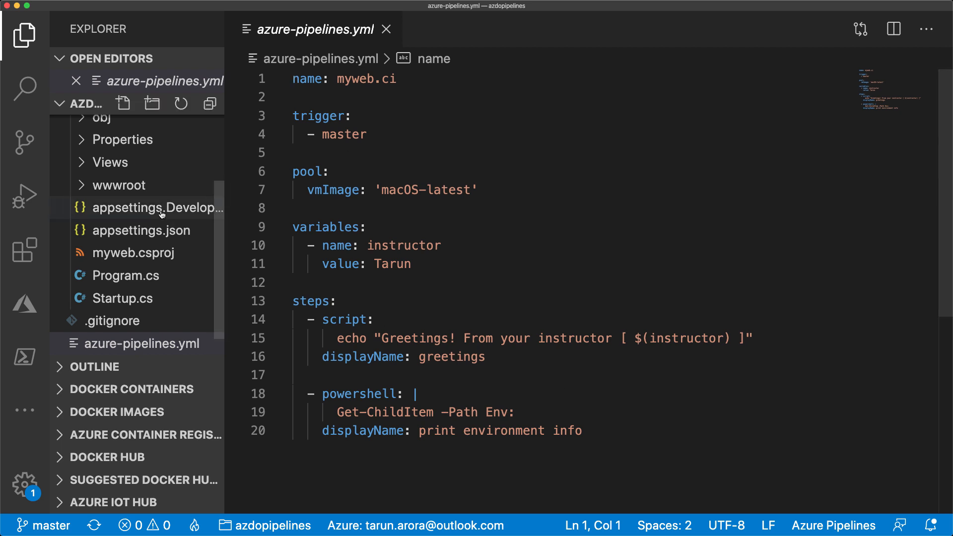
click(23, 249)
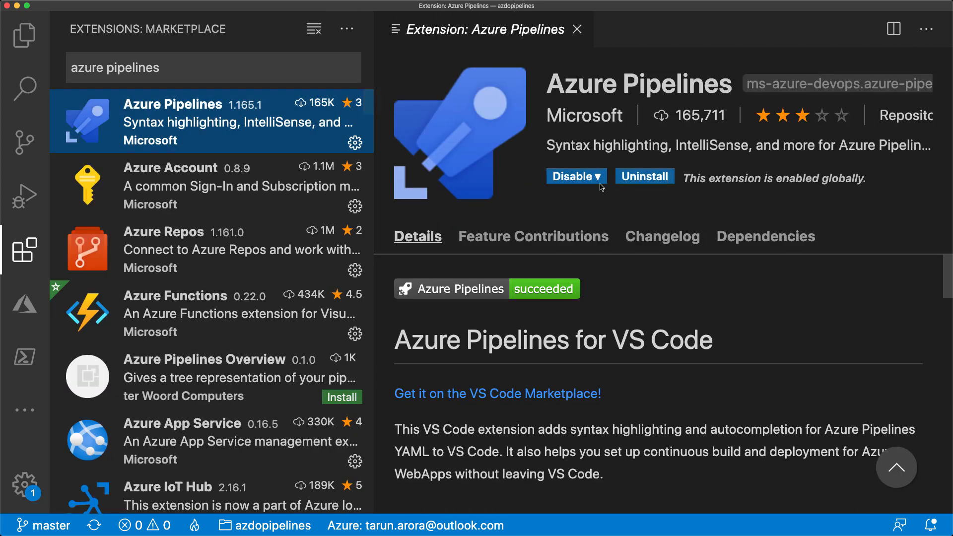
scroll(down, 3)
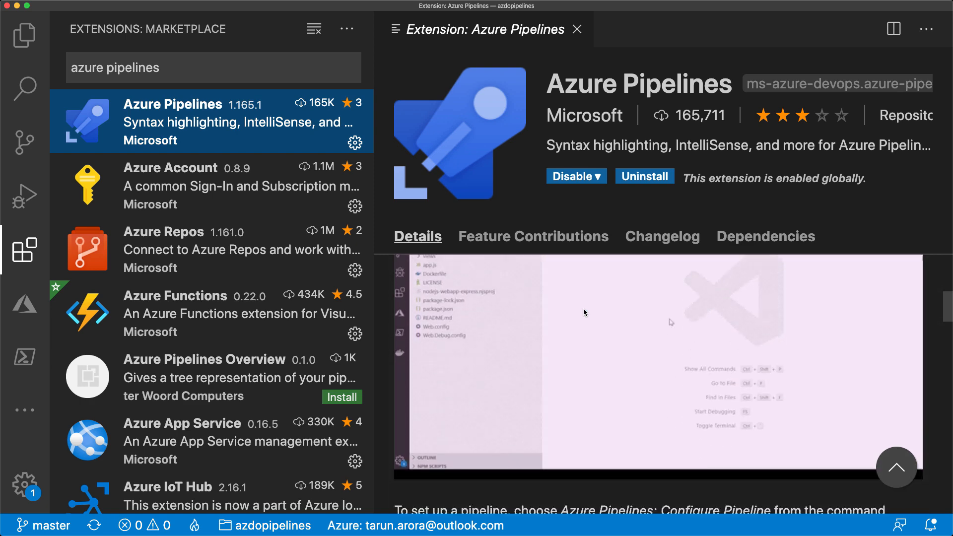
scroll(down, 3)
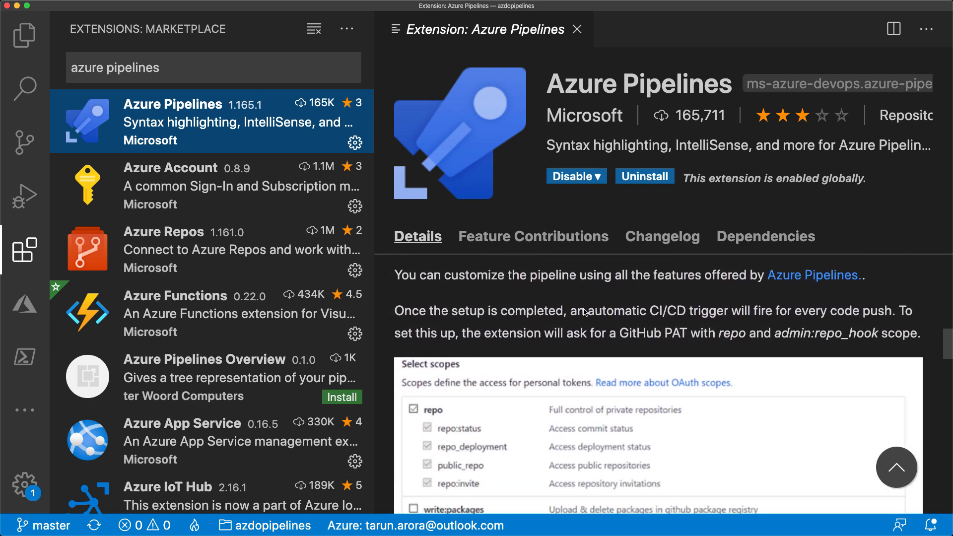
scroll(down, 3)
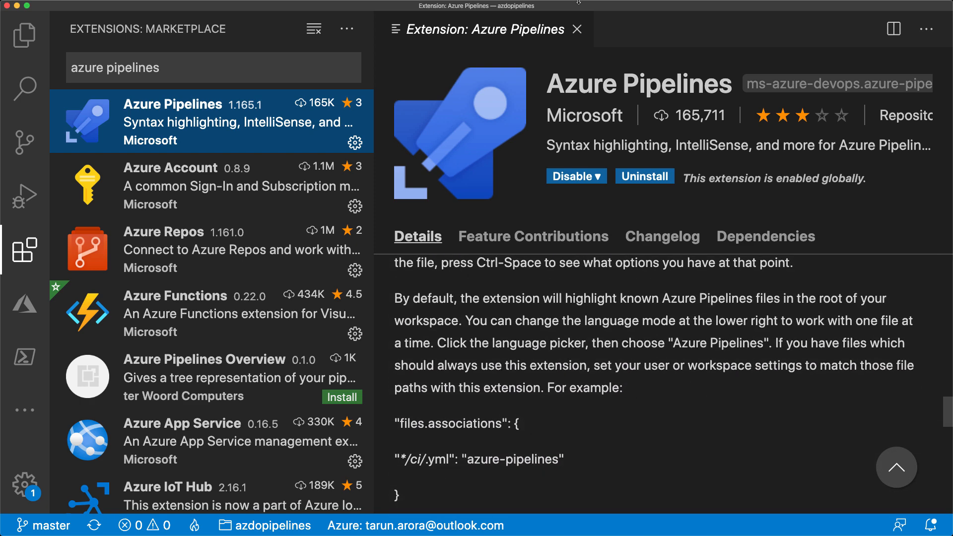
click(577, 29)
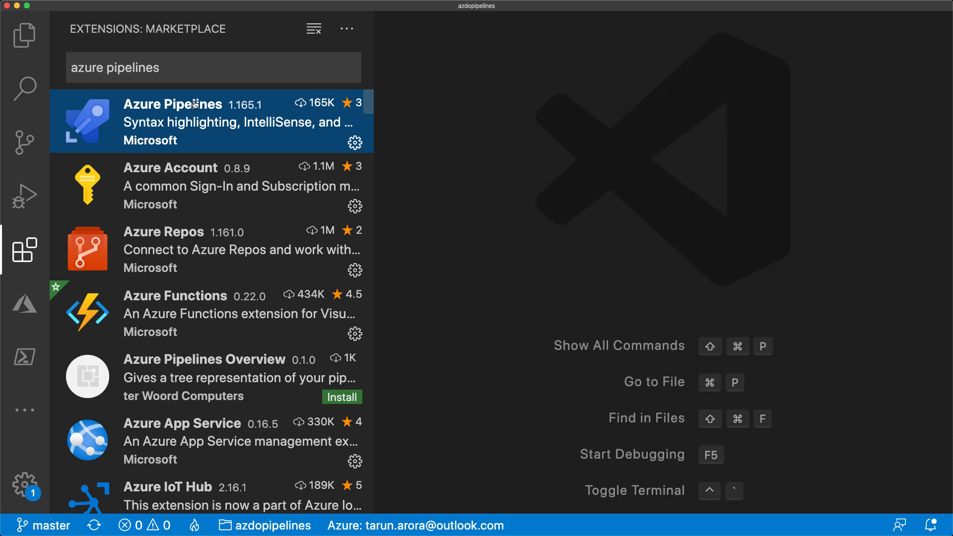
click(24, 34)
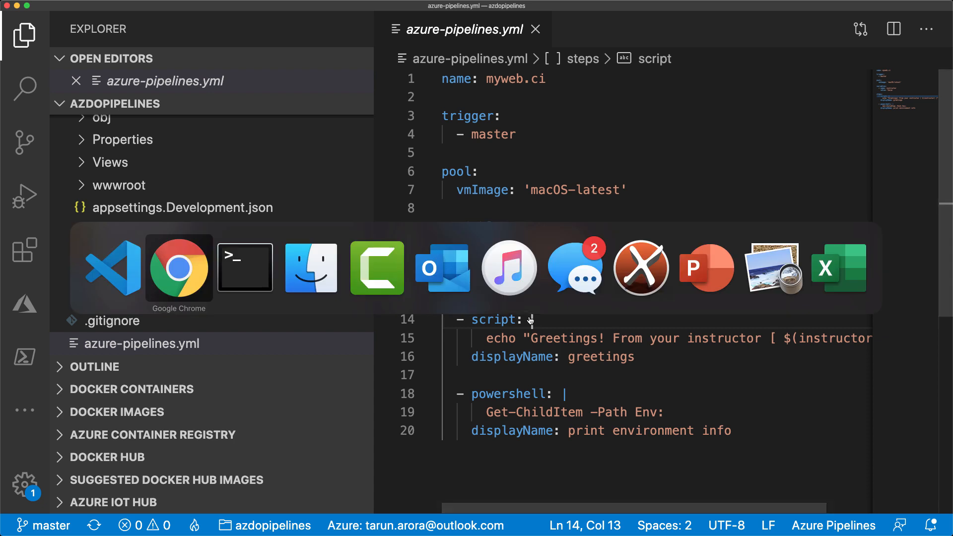
Reach the 'run on windows' commit diff via the azure-pipelines.yml history in the myweb repo.
click(178, 267)
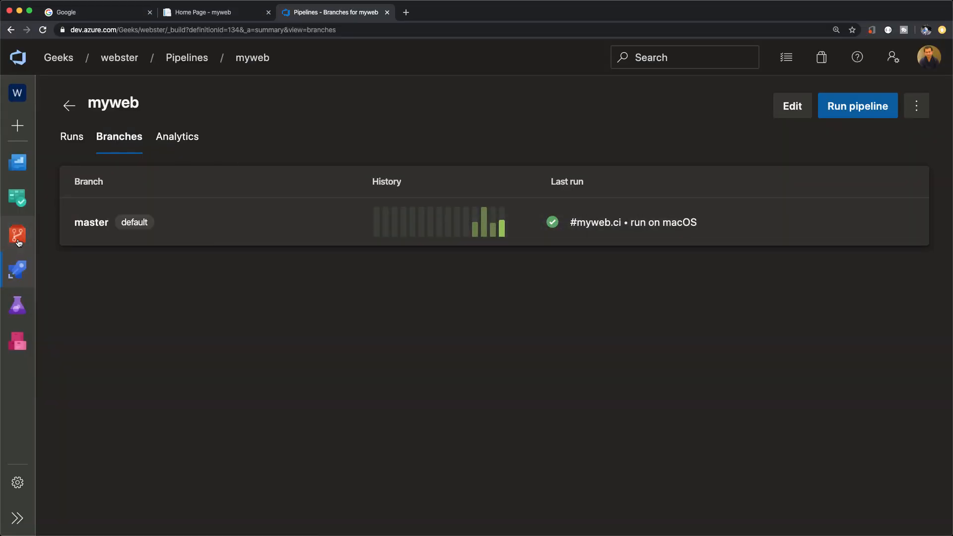
click(18, 236)
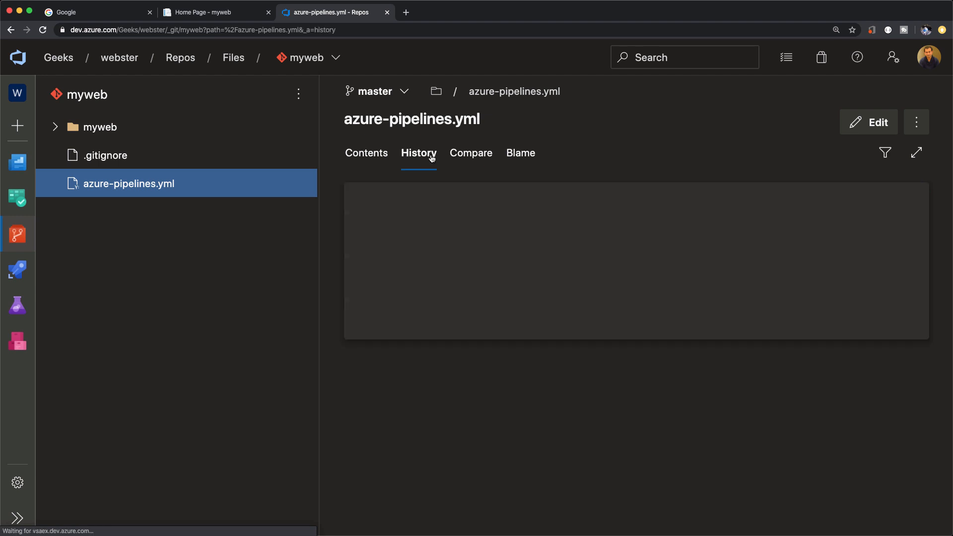
click(418, 153)
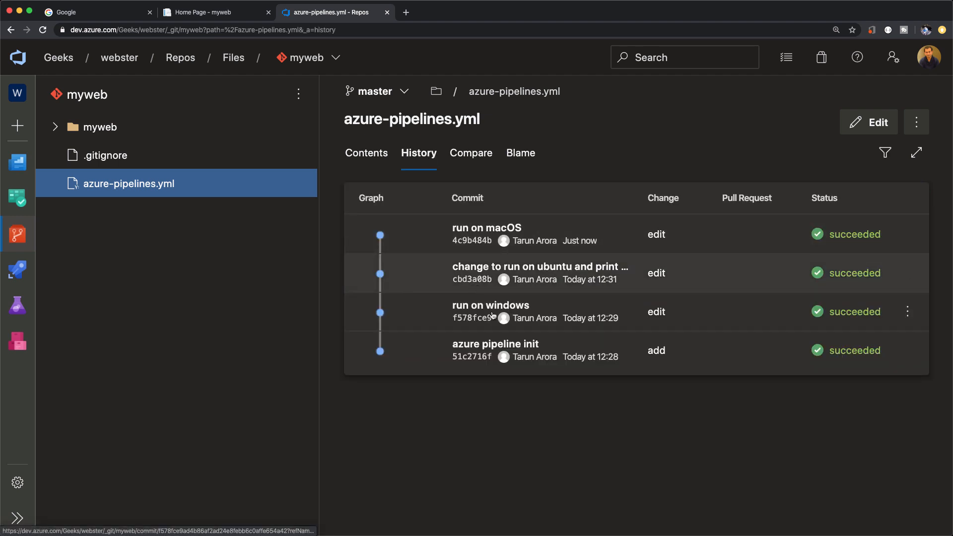
mouse_move(773, 318)
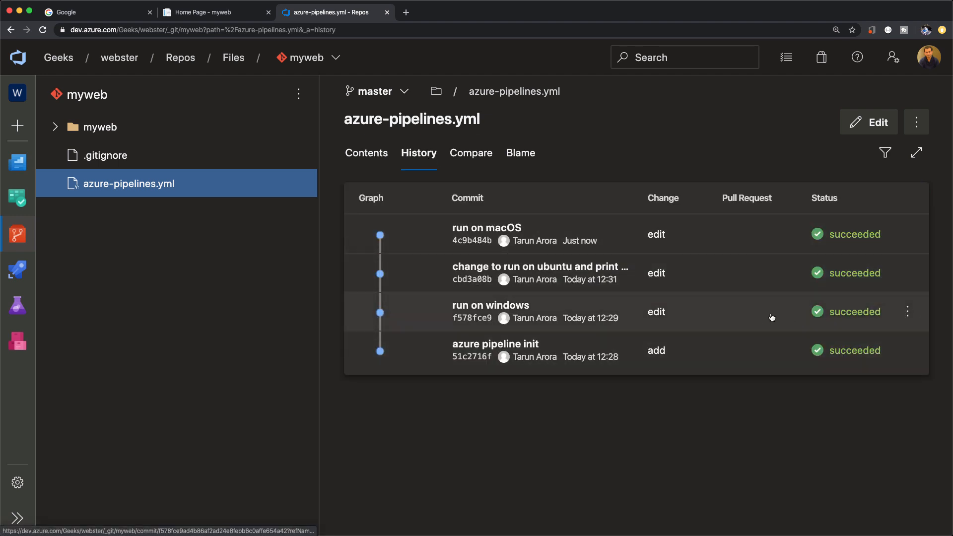
click(490, 305)
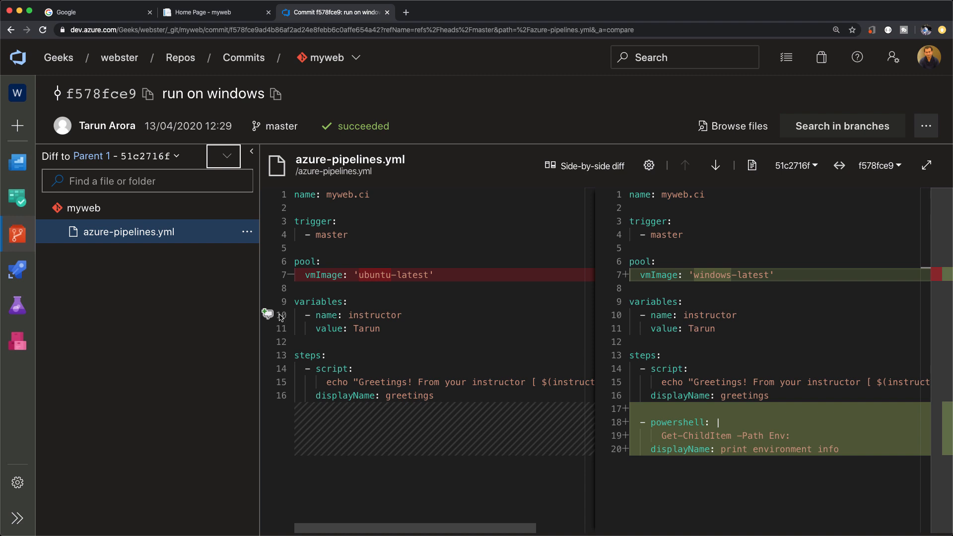
Post a line-10 comment preferring capital-letter variable names per the prod convention.
click(267, 314)
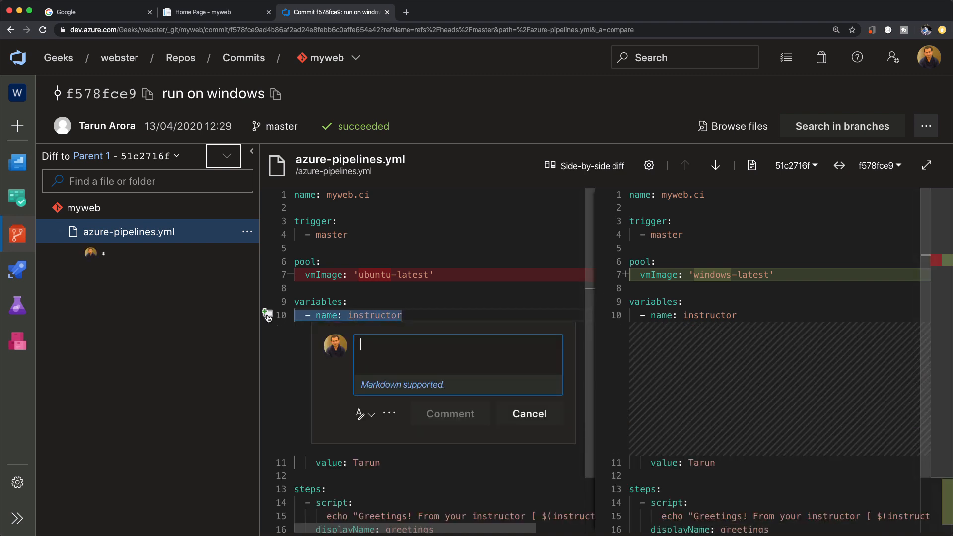
text(I)
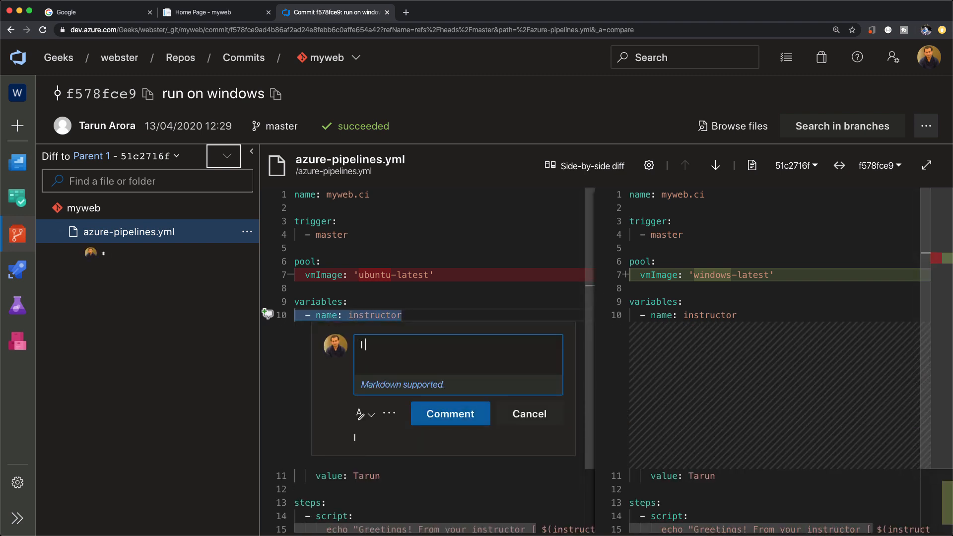
text(I would prefer t)
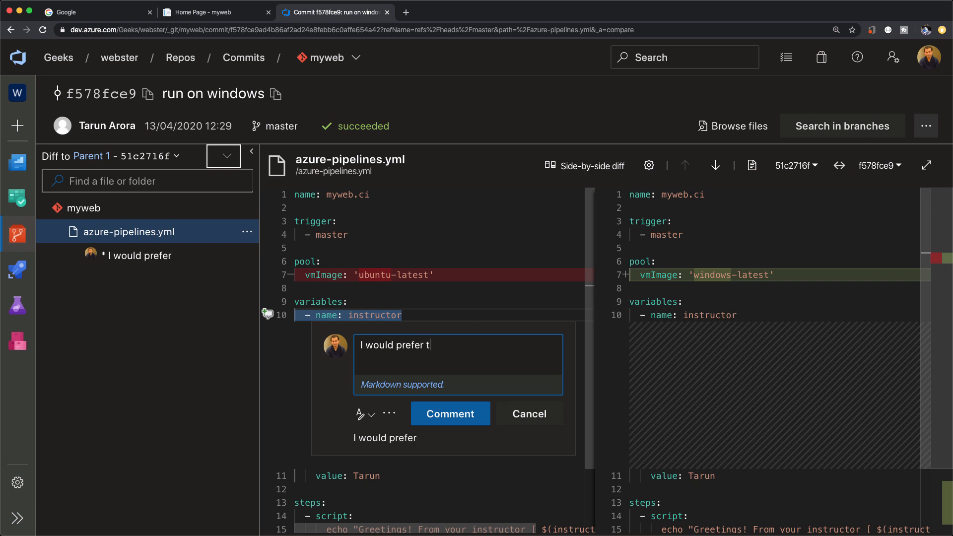
text(hat the variable)
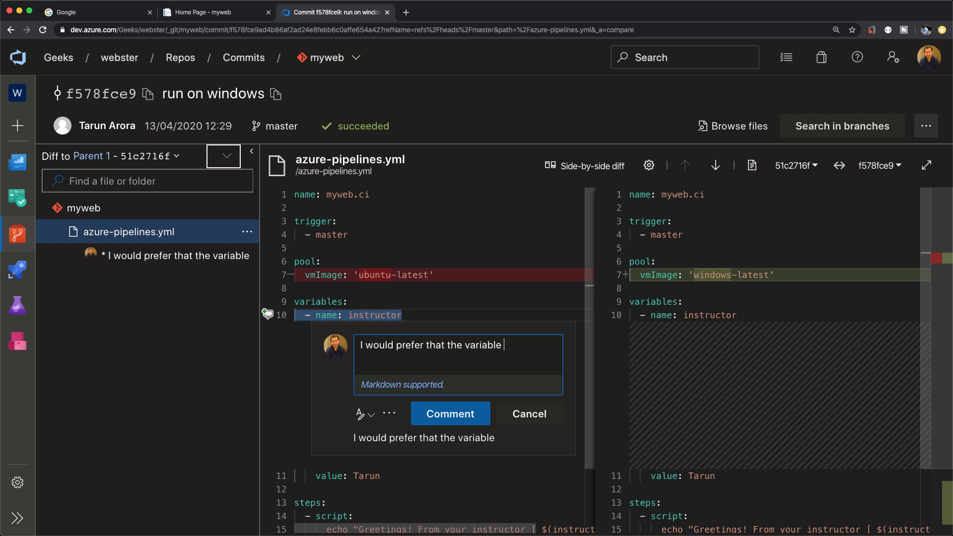
text(names are in cap)
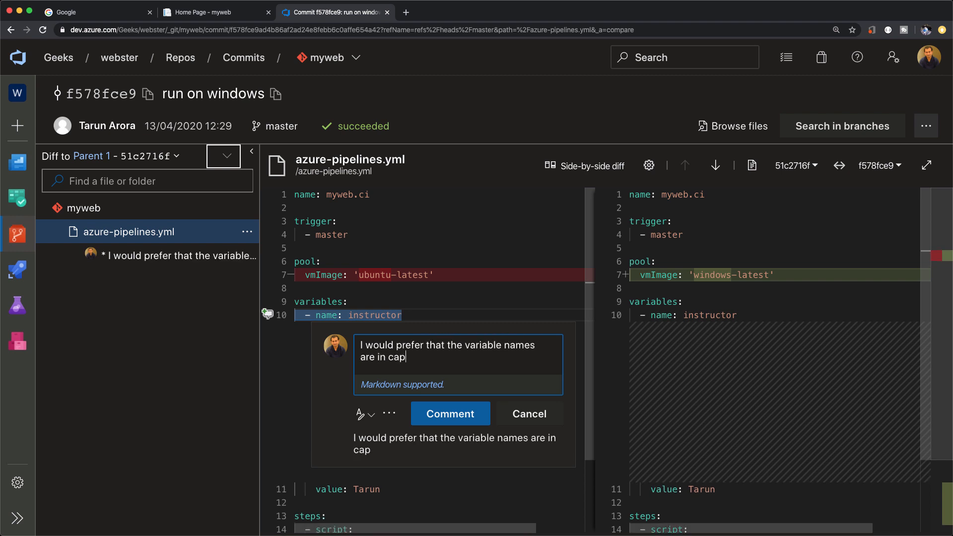
text(ital letters,)
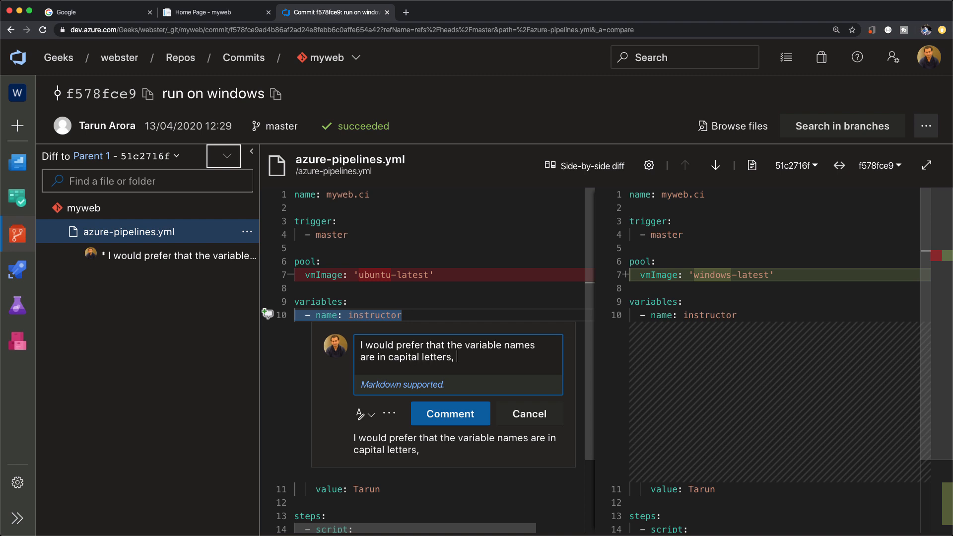
text(that's the conven)
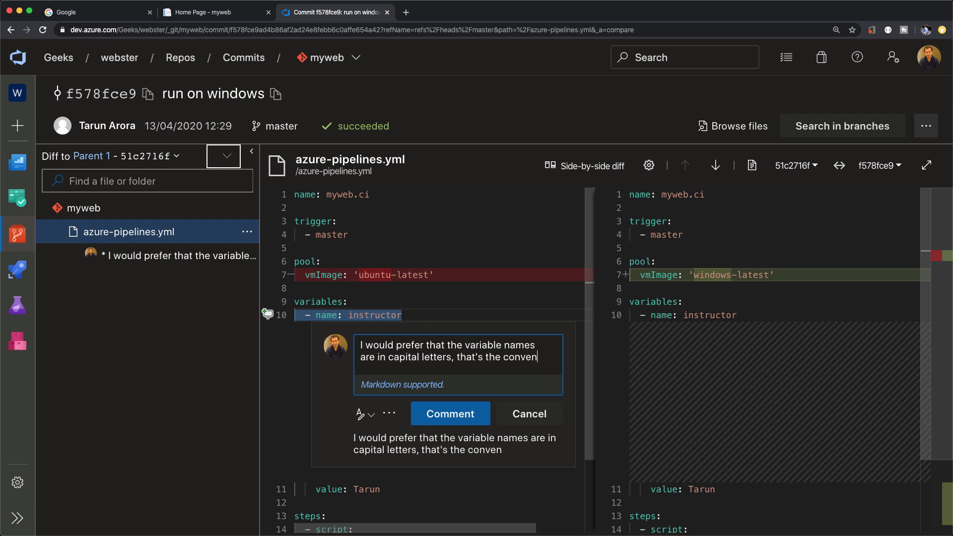
text(tion we use in)
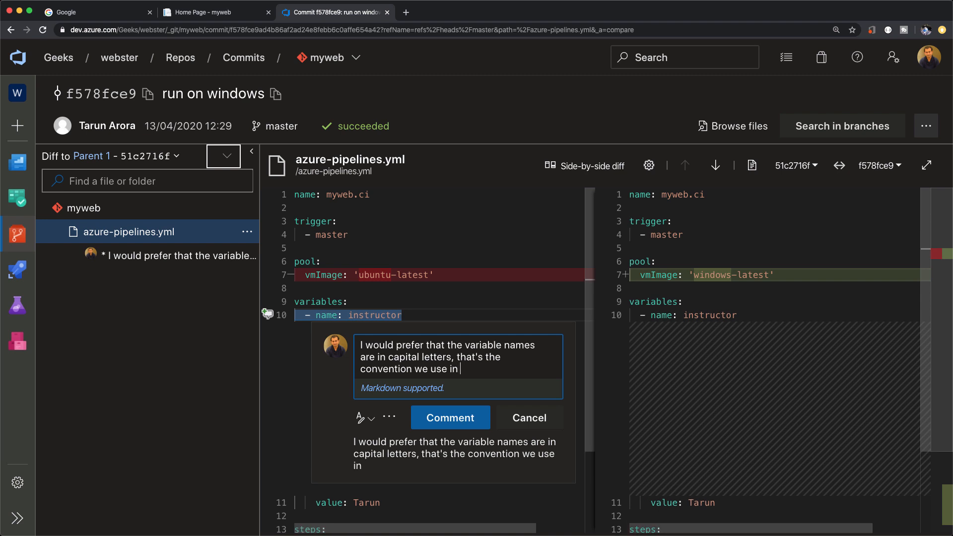
text(our product development)
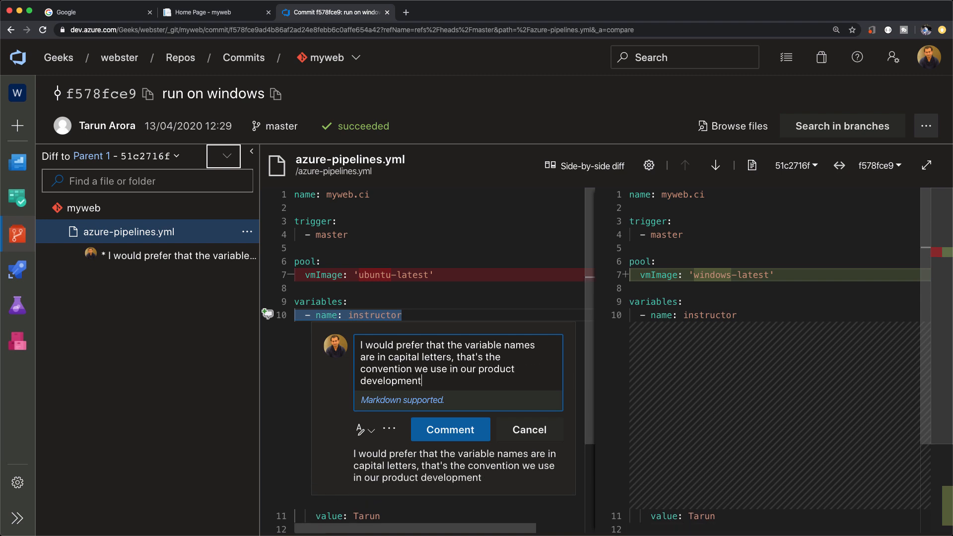
click(449, 429)
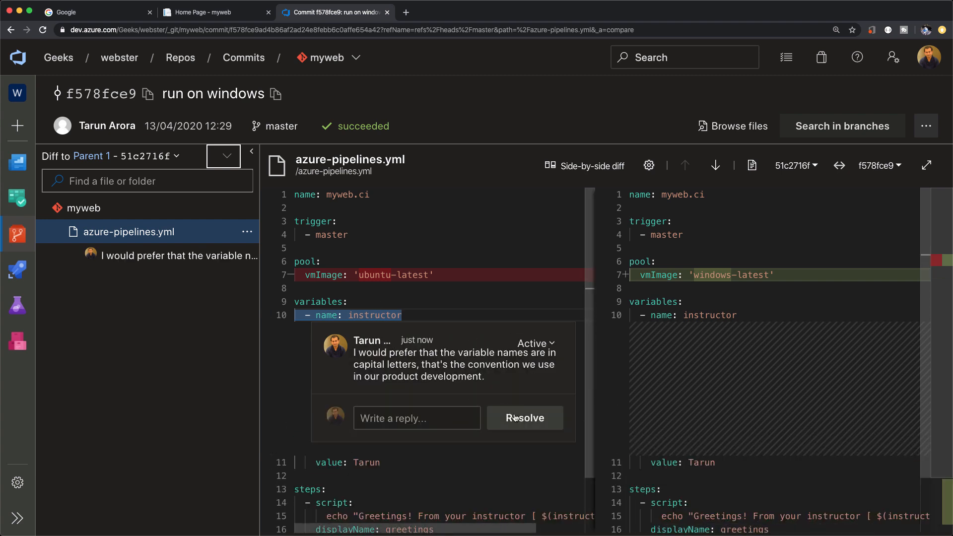
Mark the comment Resolved, confirm that status, and view azure-pipelines.yml.
click(524, 418)
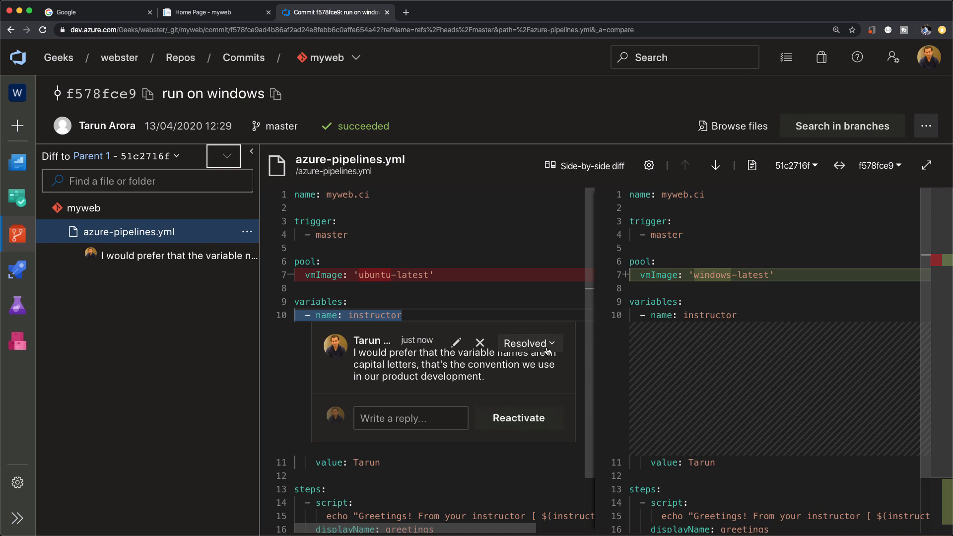
click(527, 343)
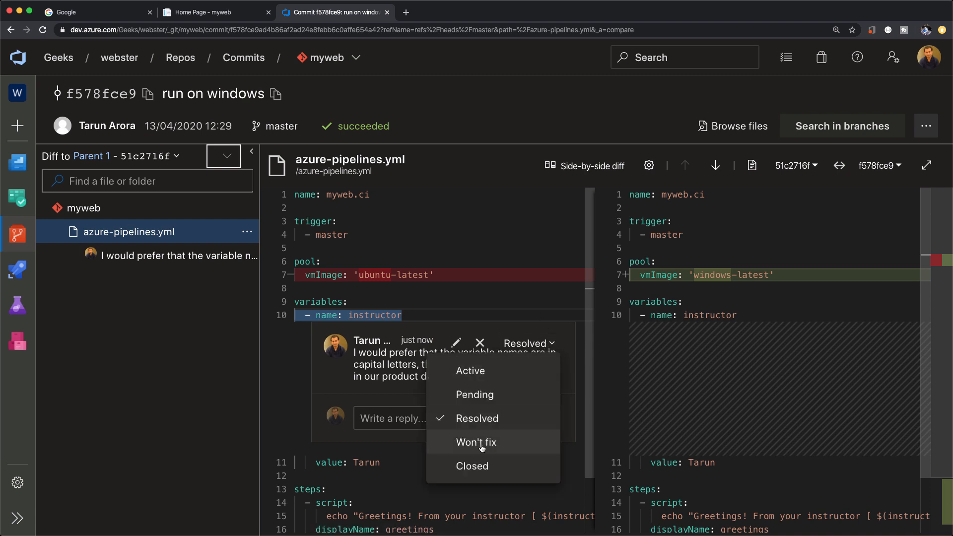
mouse_move(481, 423)
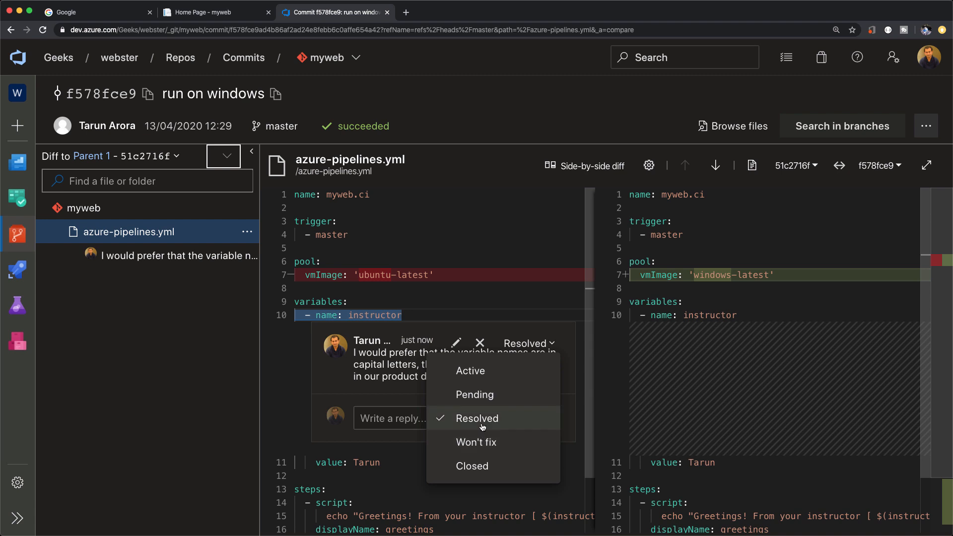
click(477, 418)
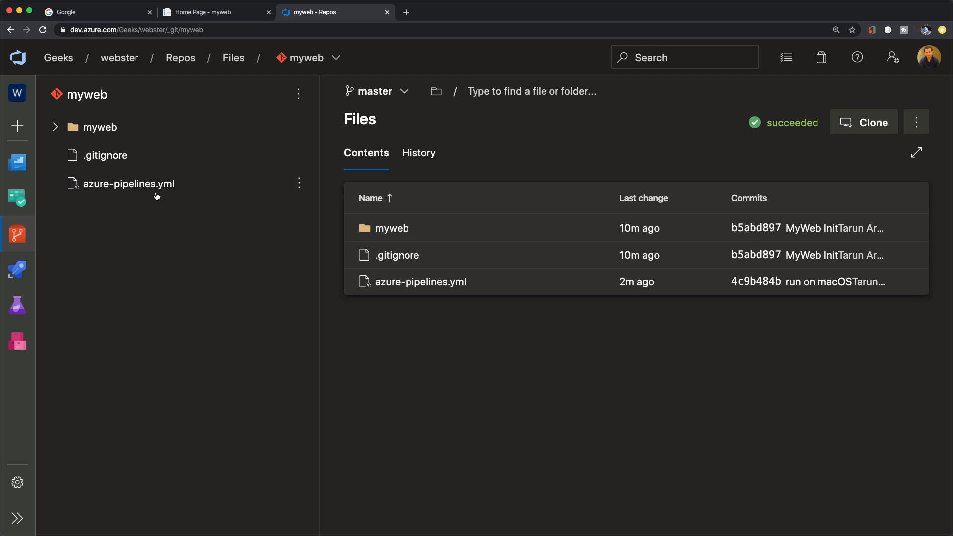
click(129, 182)
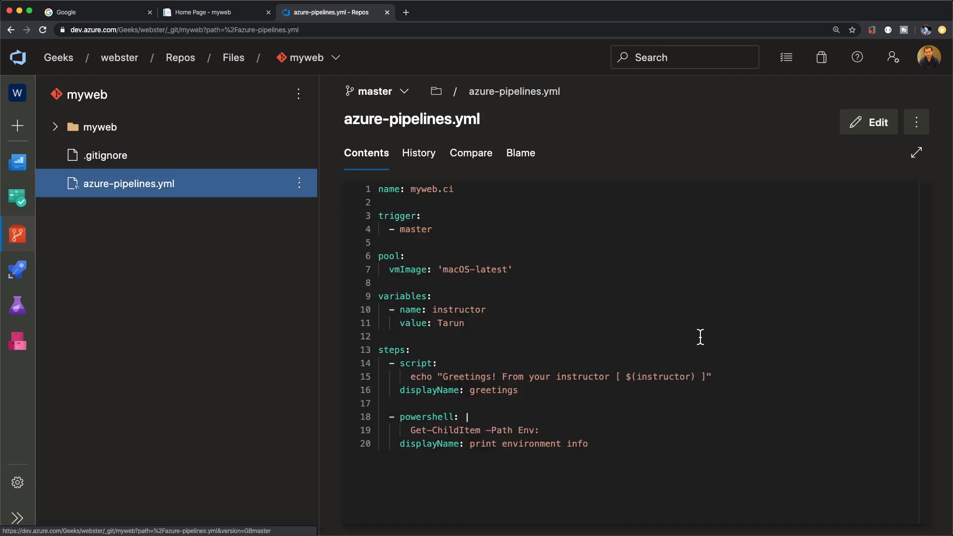